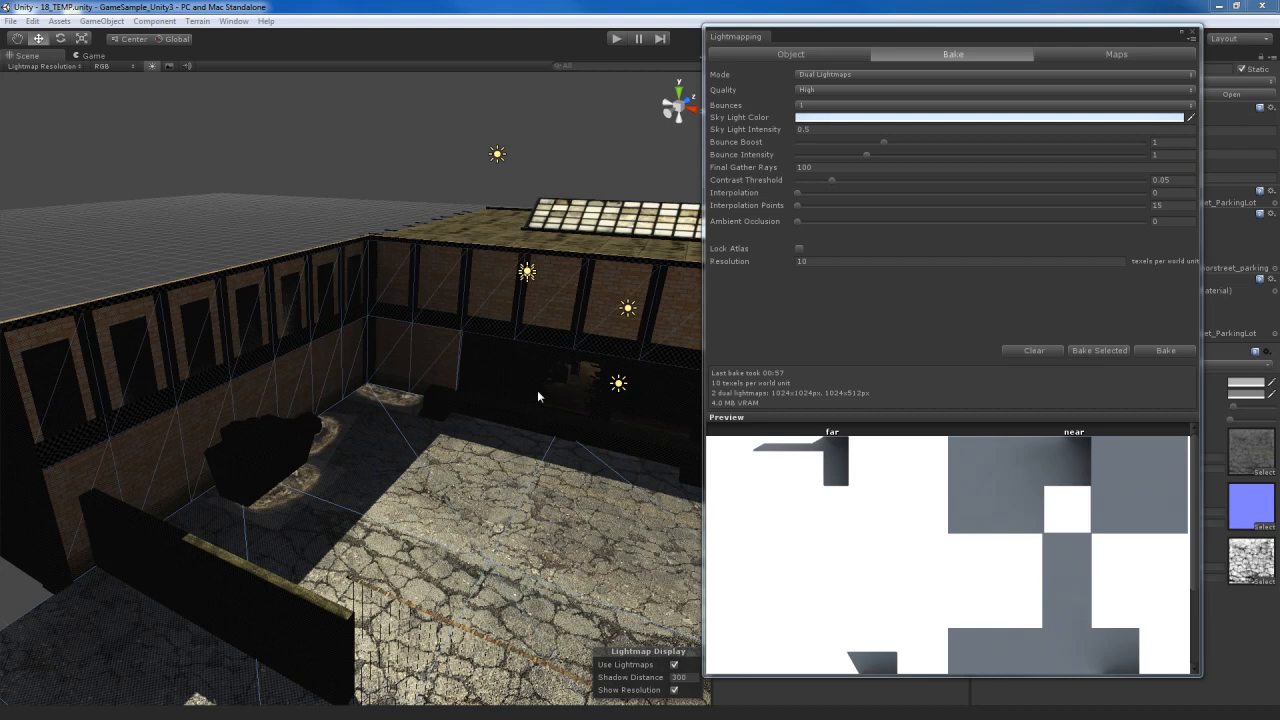
pyautogui.moveTo(530, 470)
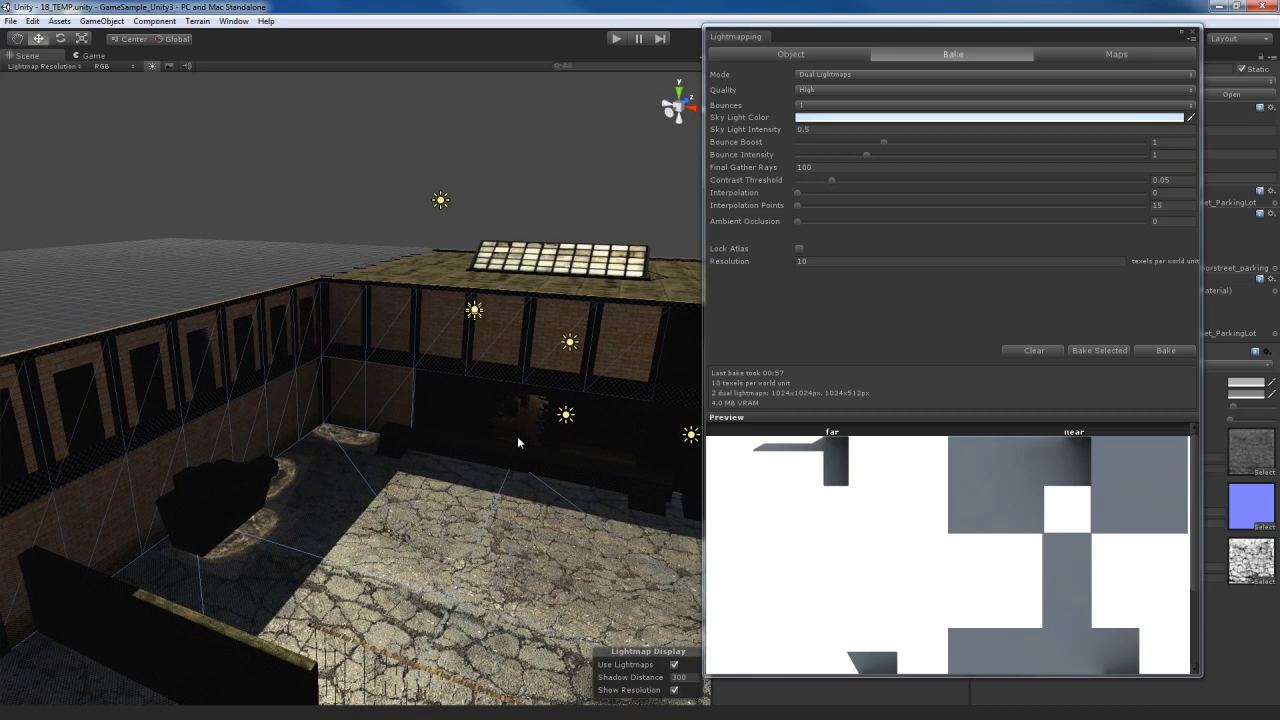
pyautogui.moveTo(921, 306)
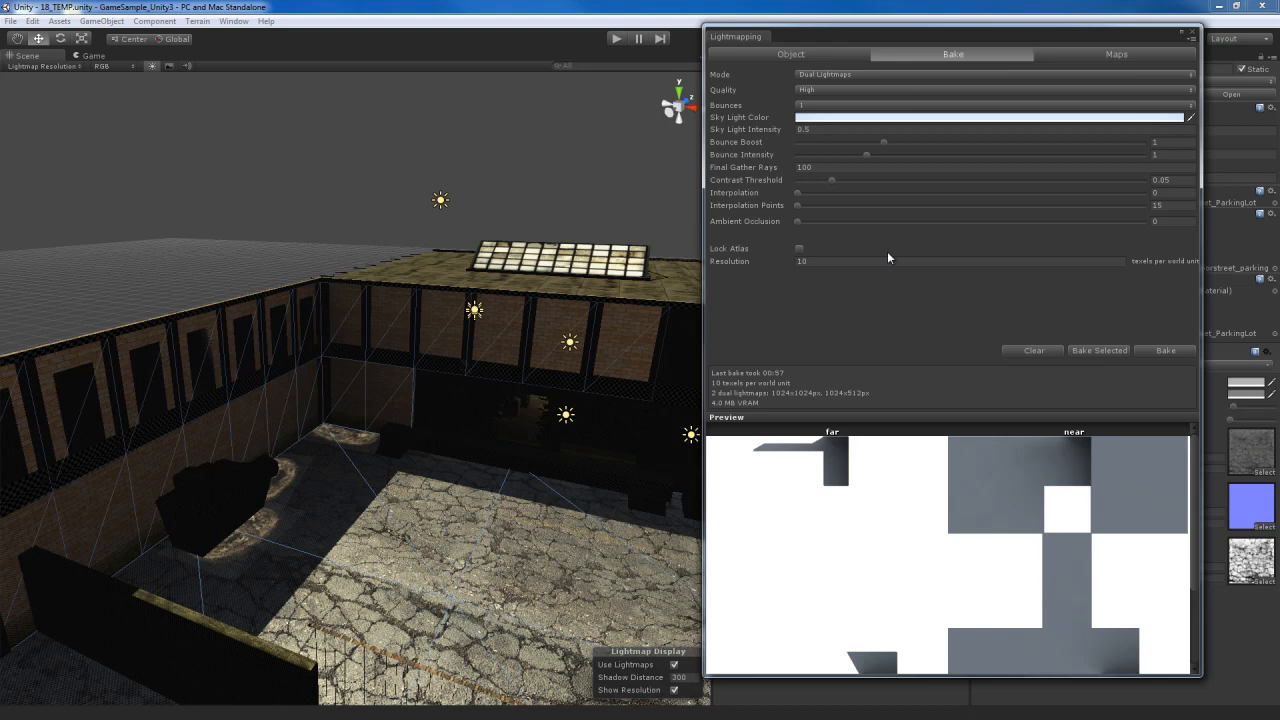
pyautogui.moveTo(919, 307)
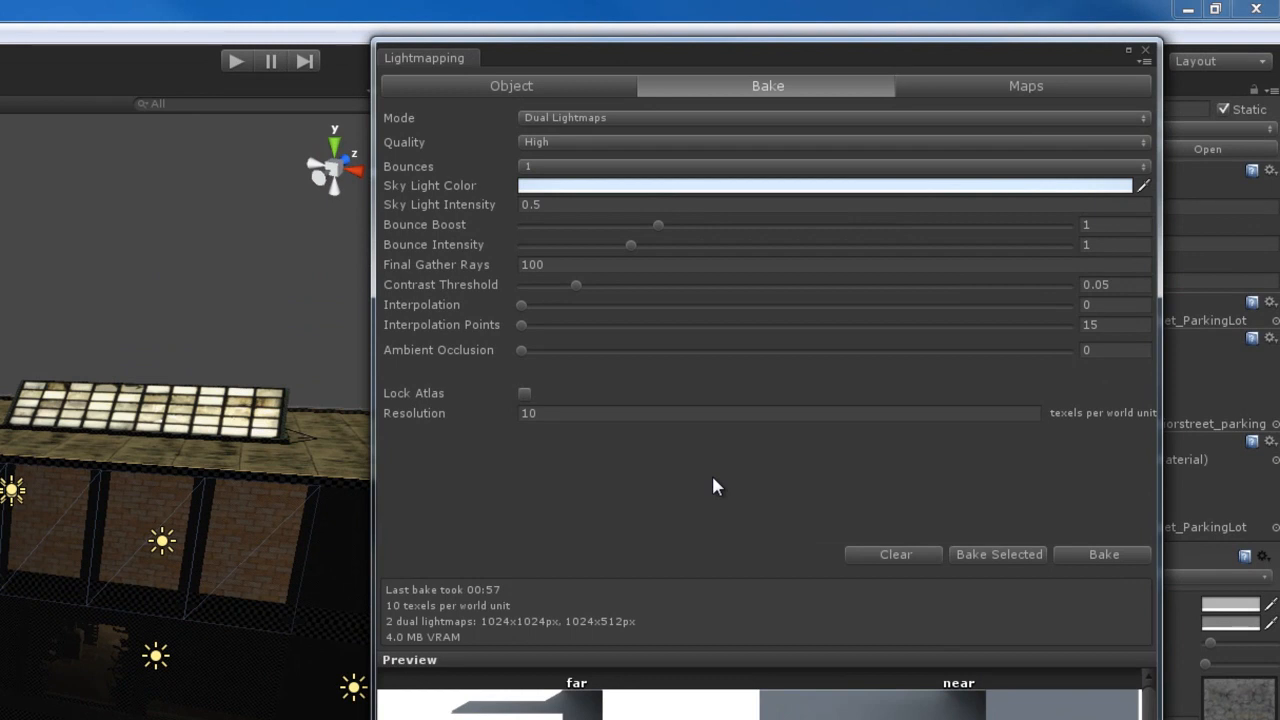
pyautogui.moveTo(398, 140)
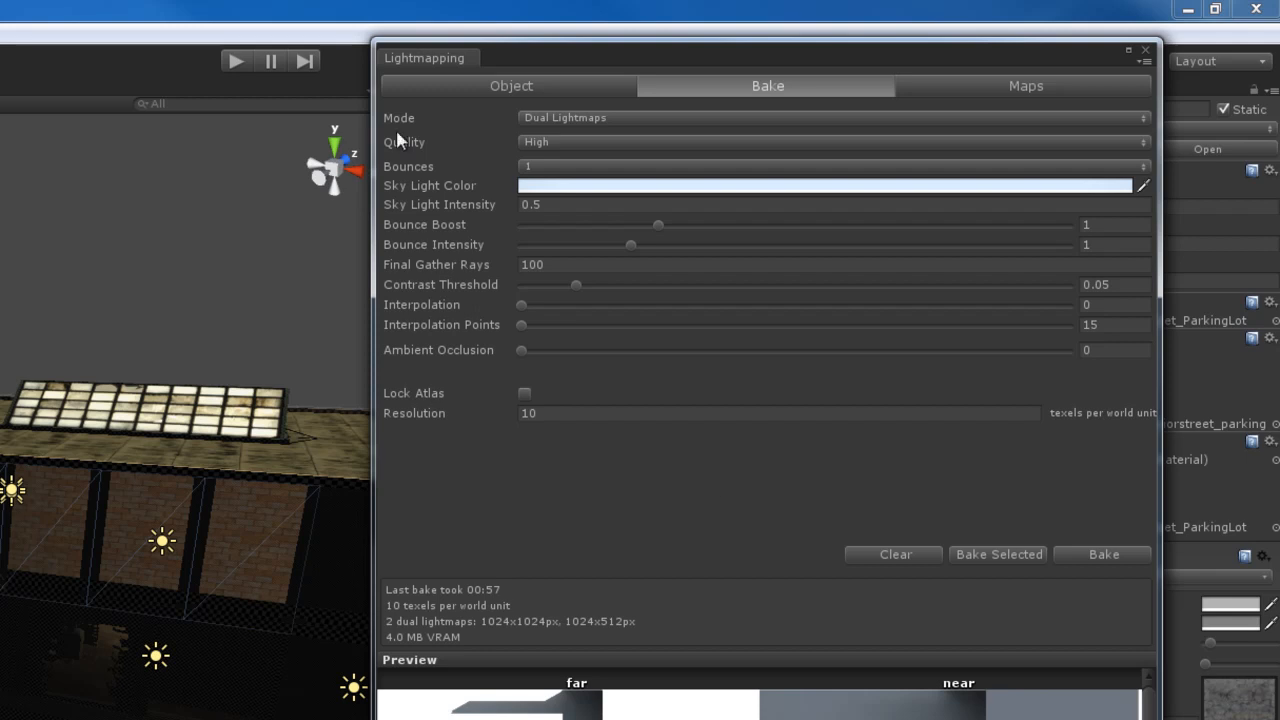
pyautogui.moveTo(472, 250)
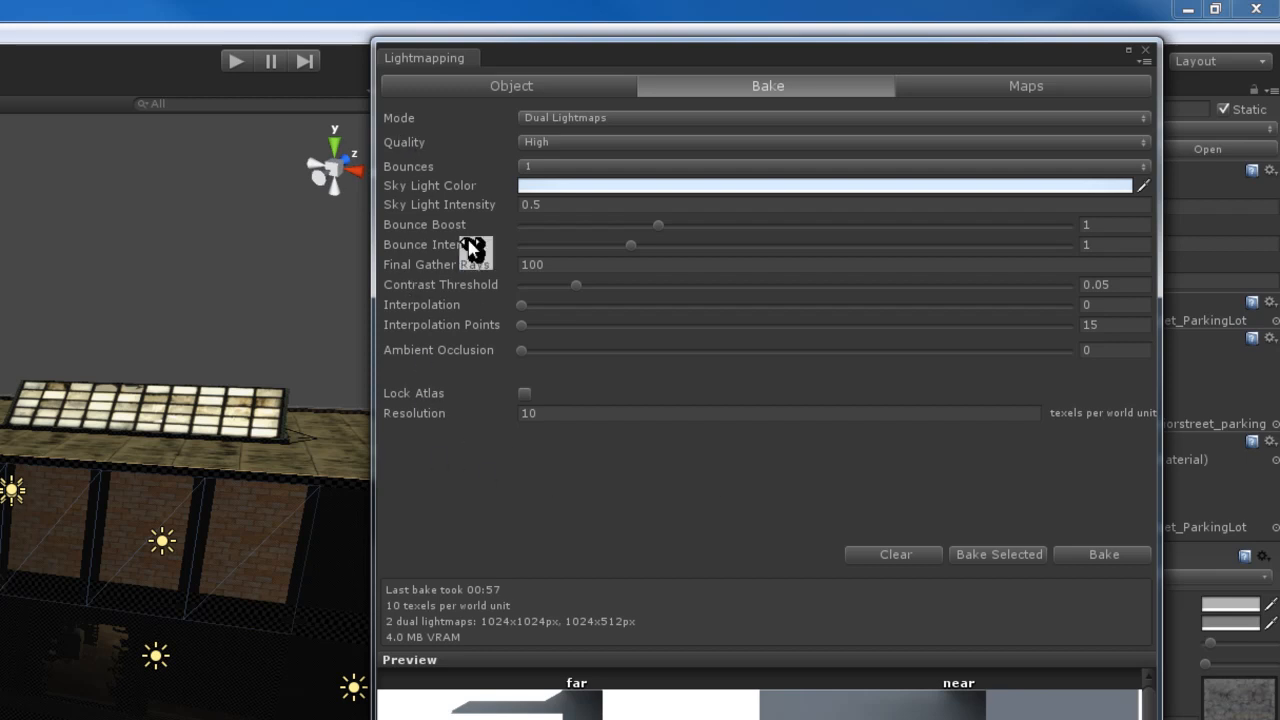
pyautogui.moveTo(768, 462)
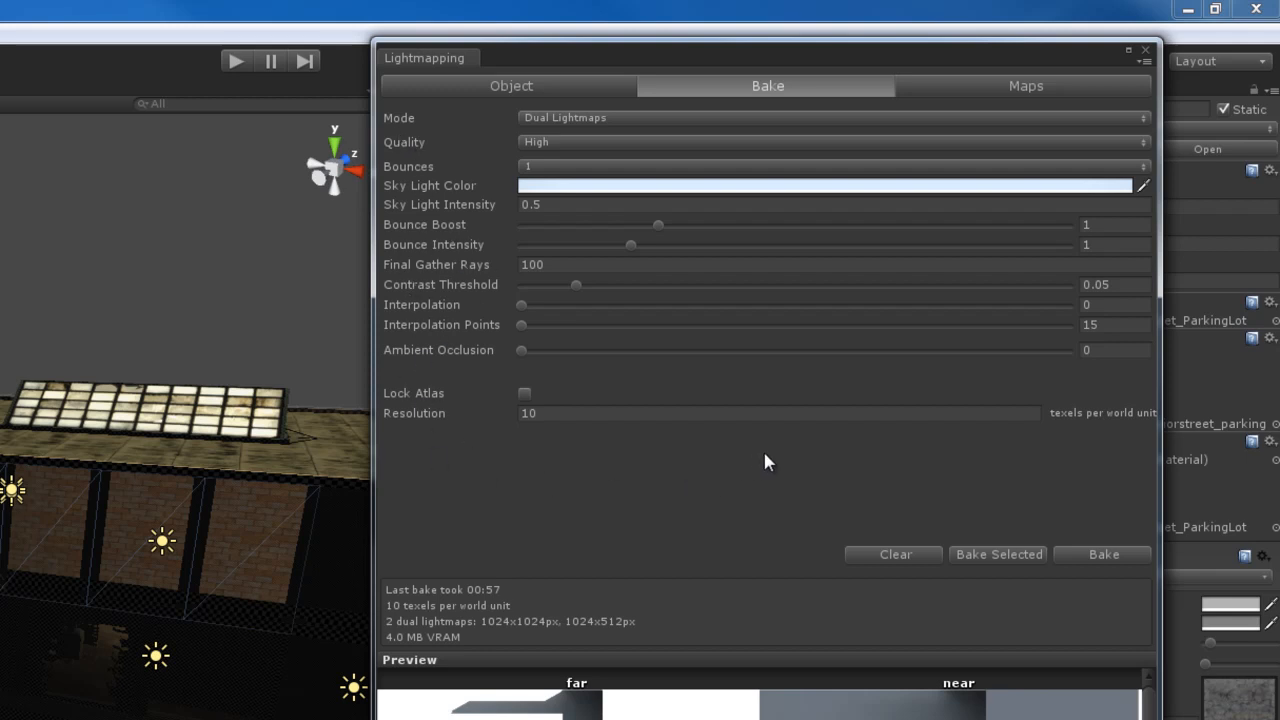
pyautogui.moveTo(405, 125)
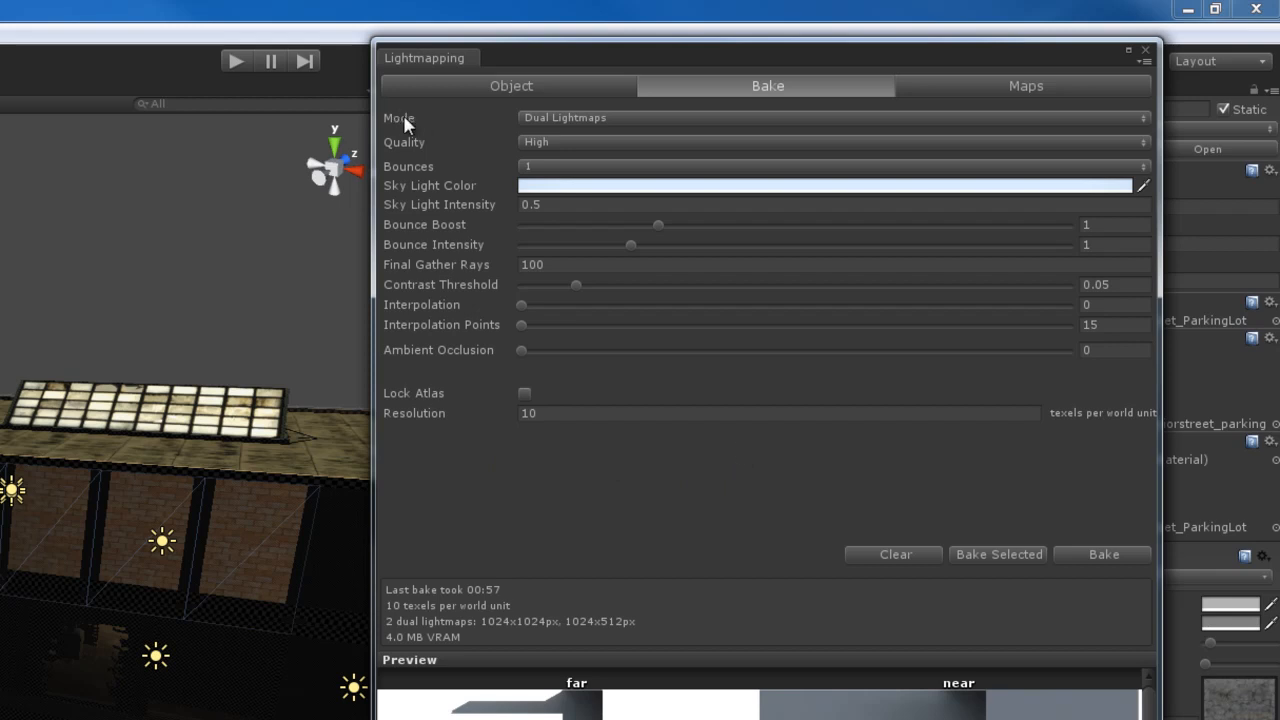
pyautogui.moveTo(625, 127)
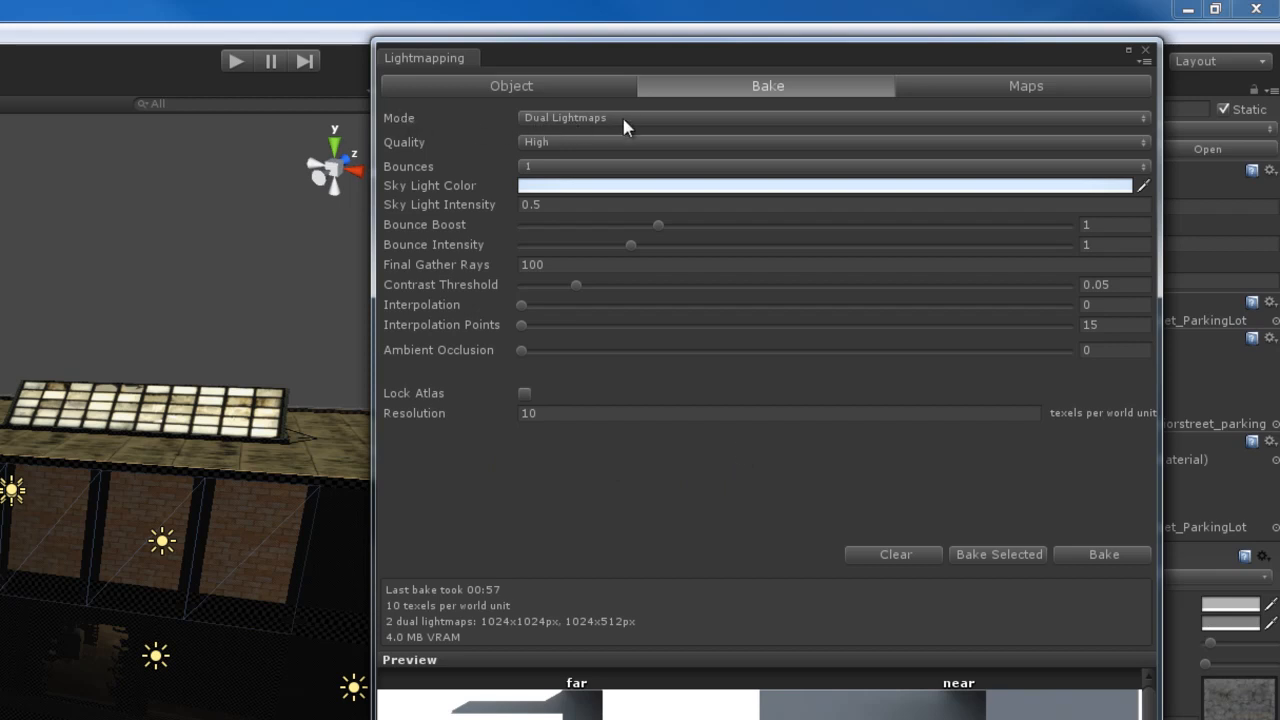
pyautogui.moveTo(642, 123)
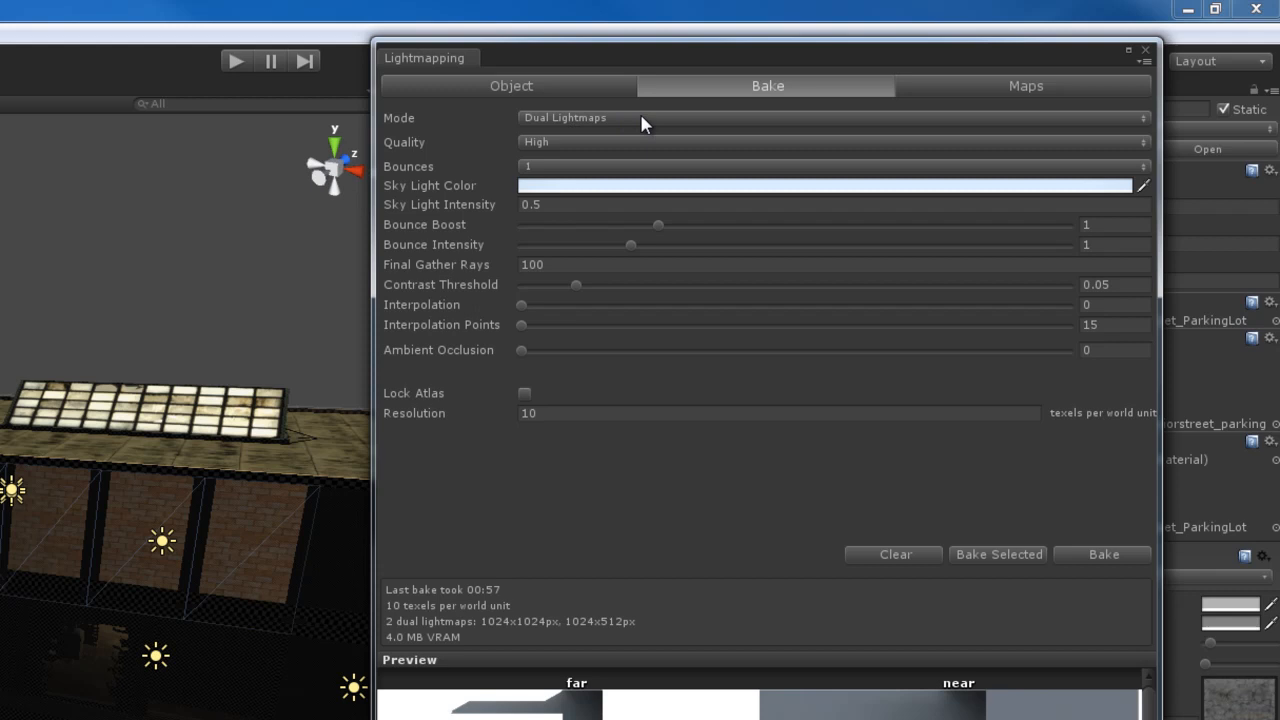
pyautogui.moveTo(652, 126)
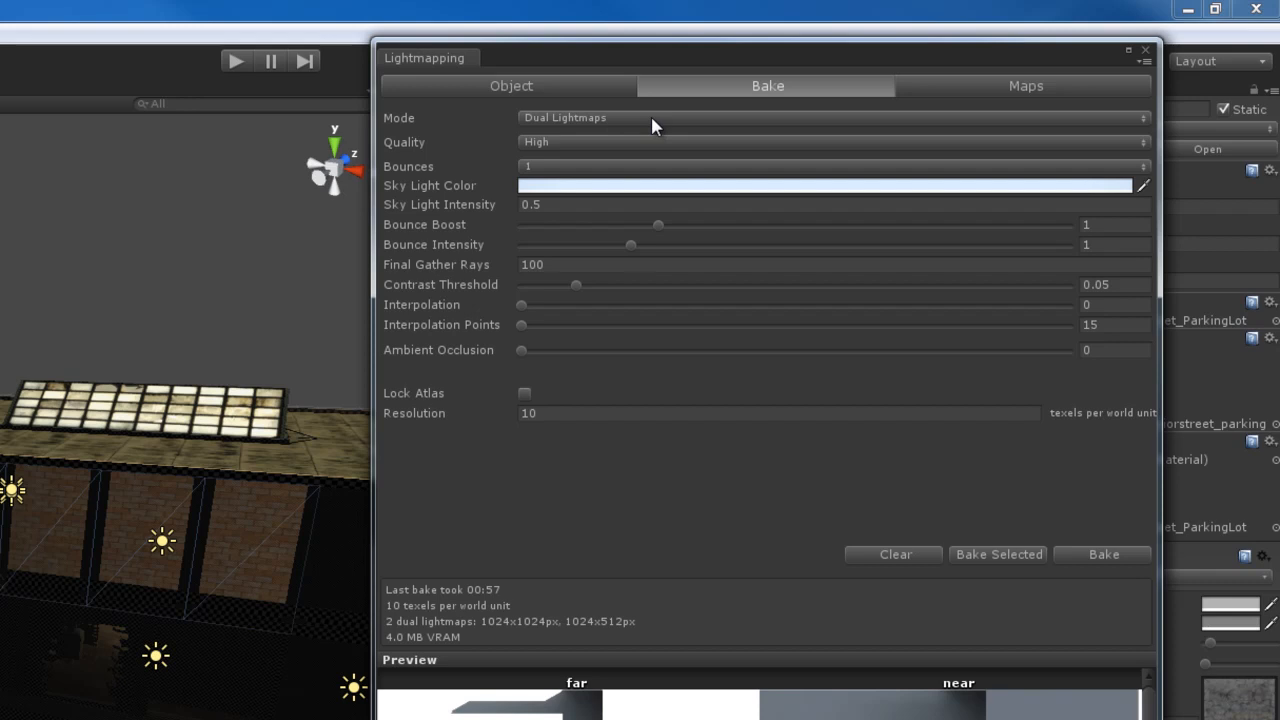
pyautogui.moveTo(696, 124)
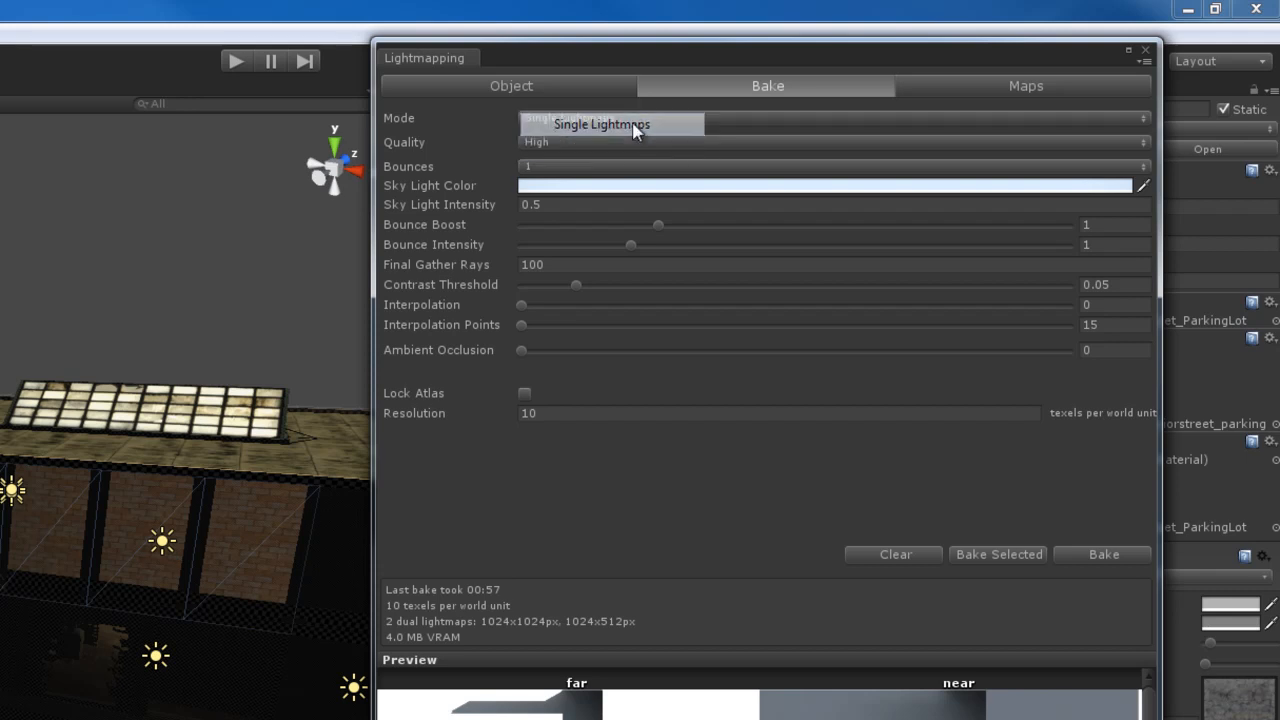
# Try Single Lightmaps bake mode, then keep Dual Lightmaps
pyautogui.click(601, 124)
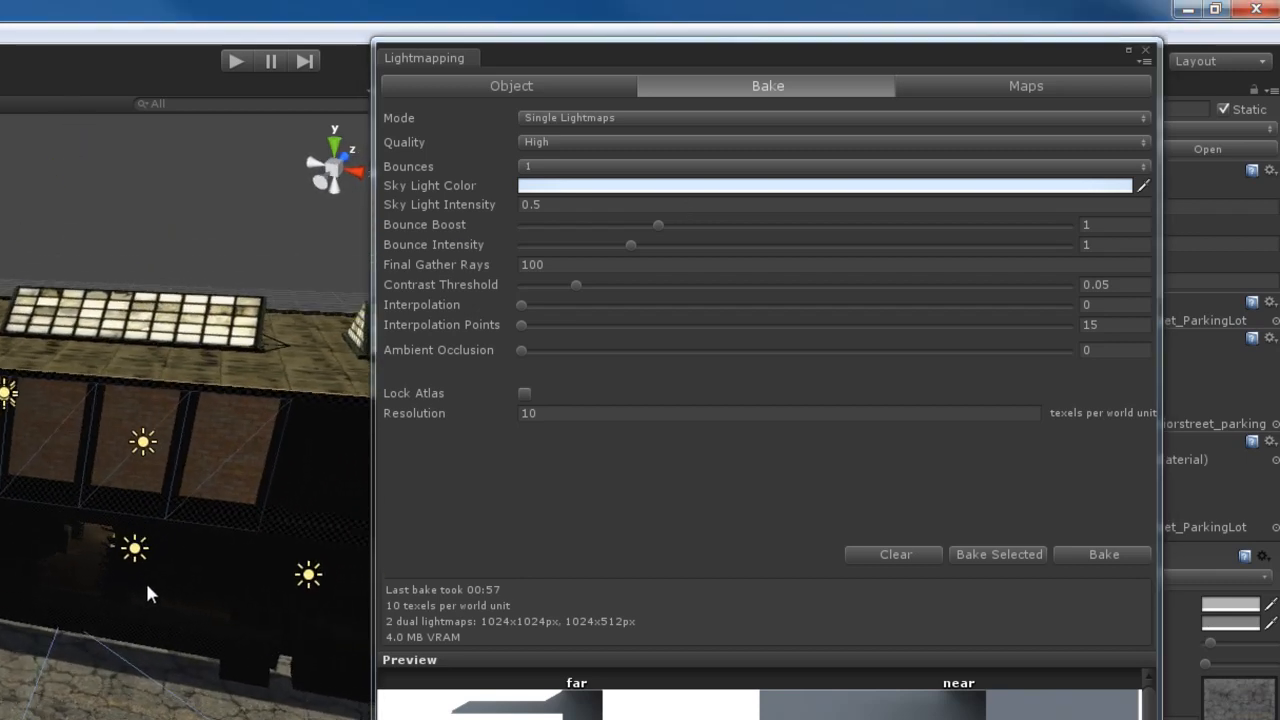
pyautogui.click(830, 117)
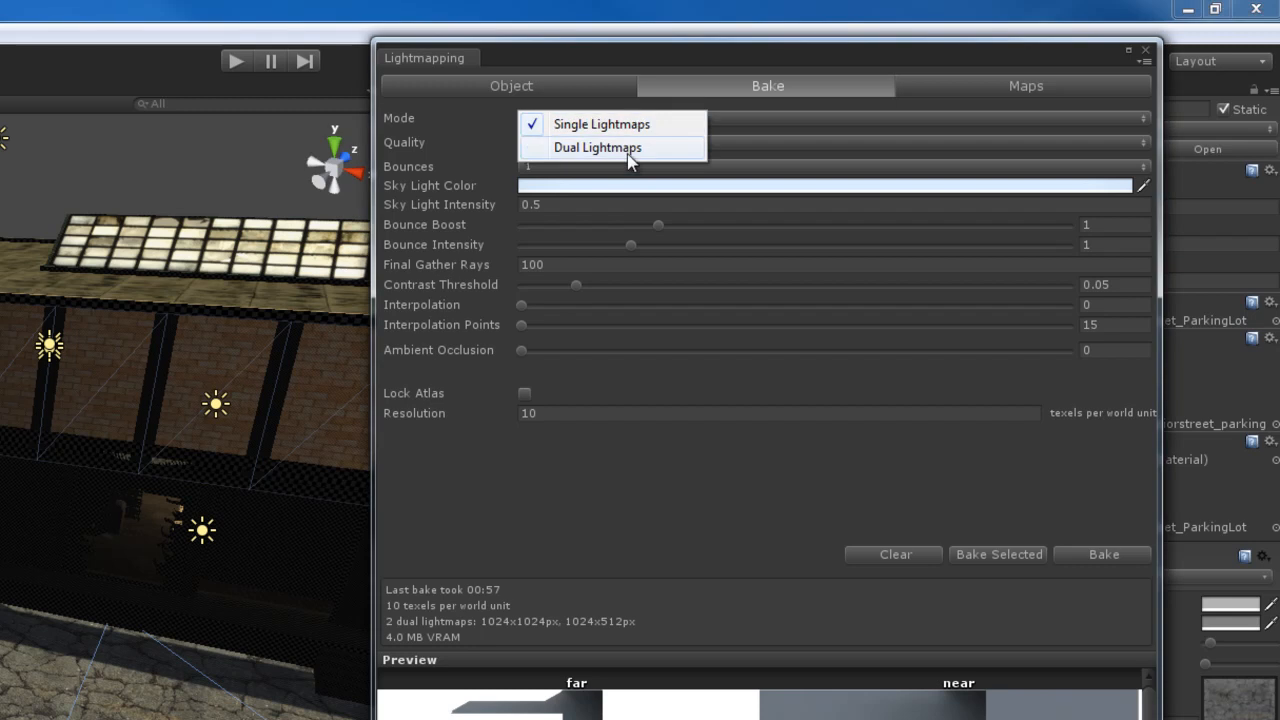
pyautogui.click(597, 147)
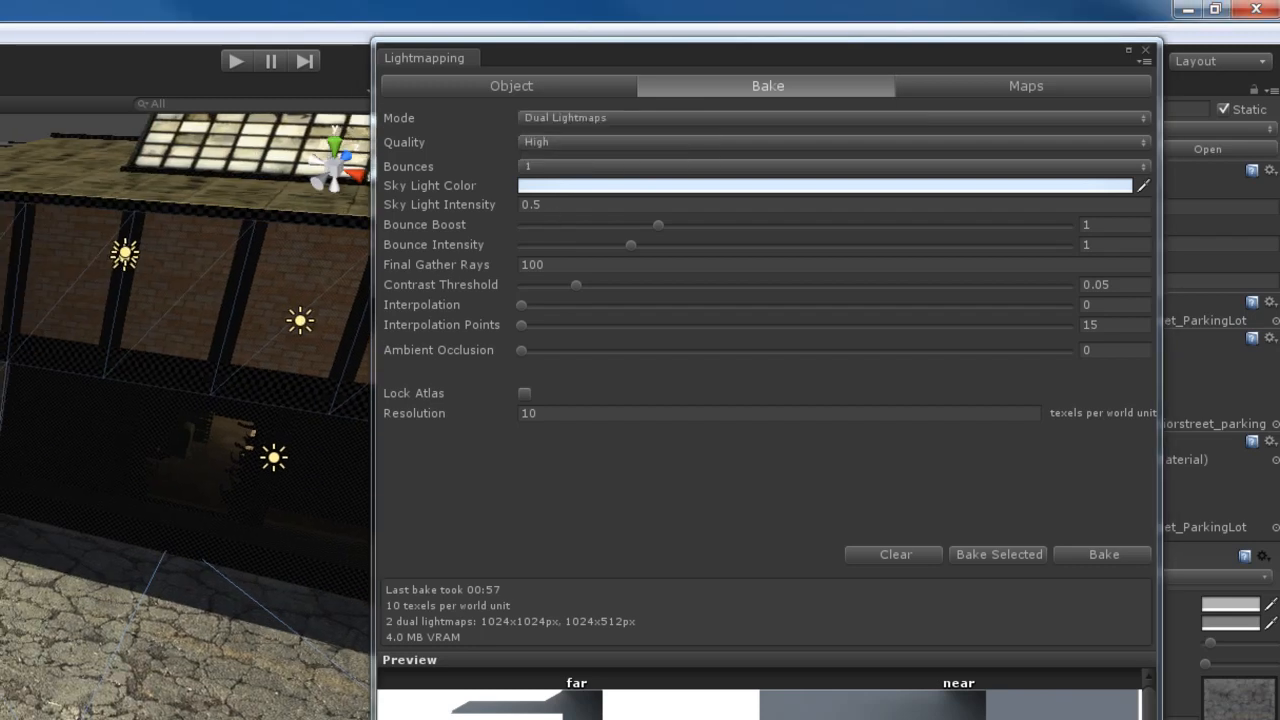
pyautogui.click(830, 117)
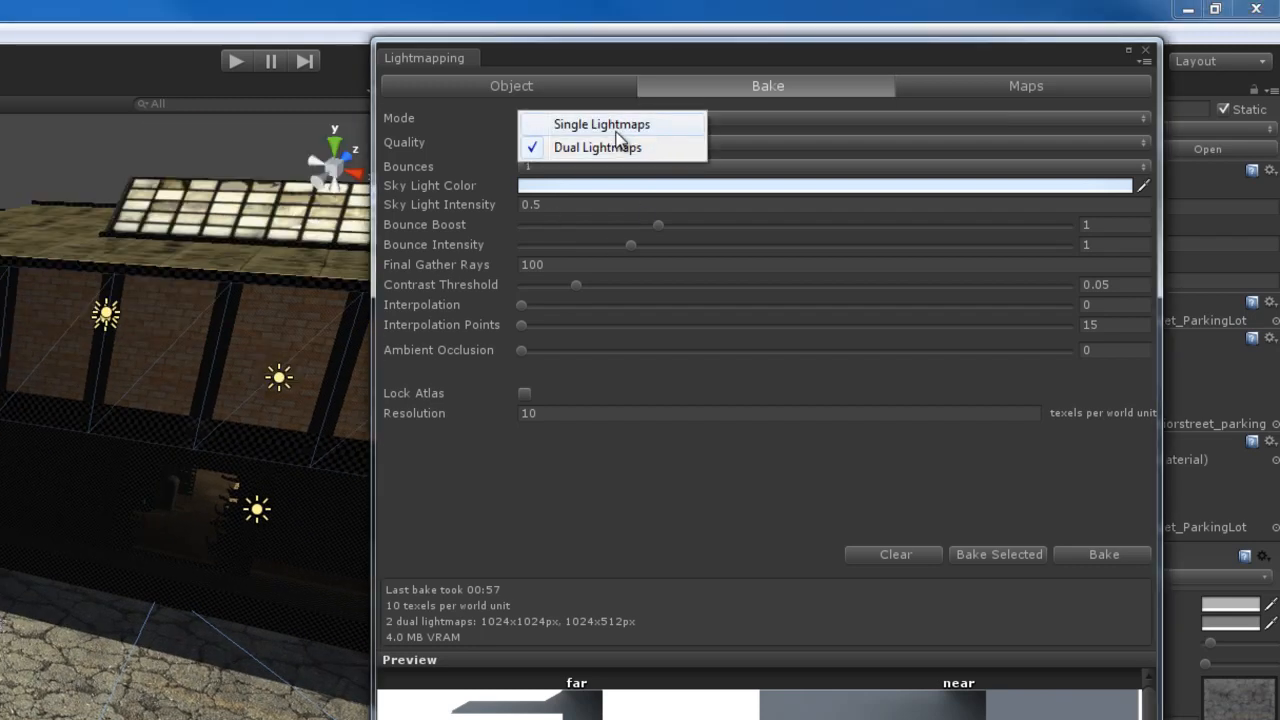
pyautogui.click(601, 123)
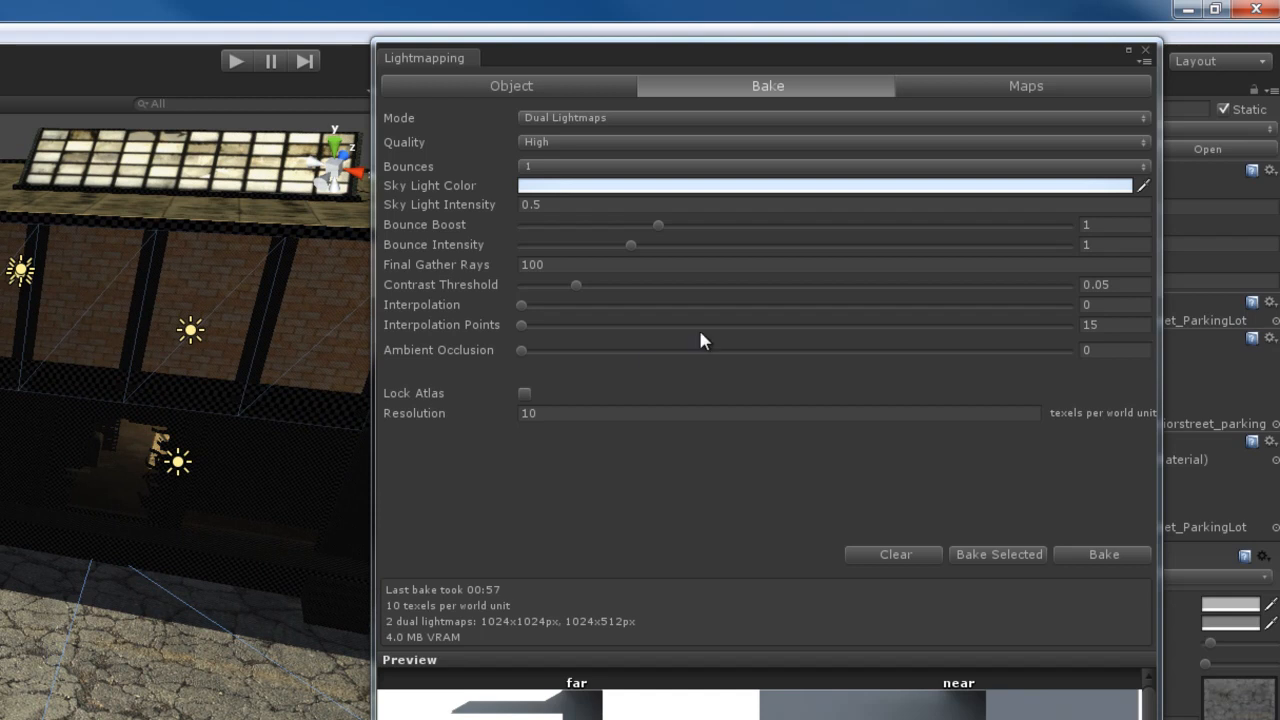
pyautogui.moveTo(672, 157)
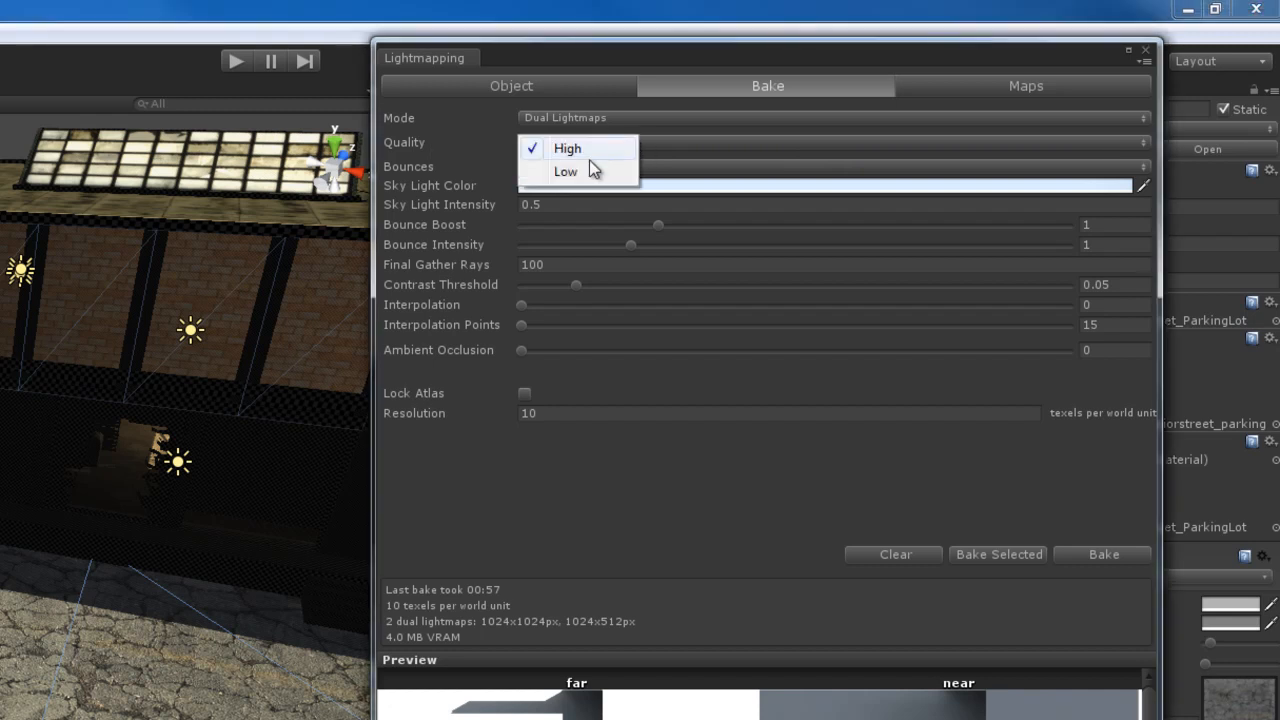
# Toggle bake quality between Low and High, ending on High
pyautogui.click(565, 171)
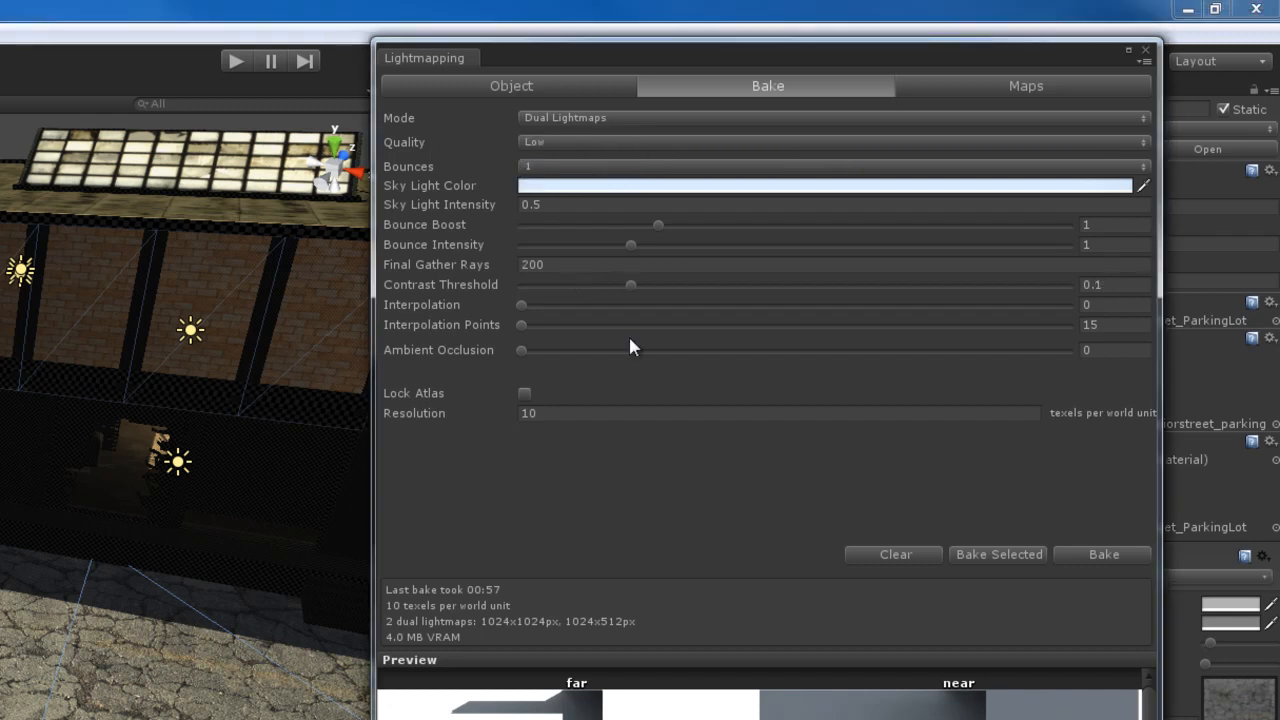
pyautogui.moveTo(698, 453)
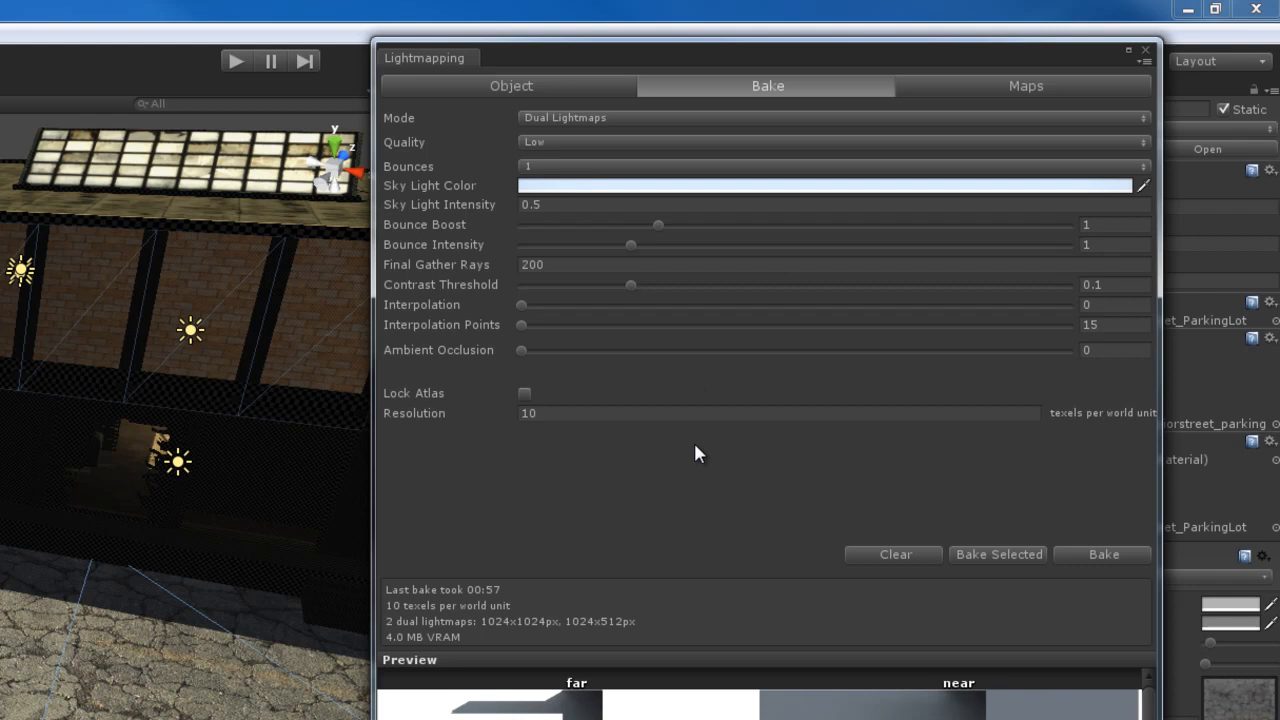
pyautogui.moveTo(678, 388)
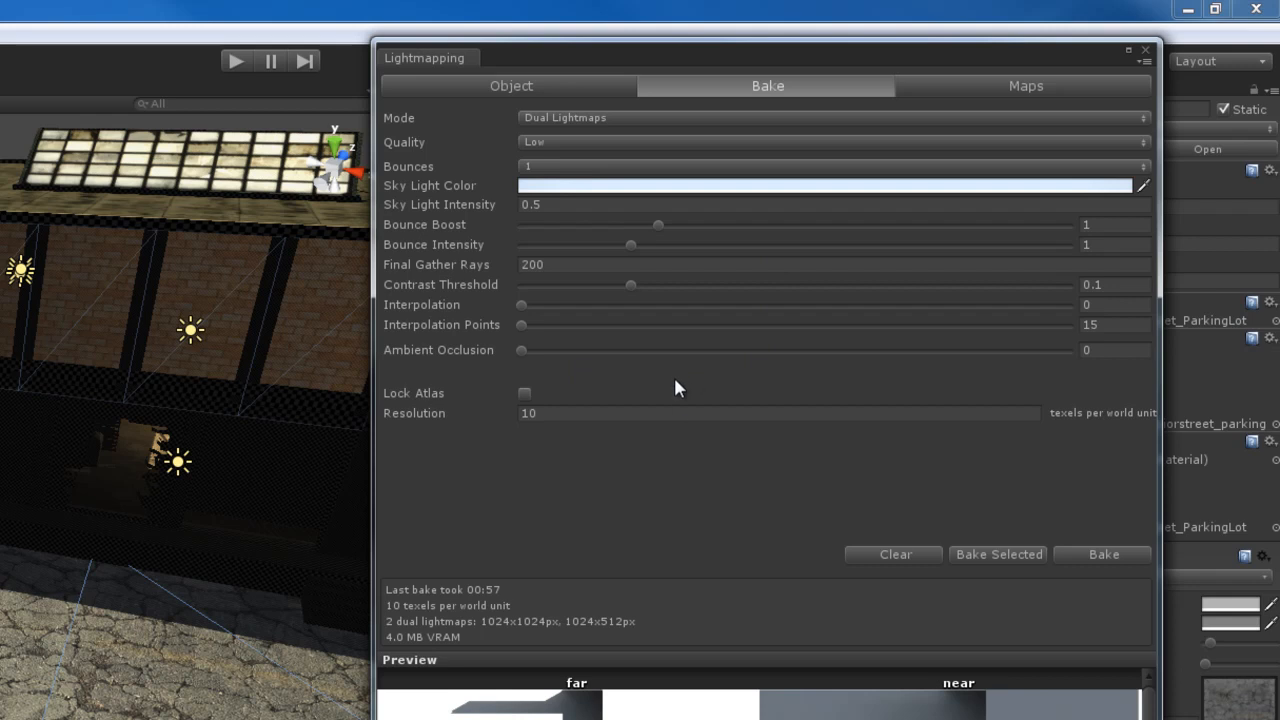
pyautogui.moveTo(622, 146)
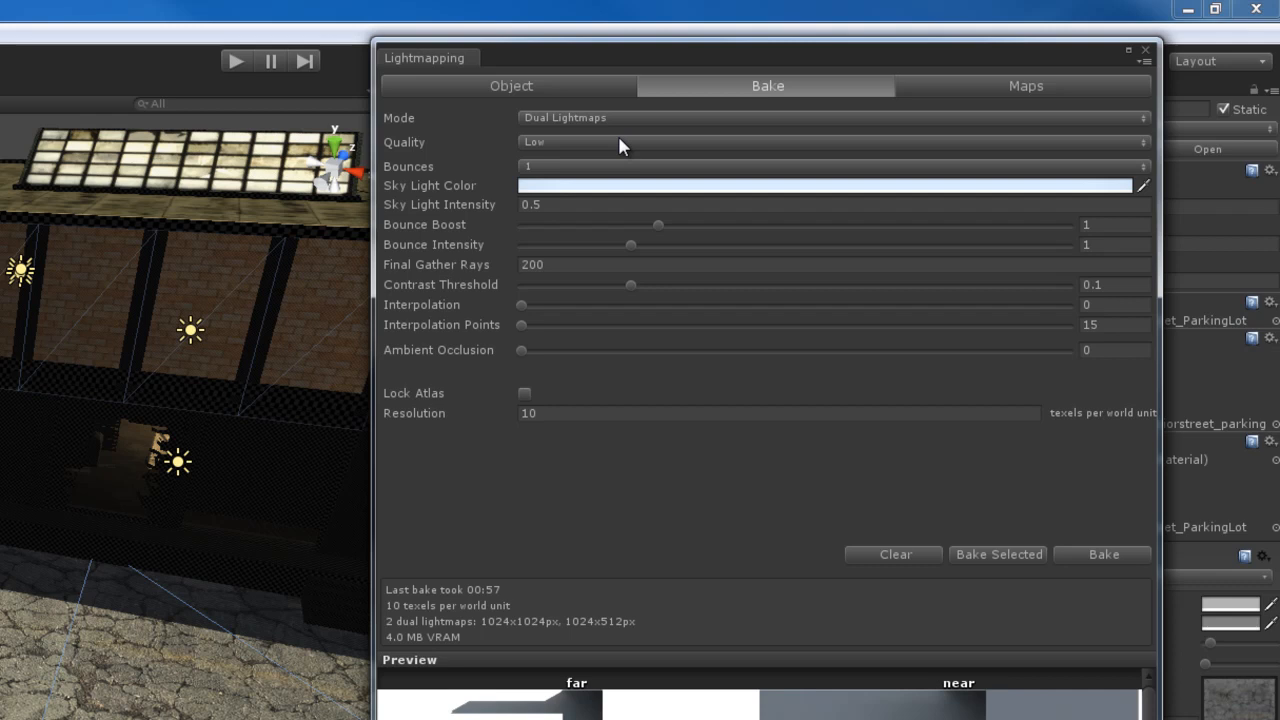
pyautogui.click(830, 141)
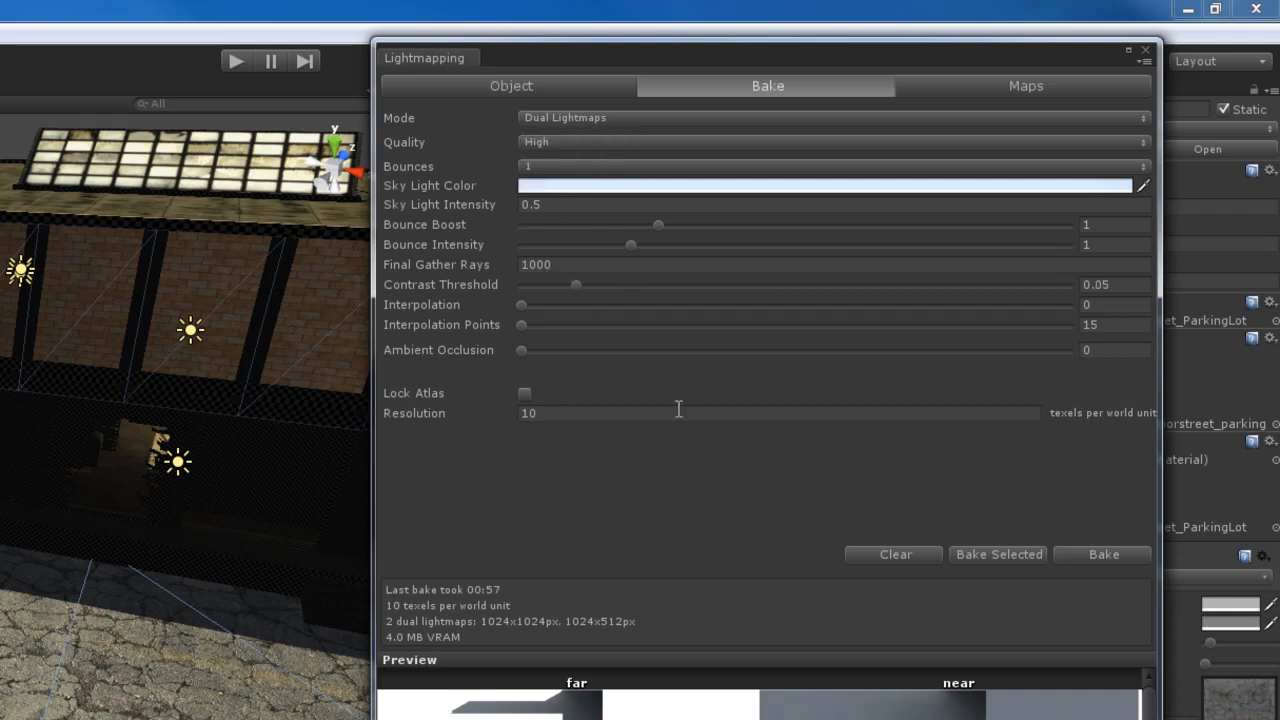
pyautogui.moveTo(681, 465)
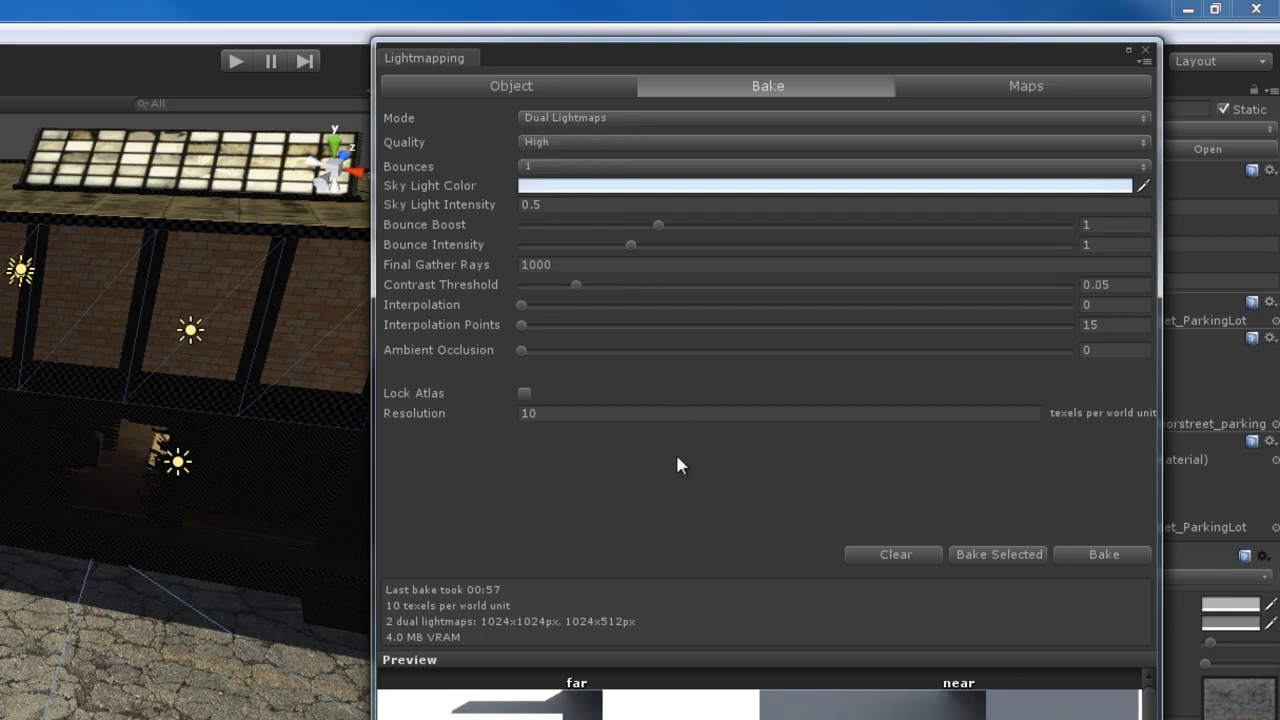
pyautogui.moveTo(505, 270)
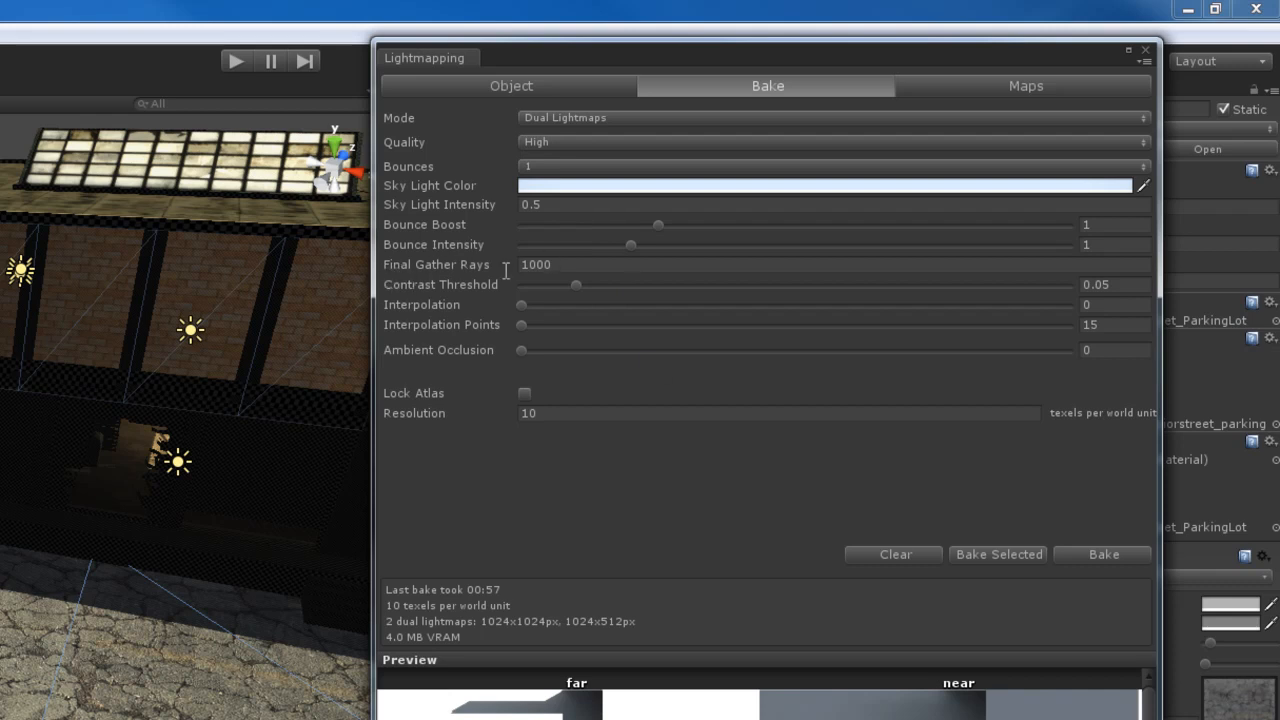
pyautogui.click(830, 142)
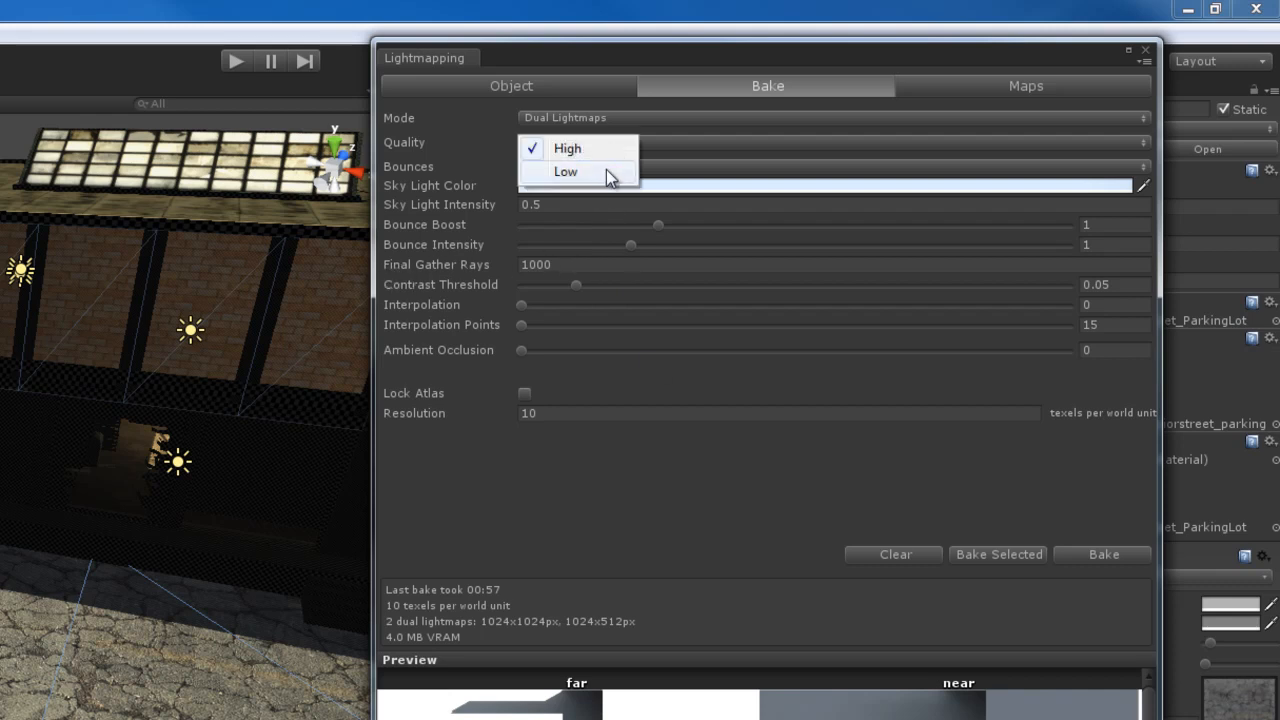
pyautogui.click(565, 171)
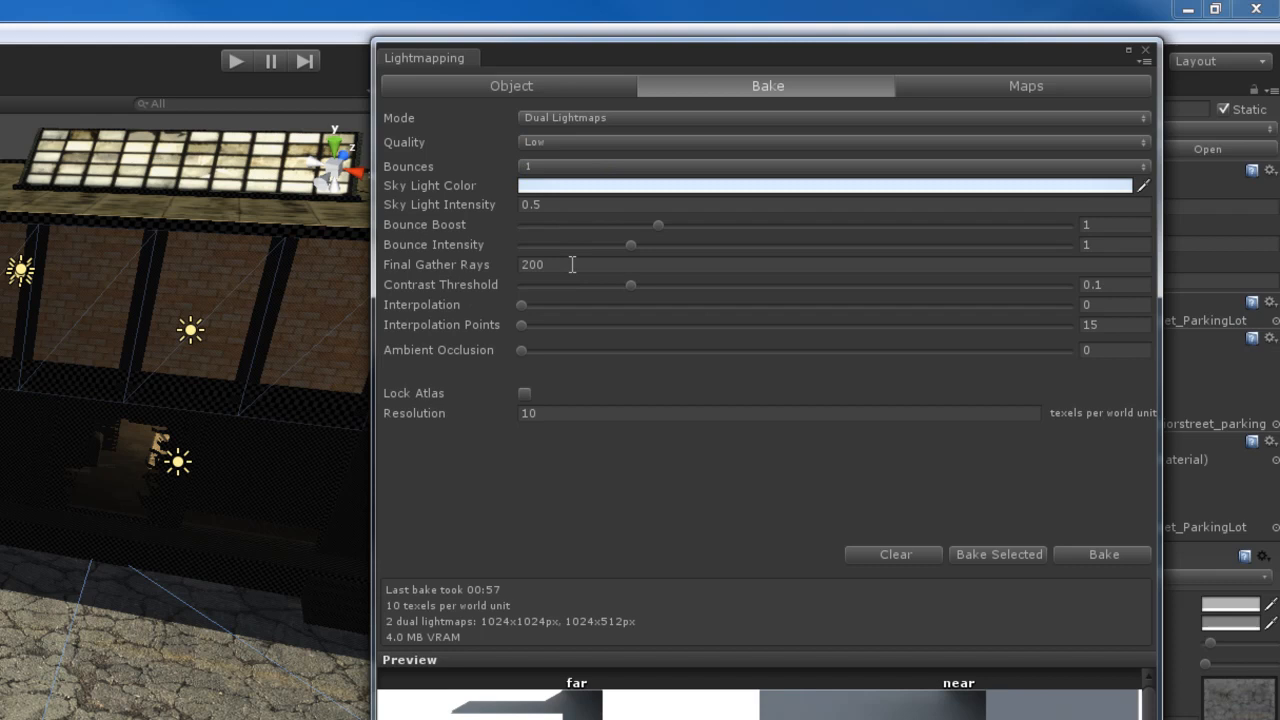
pyautogui.moveTo(1038, 295)
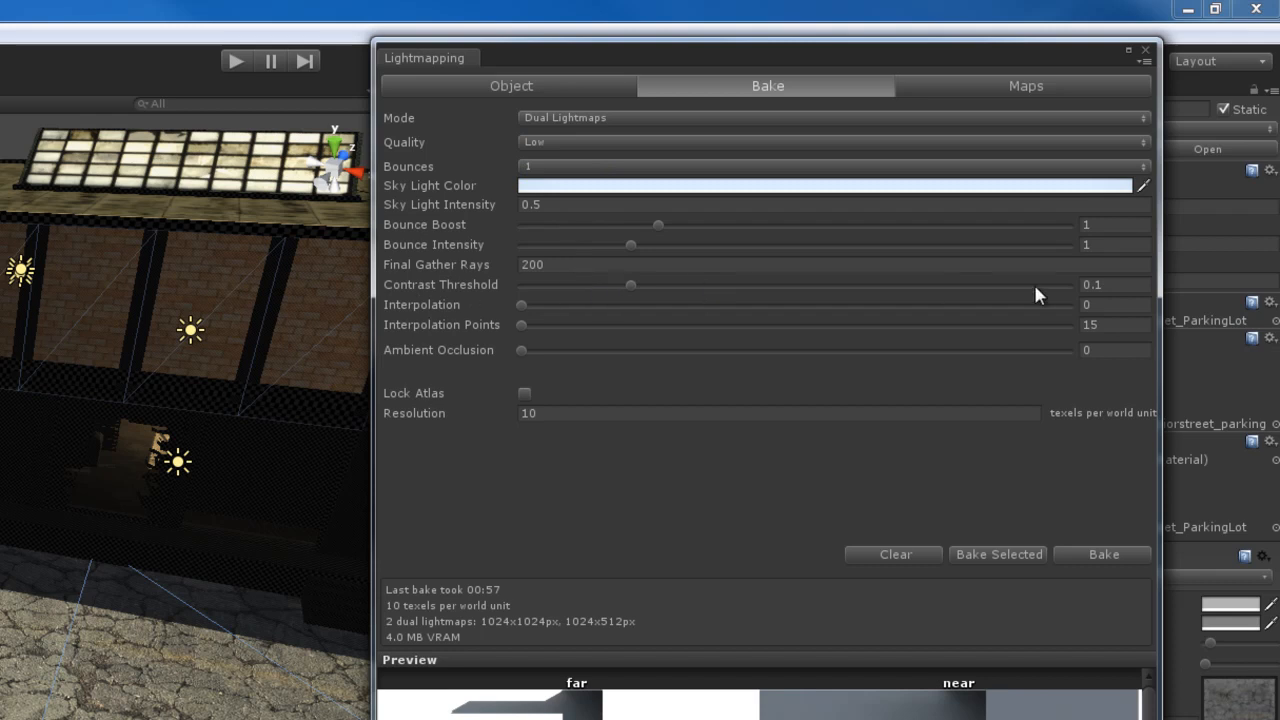
pyautogui.click(830, 142)
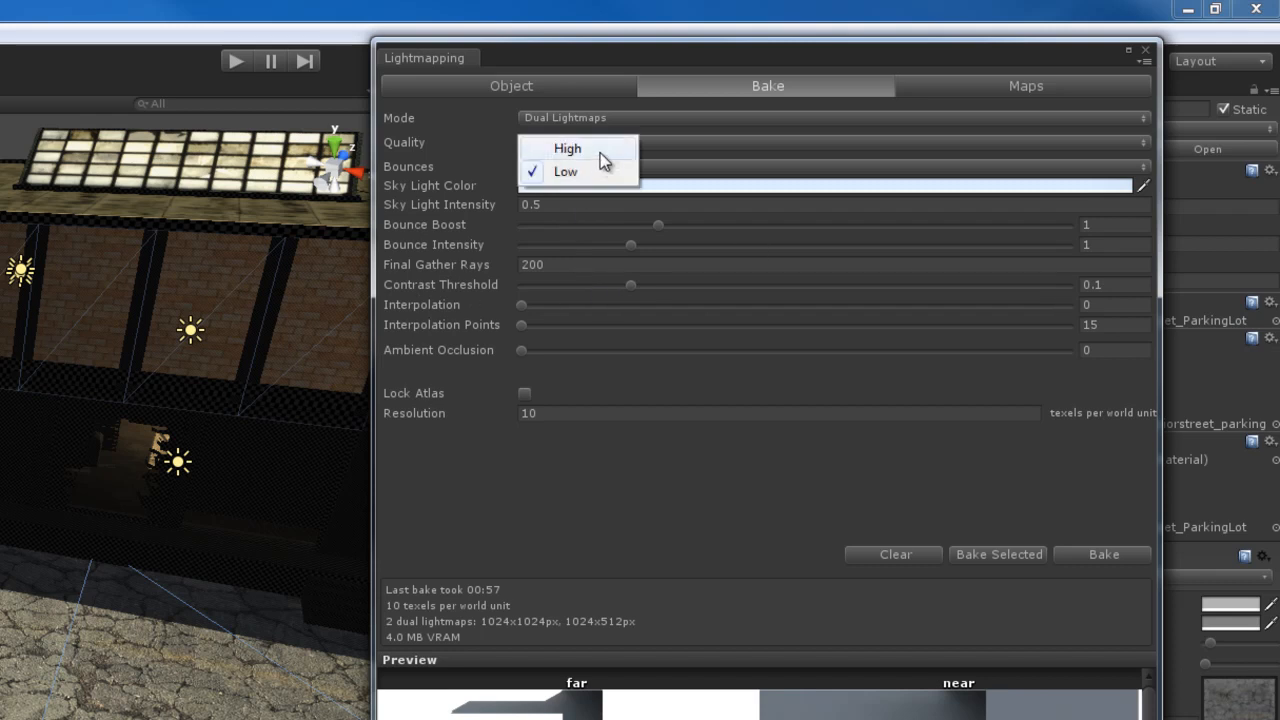
pyautogui.click(567, 148)
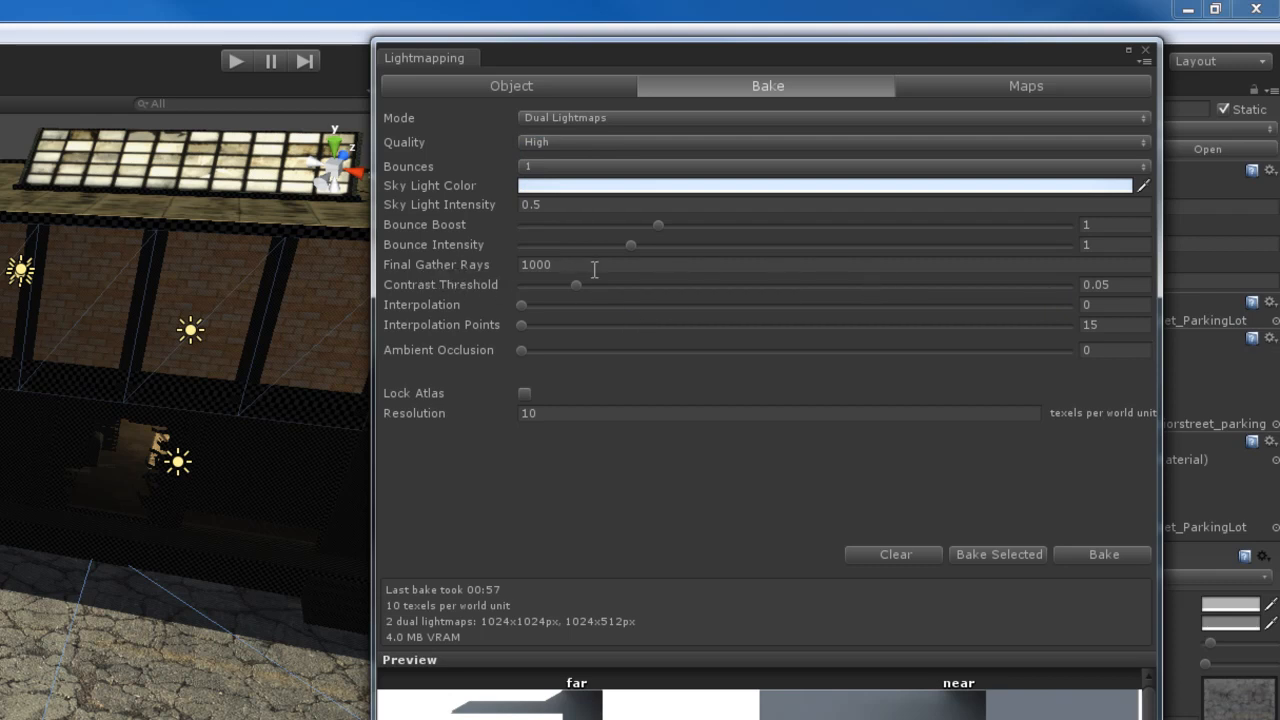
pyautogui.moveTo(573, 157)
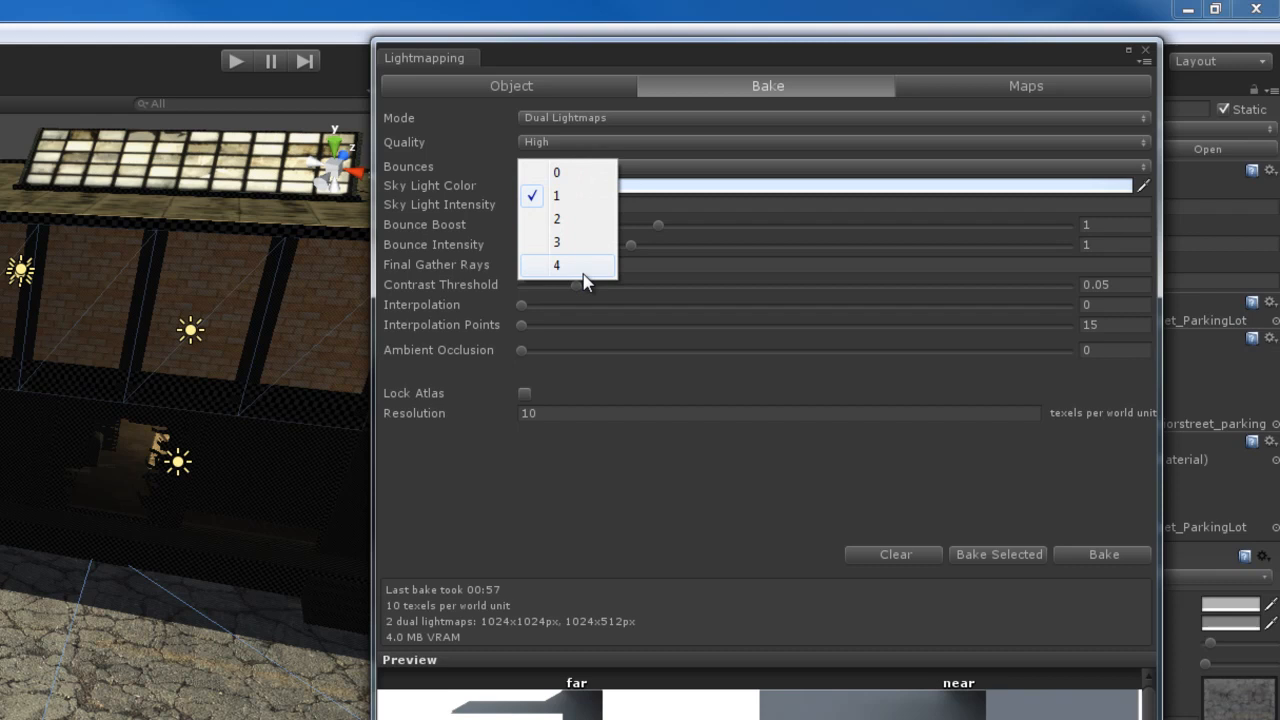
# Review the bounce options, keeping the bounce count at 1
pyautogui.click(557, 195)
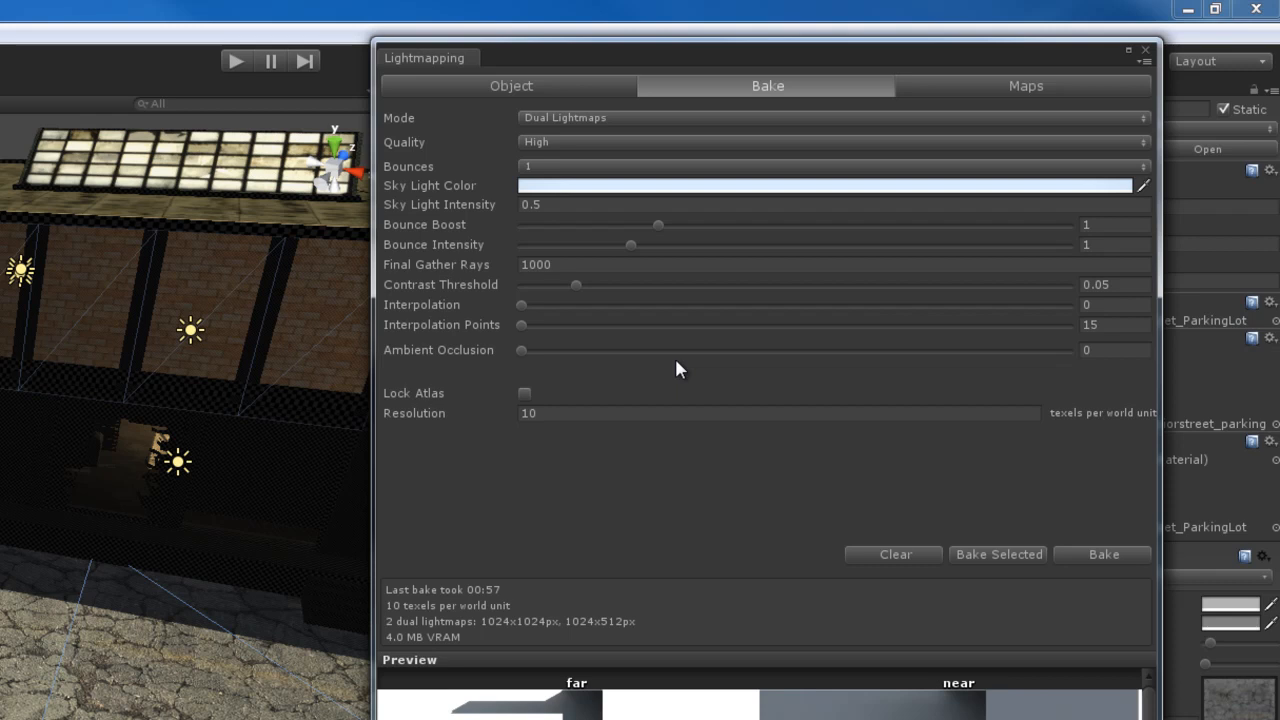
pyautogui.moveTo(588, 227)
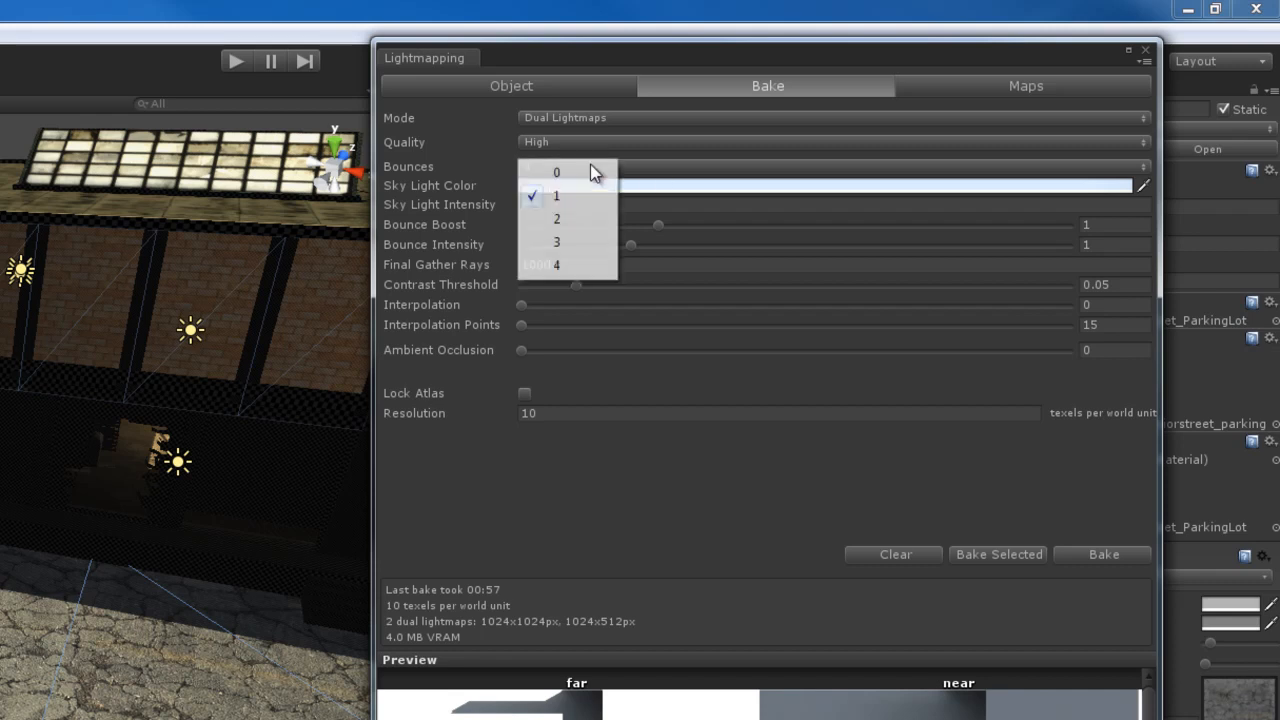
pyautogui.moveTo(583, 218)
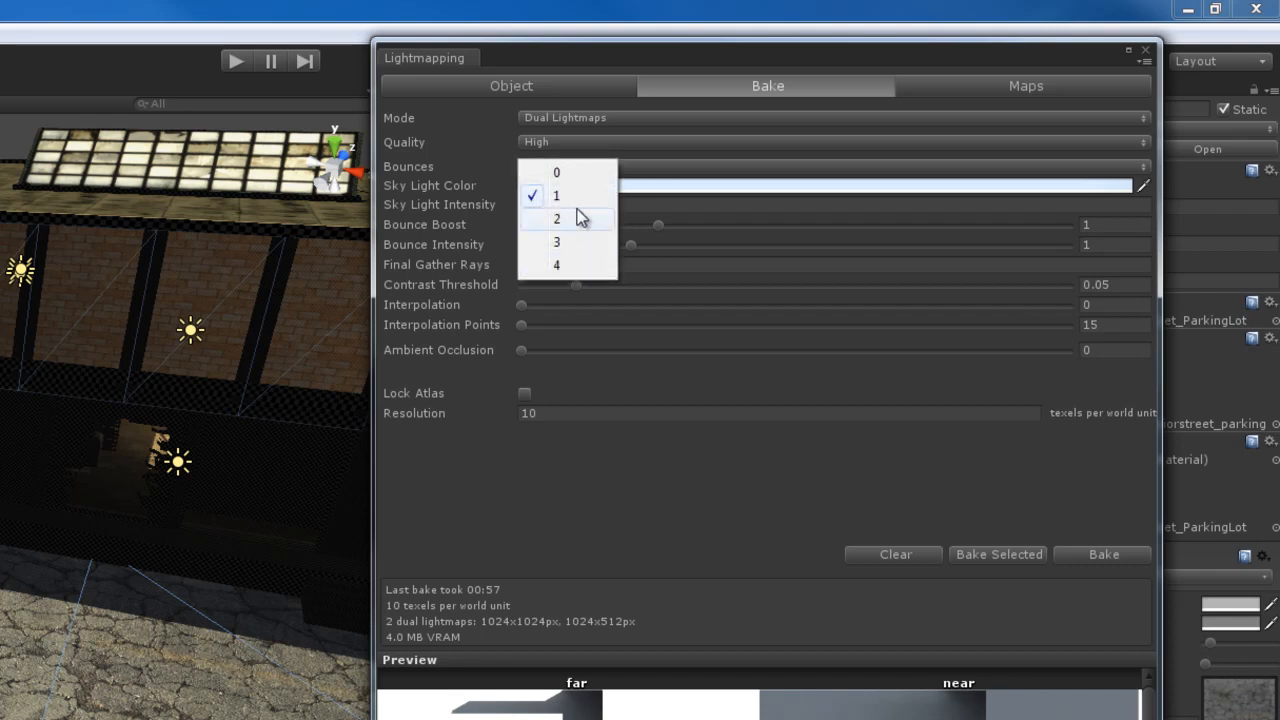
pyautogui.moveTo(556, 195)
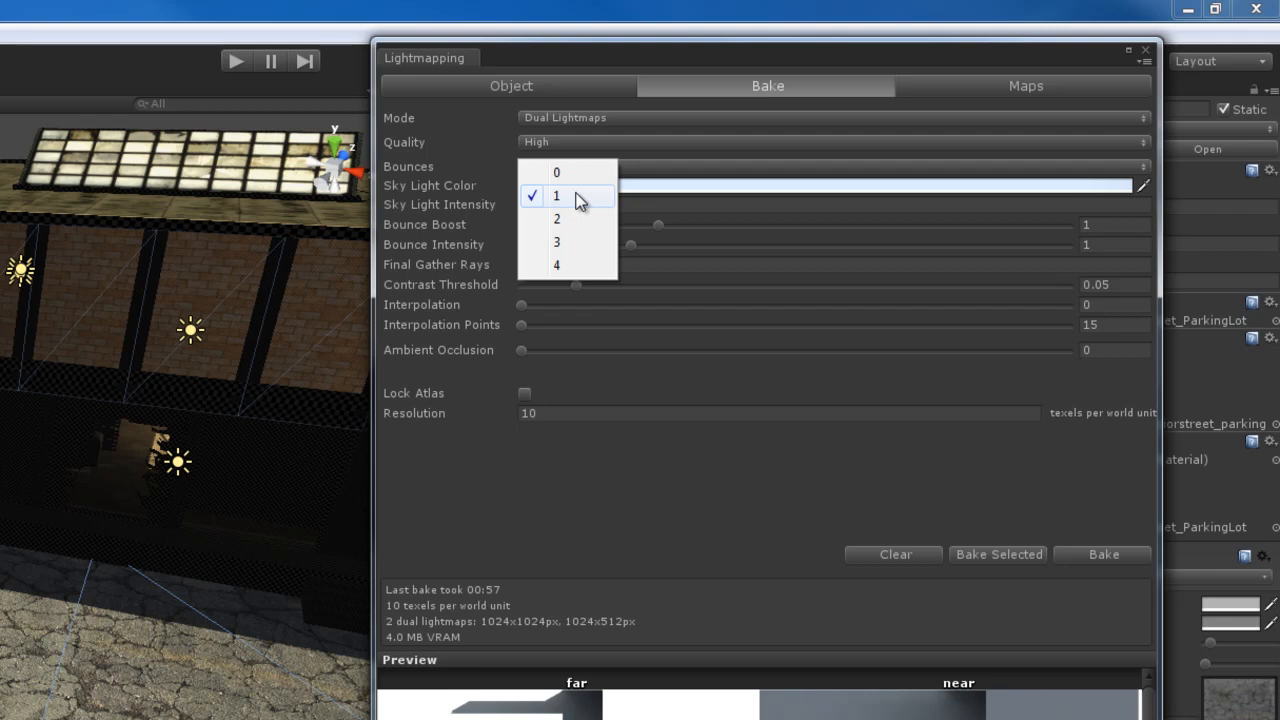
pyautogui.click(556, 195)
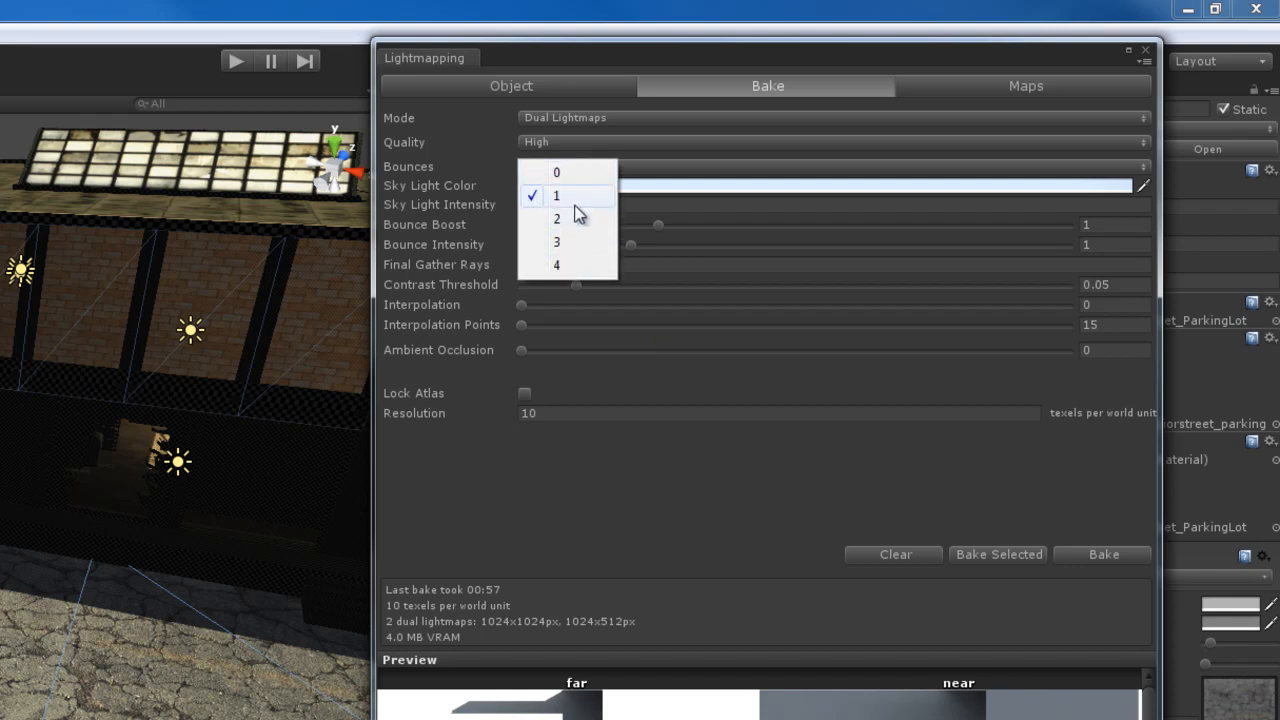
pyautogui.click(556, 195)
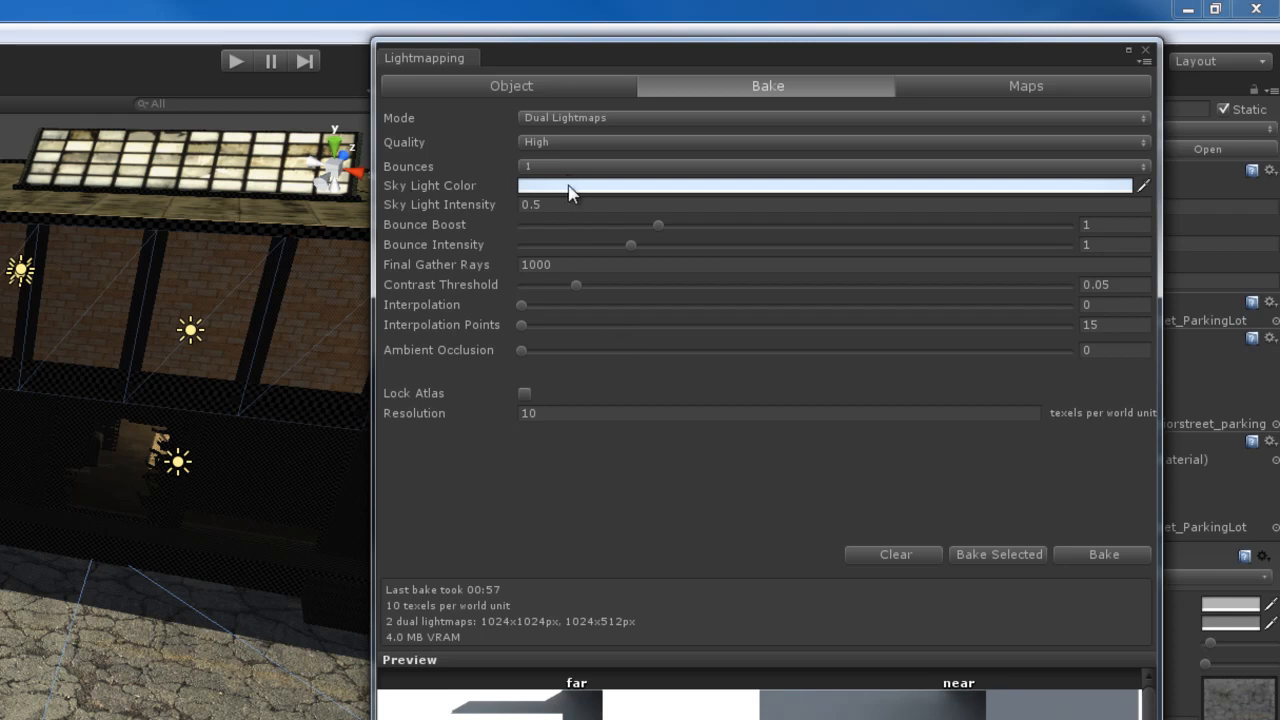
pyautogui.moveTo(612, 195)
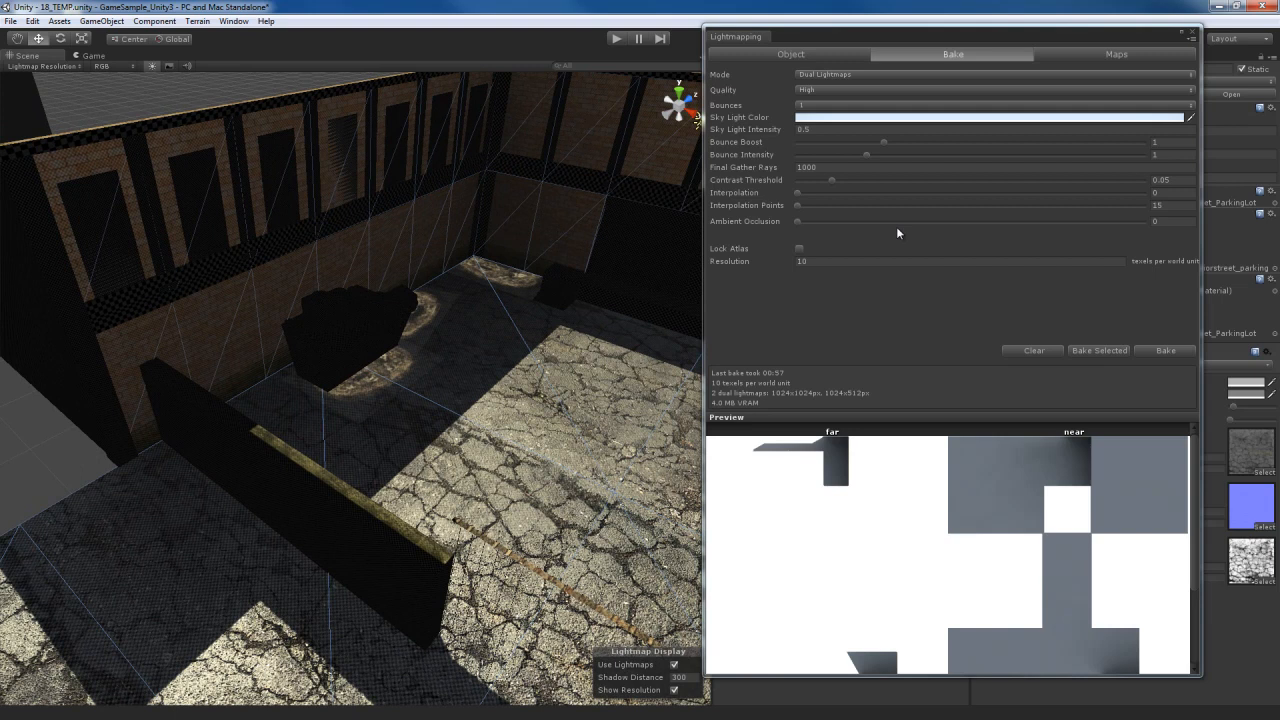
pyautogui.moveTo(836, 121)
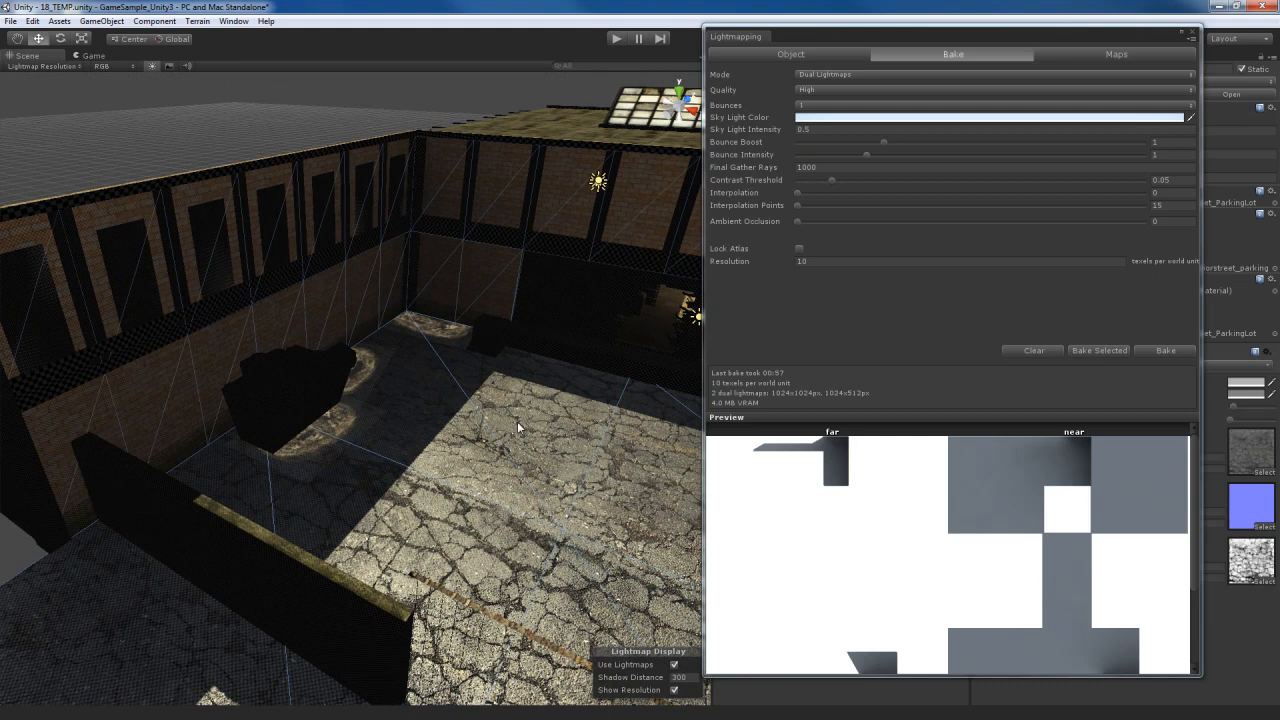
pyautogui.moveTo(542, 418)
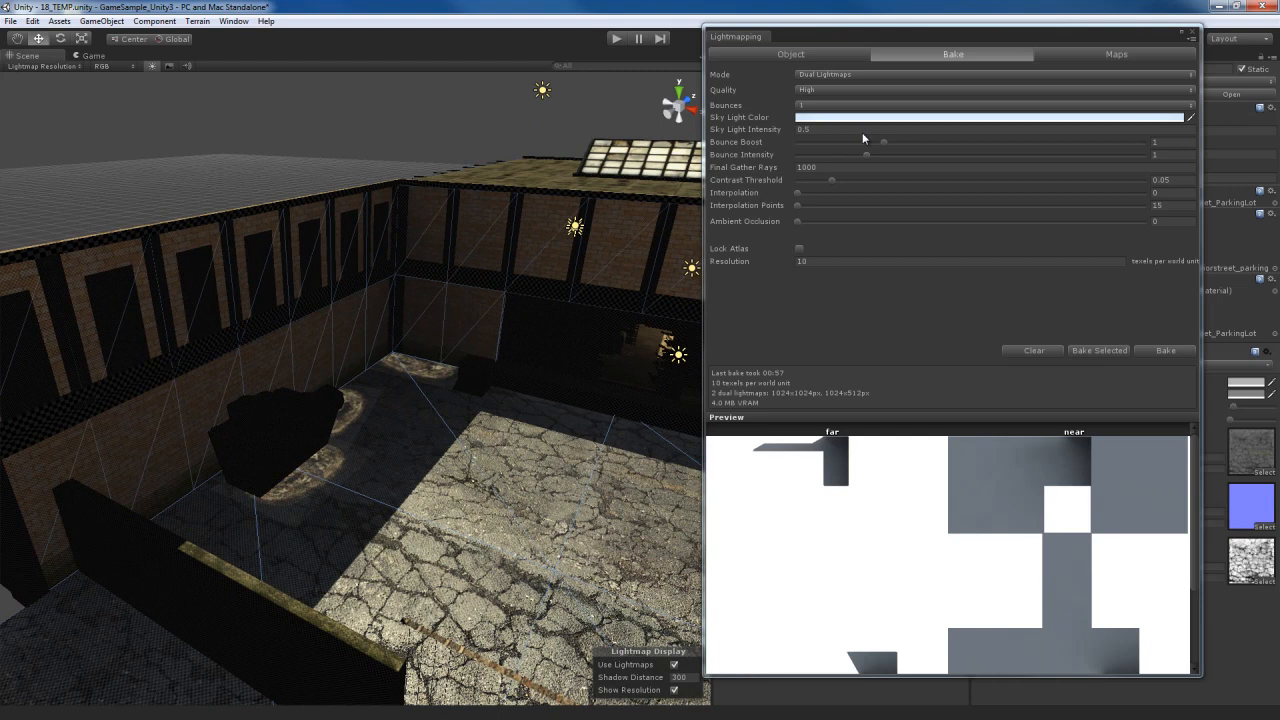
# Enter 0.5 in a bake setting and select the Bounce Boost value
pyautogui.click(990, 117)
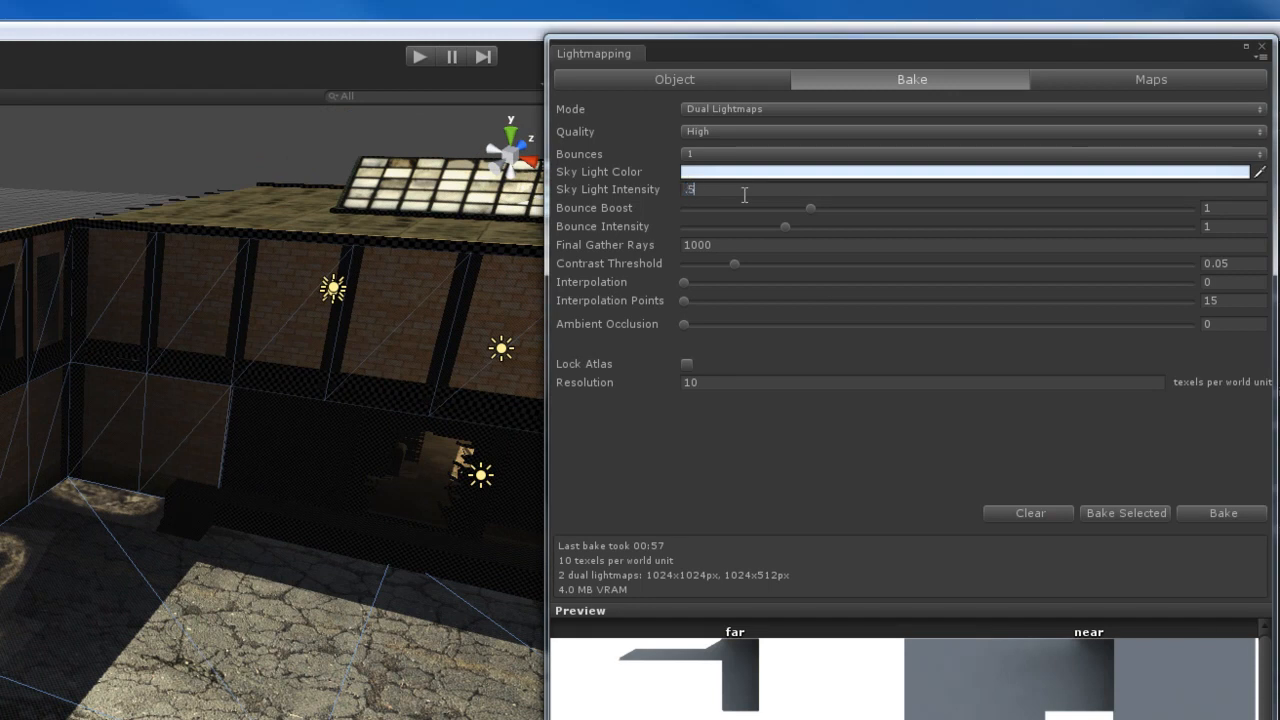
pyautogui.write('0.5')
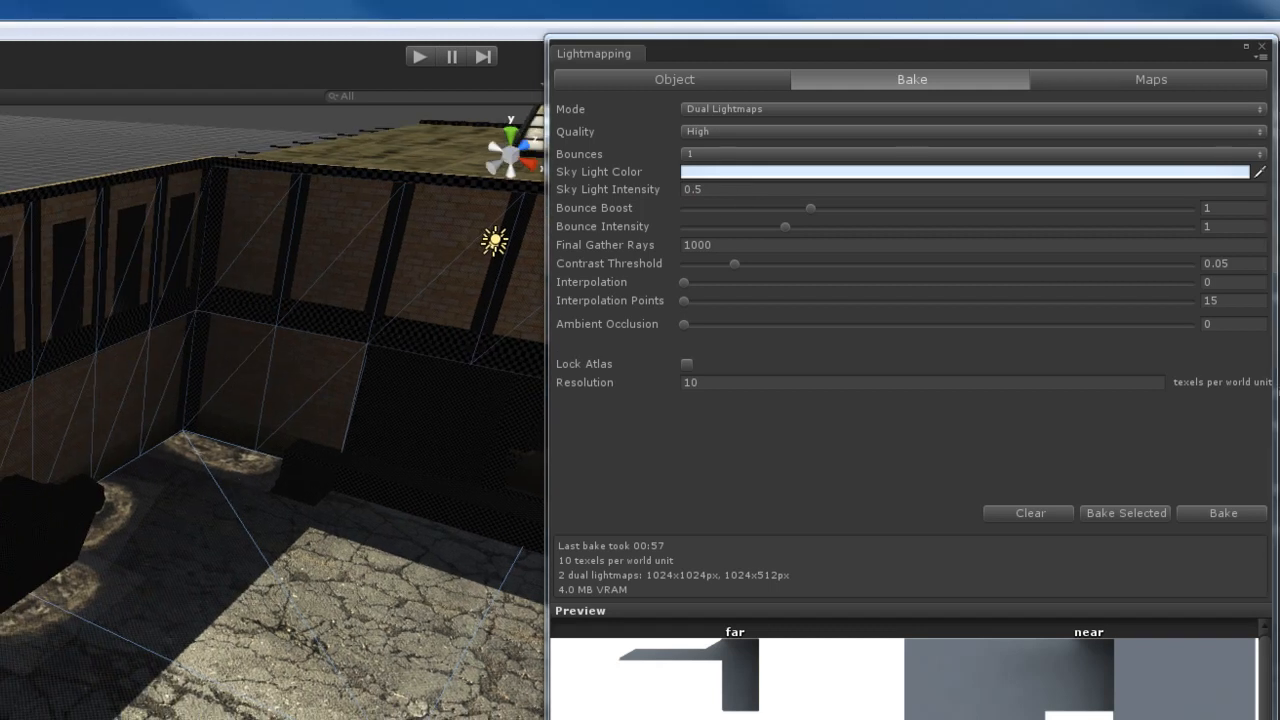
pyautogui.moveTo(197, 535)
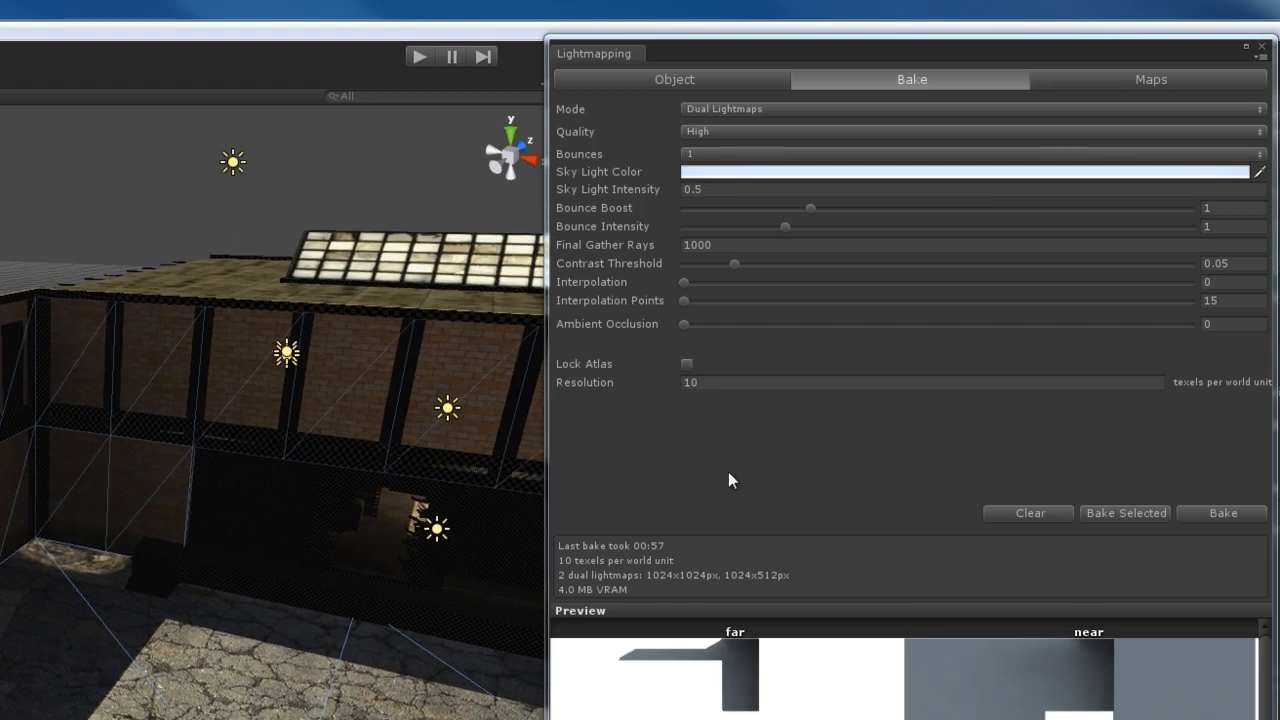
pyautogui.click(693, 189)
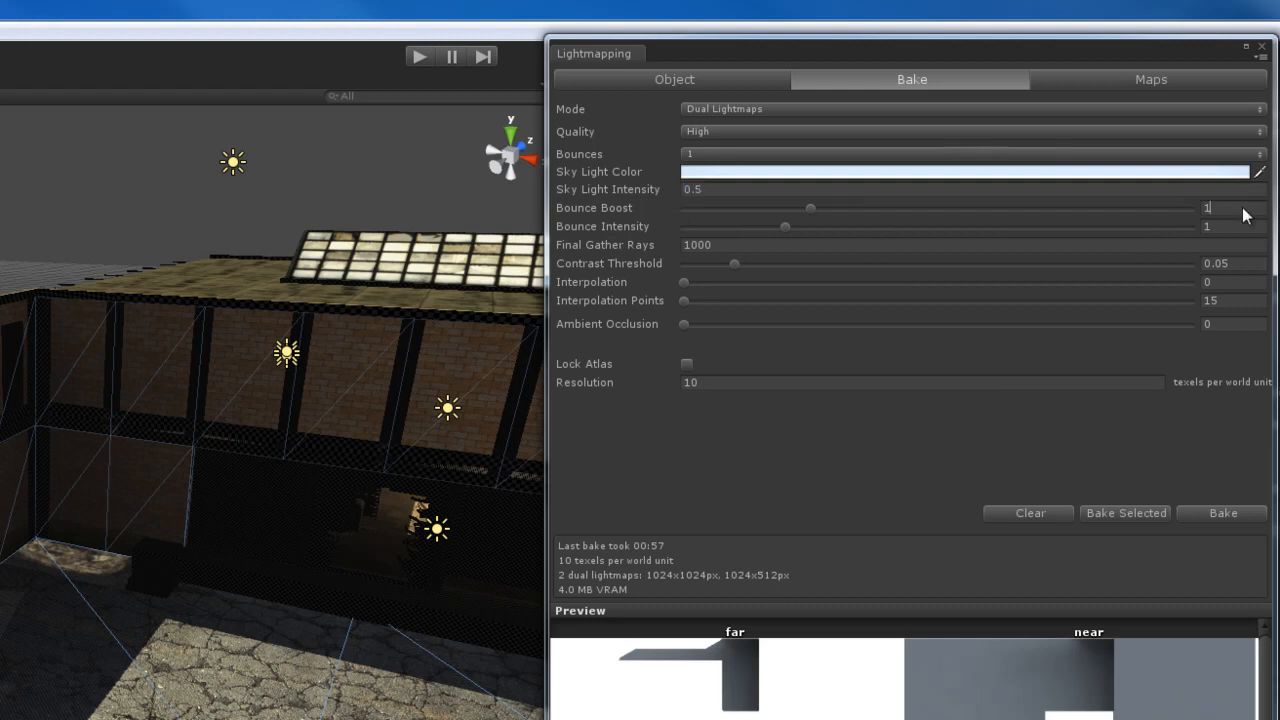
pyautogui.click(1230, 226)
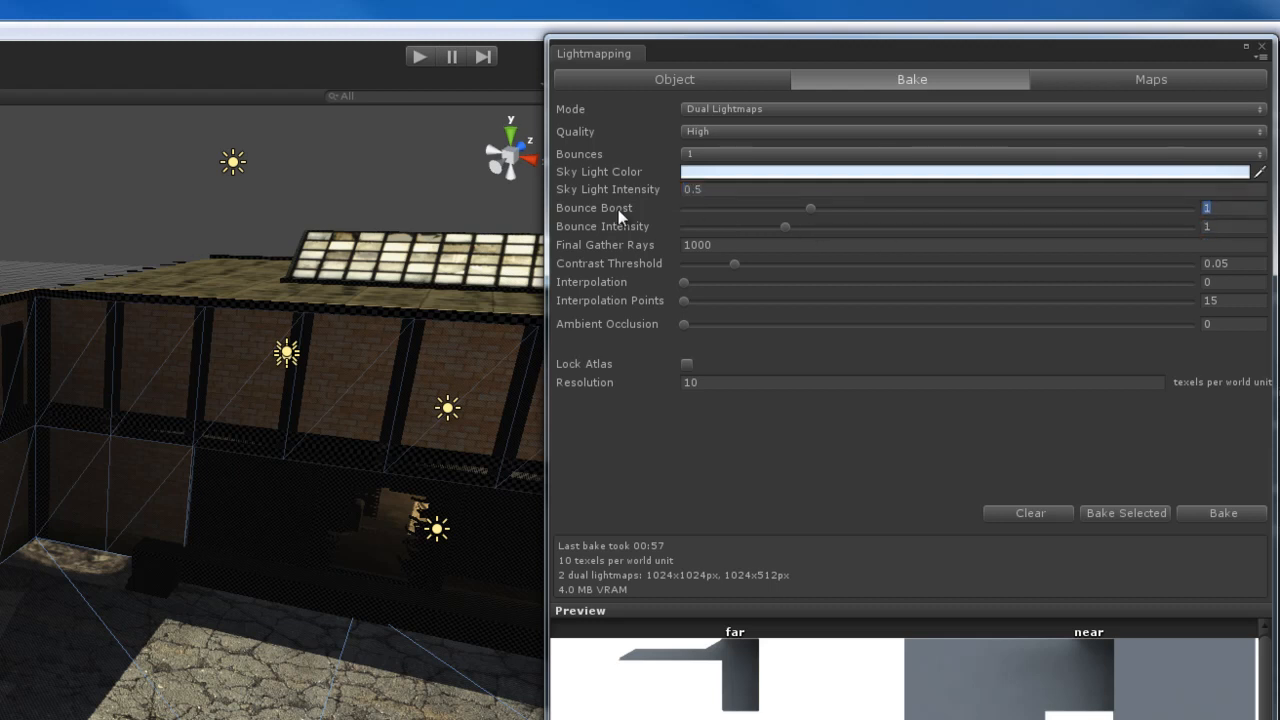
pyautogui.moveTo(620, 226)
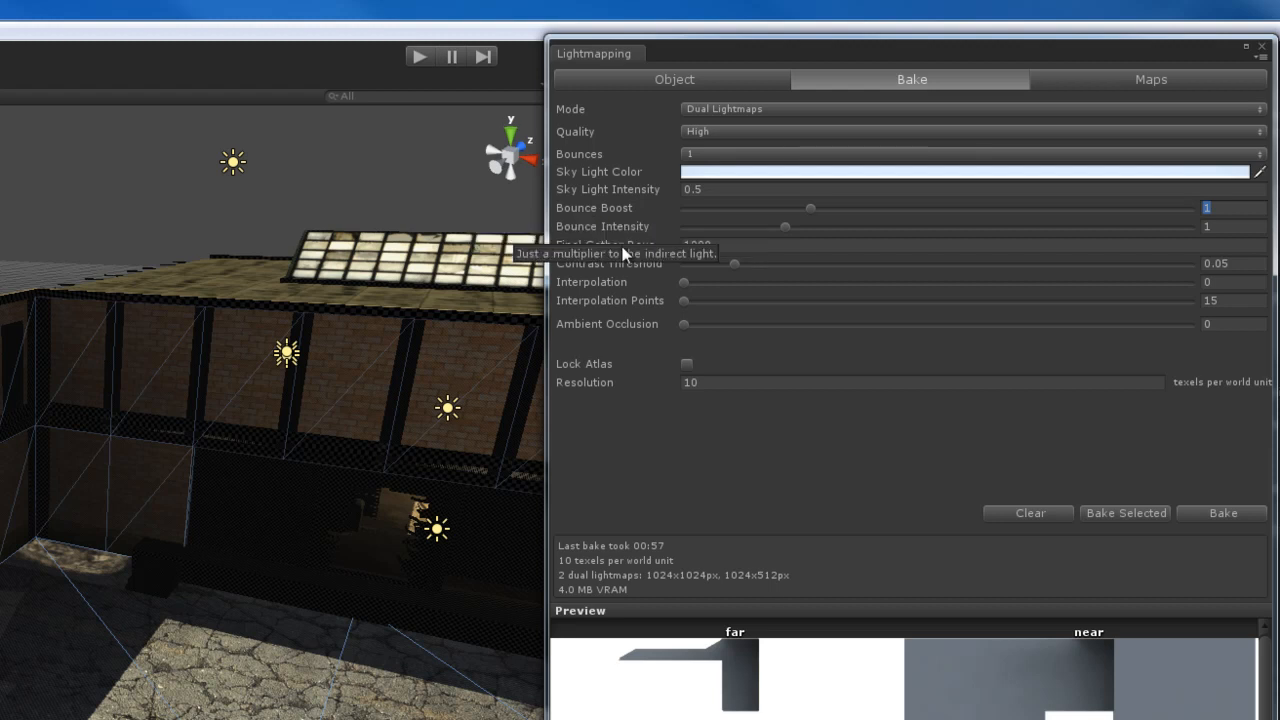
pyautogui.moveTo(560, 165)
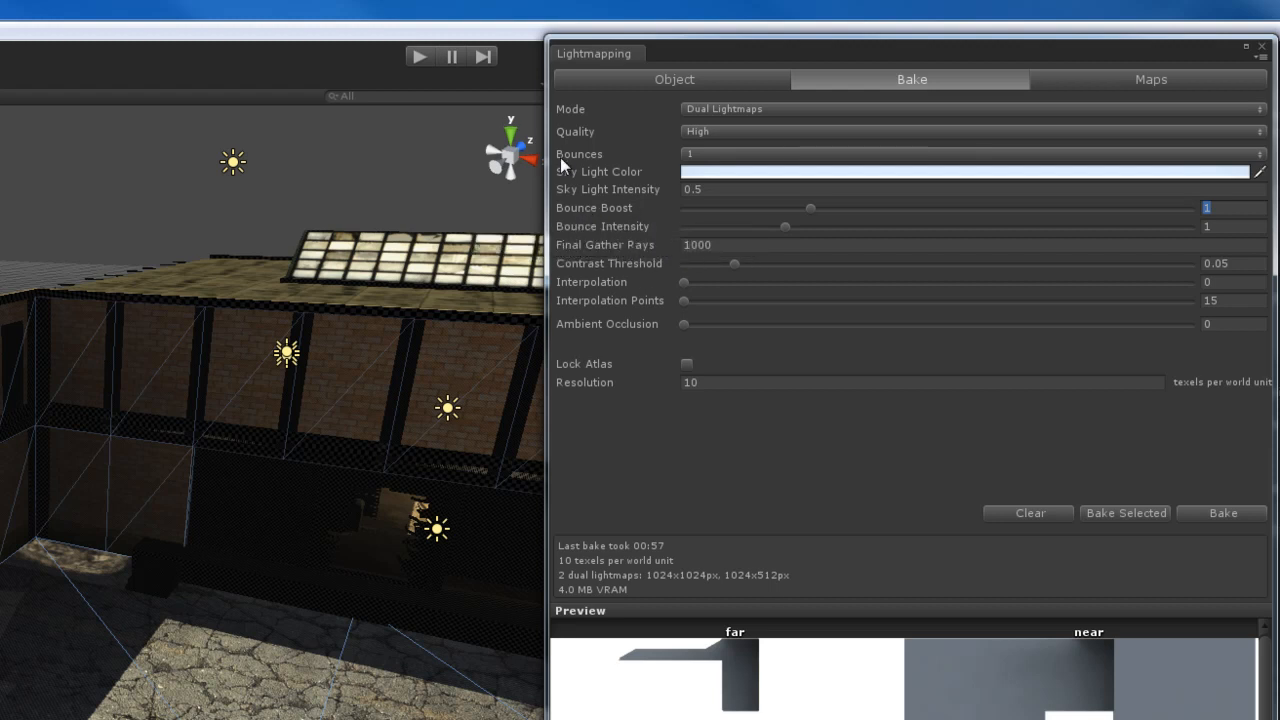
pyautogui.moveTo(828, 273)
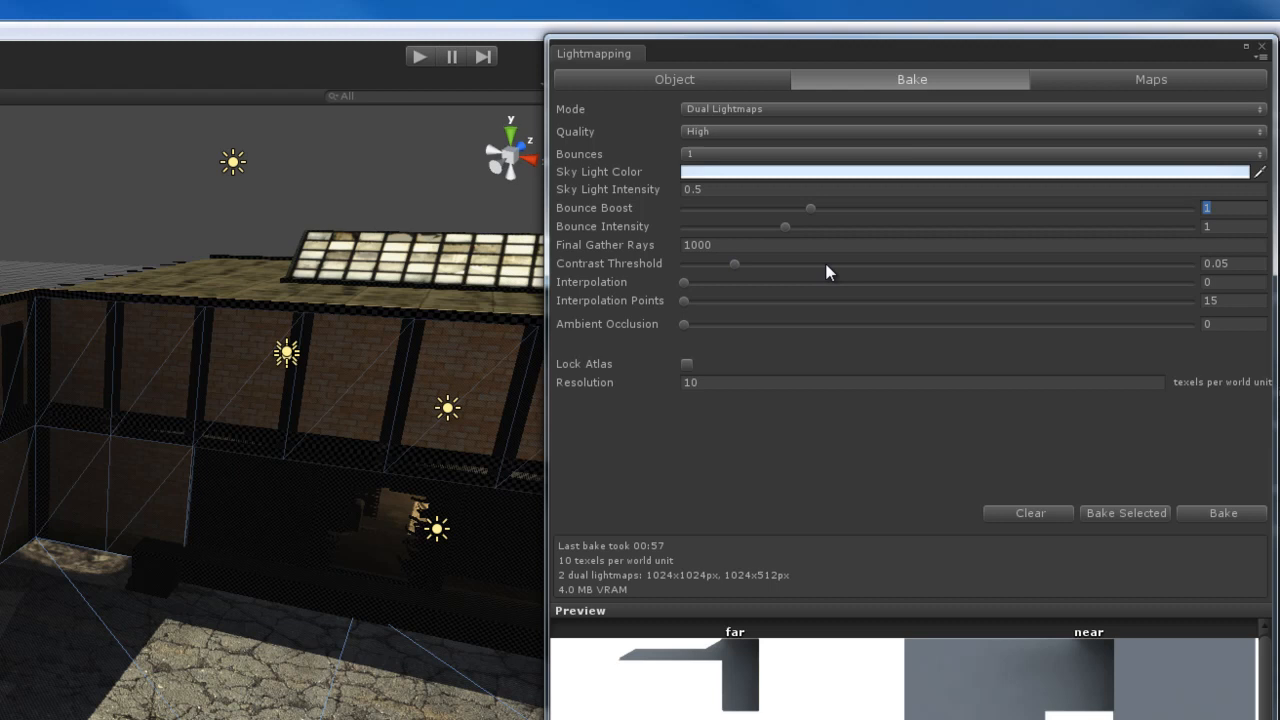
pyautogui.moveTo(781, 193)
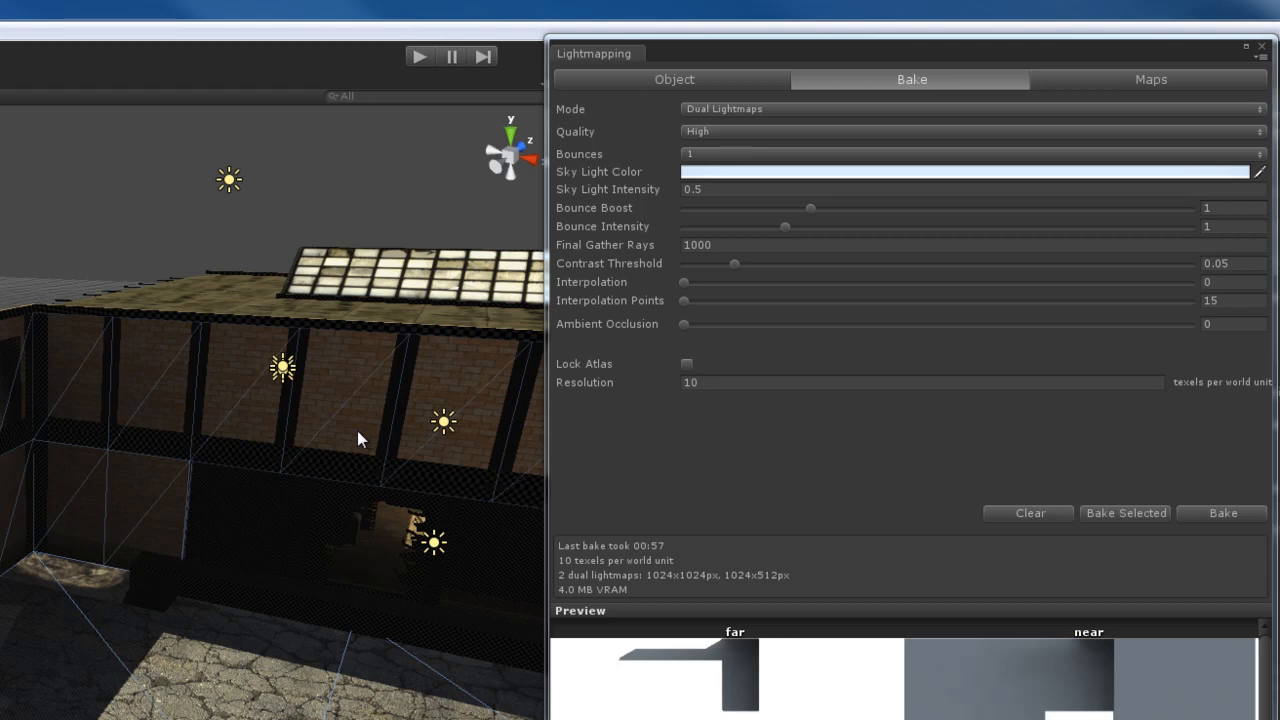
pyautogui.moveTo(600, 230)
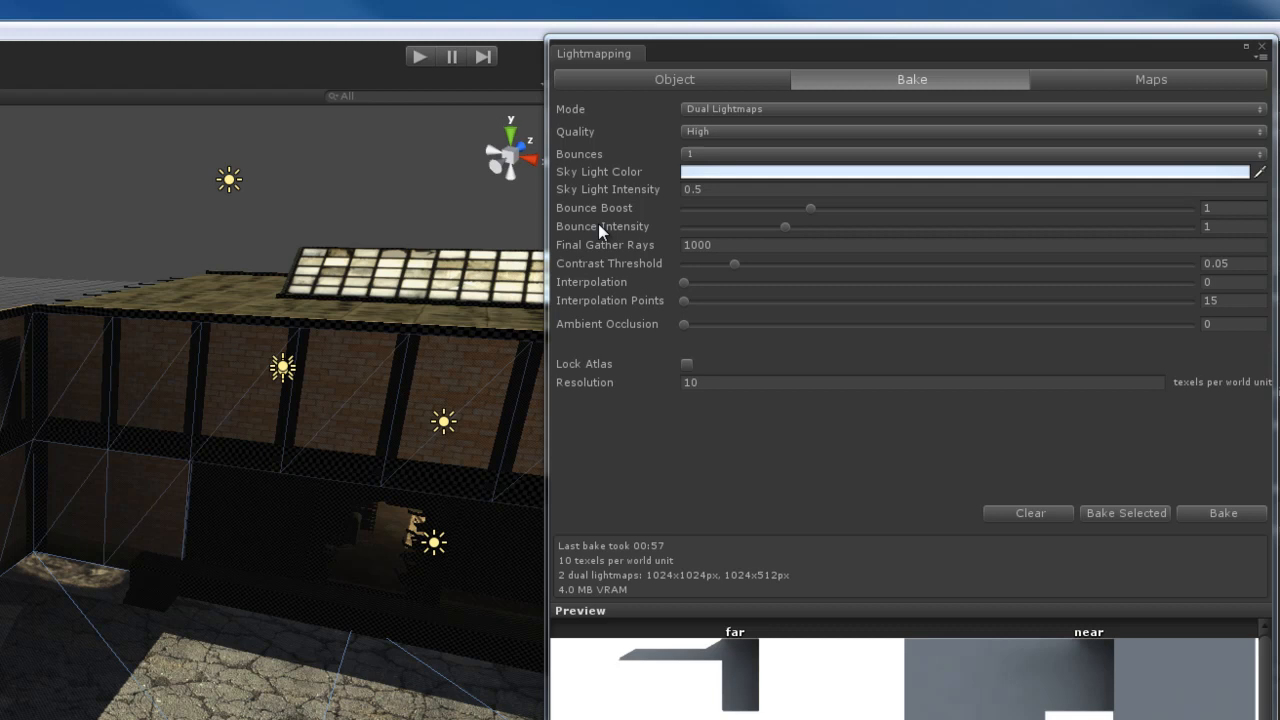
pyautogui.moveTo(362, 430)
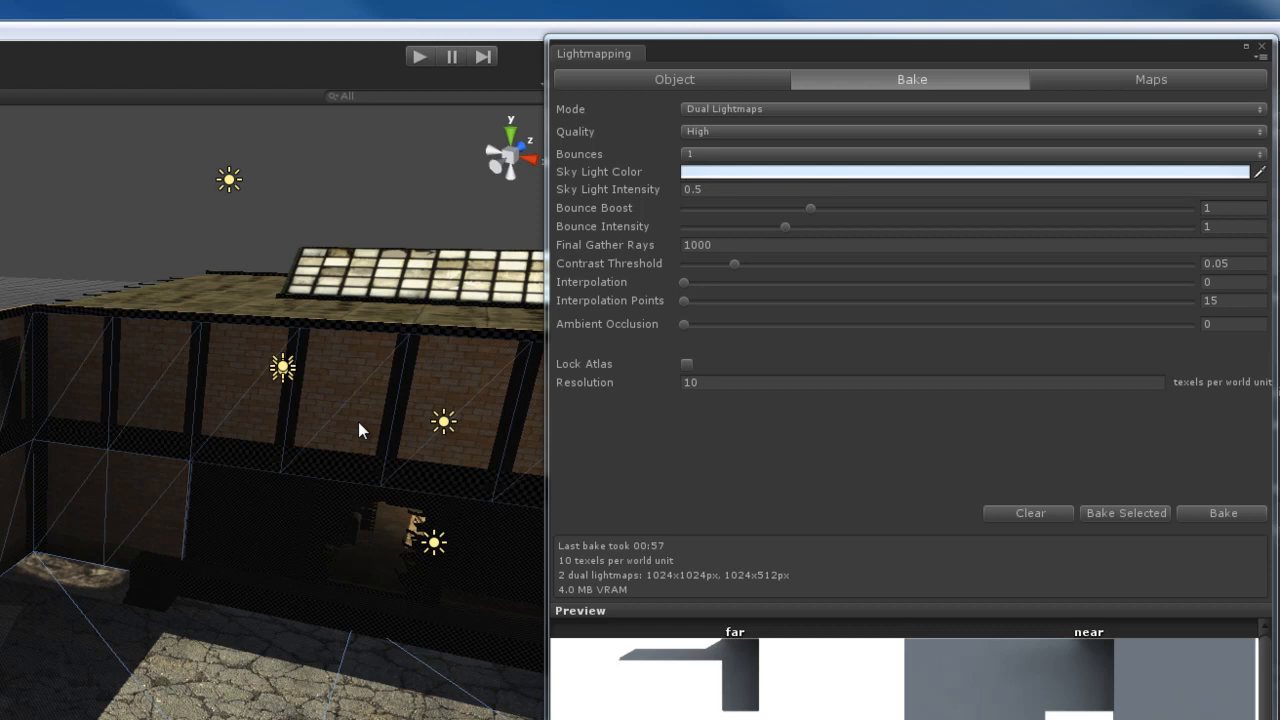
pyautogui.moveTo(789, 230)
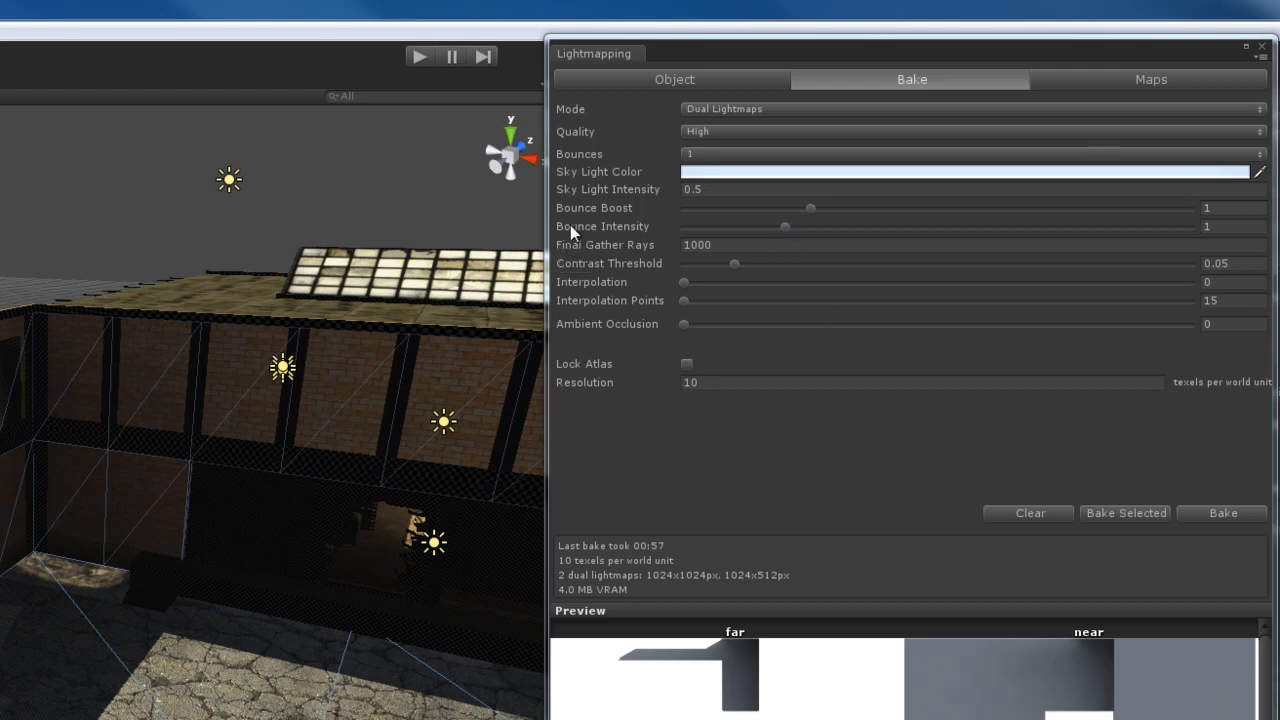
# Change Final Gather Rays to 32, then restore it to 1000
pyautogui.click(730, 245)
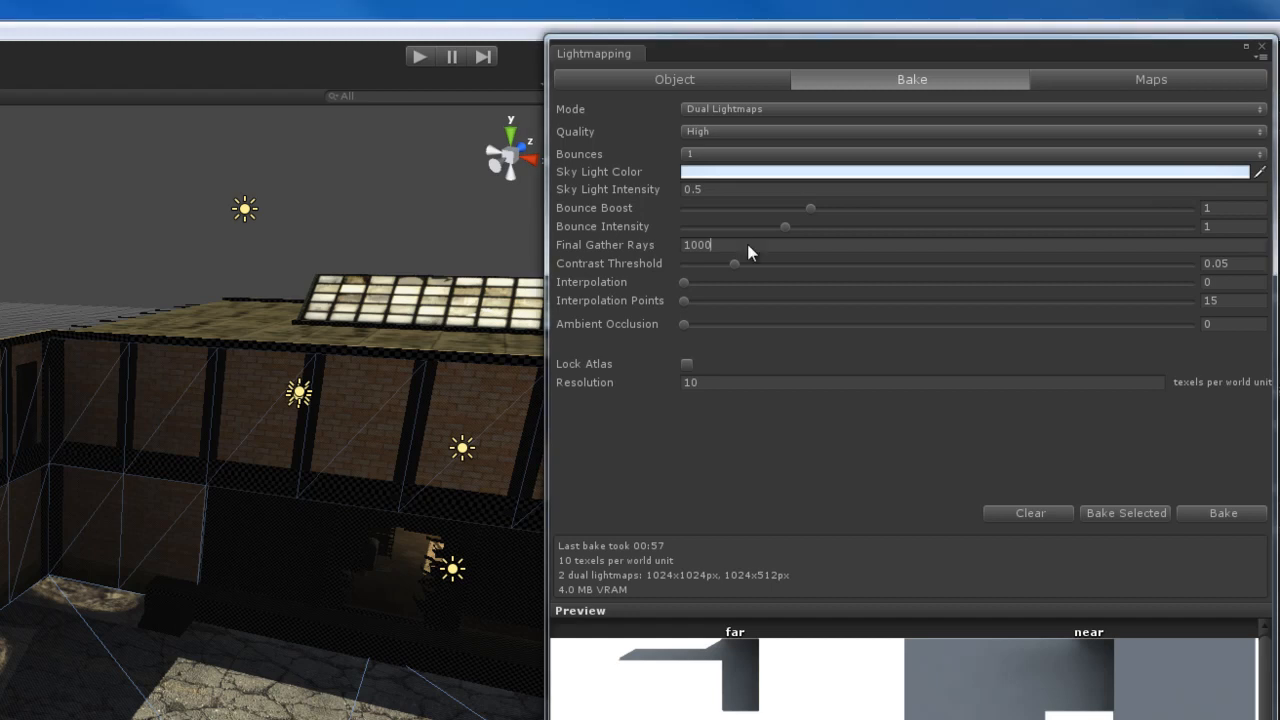
pyautogui.doubleClick(697, 245)
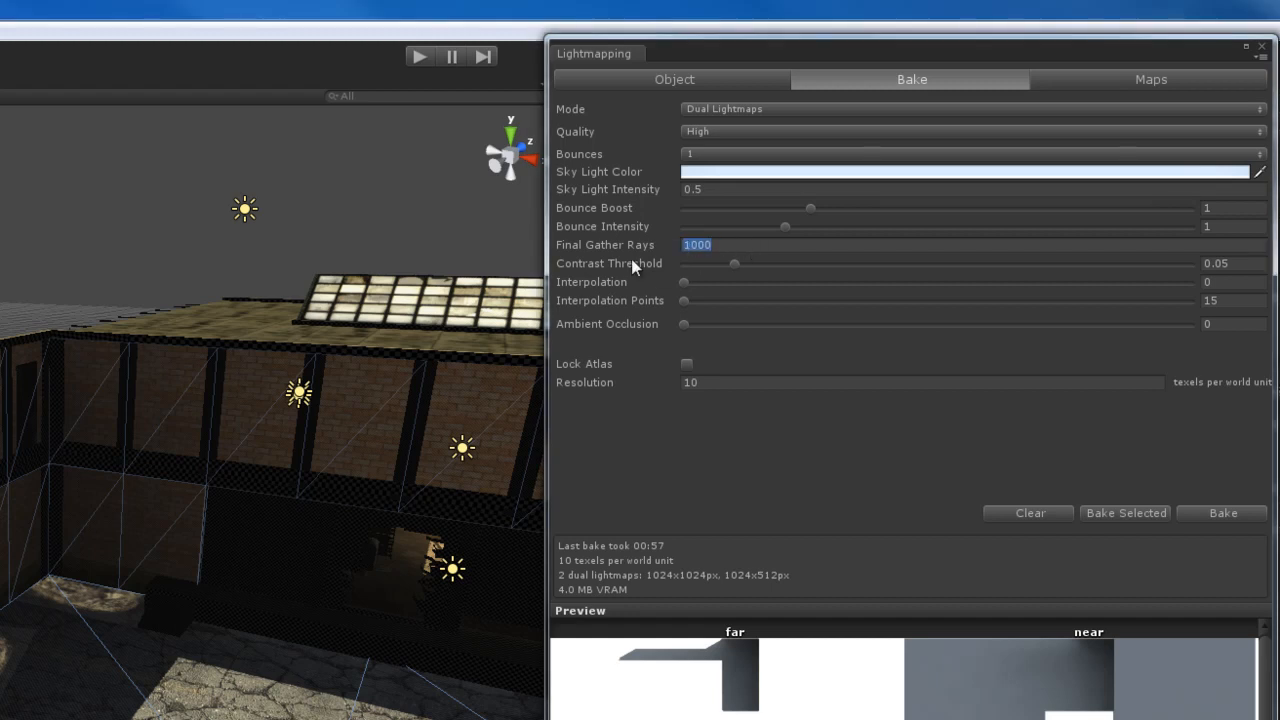
pyautogui.moveTo(378, 483)
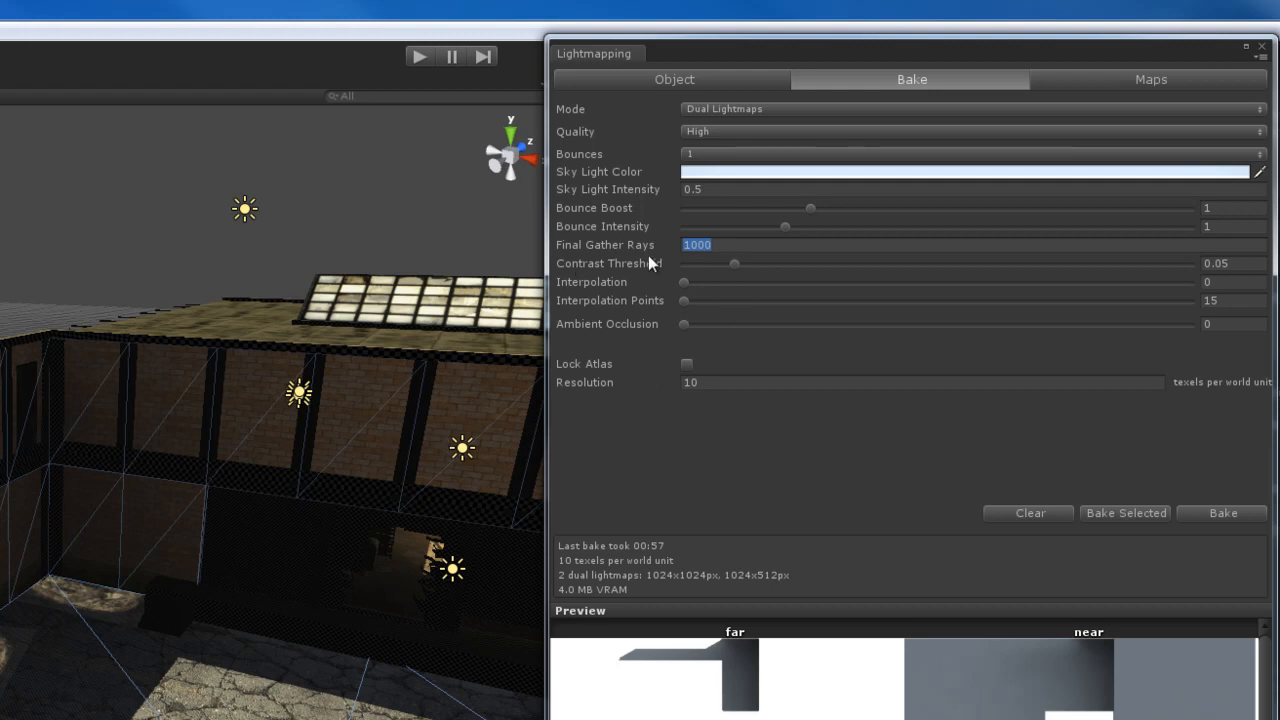
pyautogui.write('32')
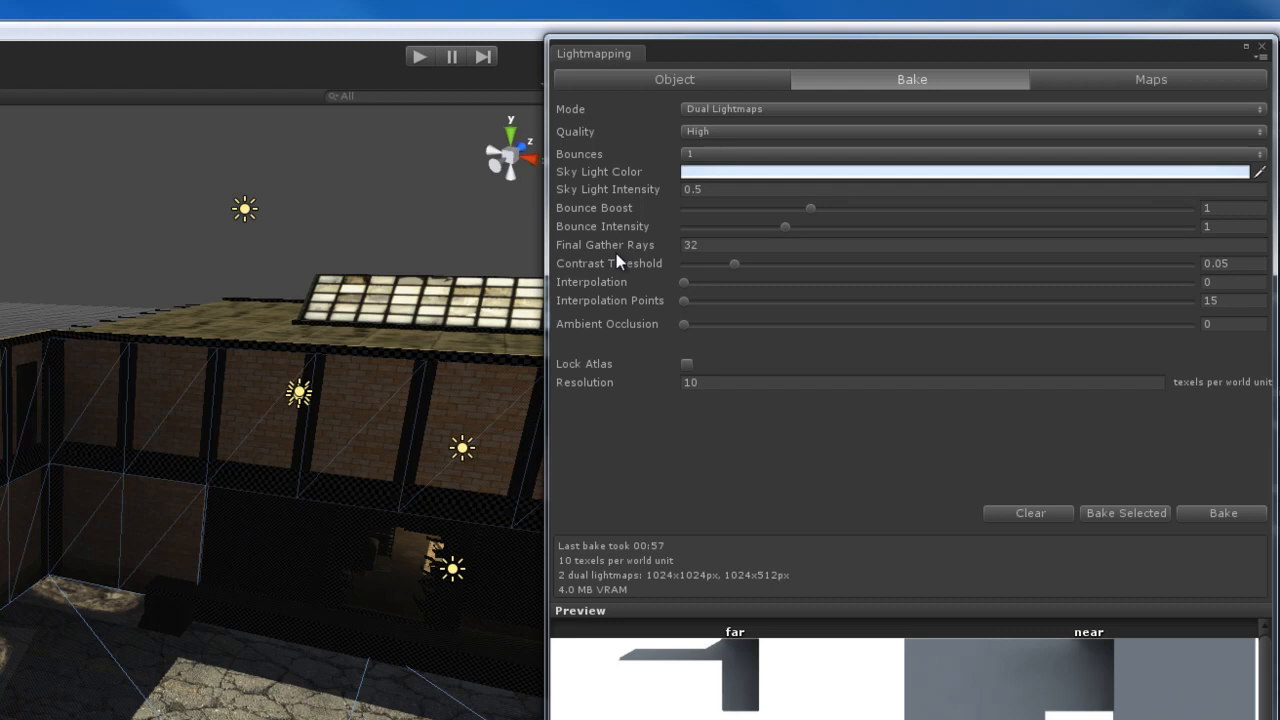
pyautogui.moveTo(328, 580)
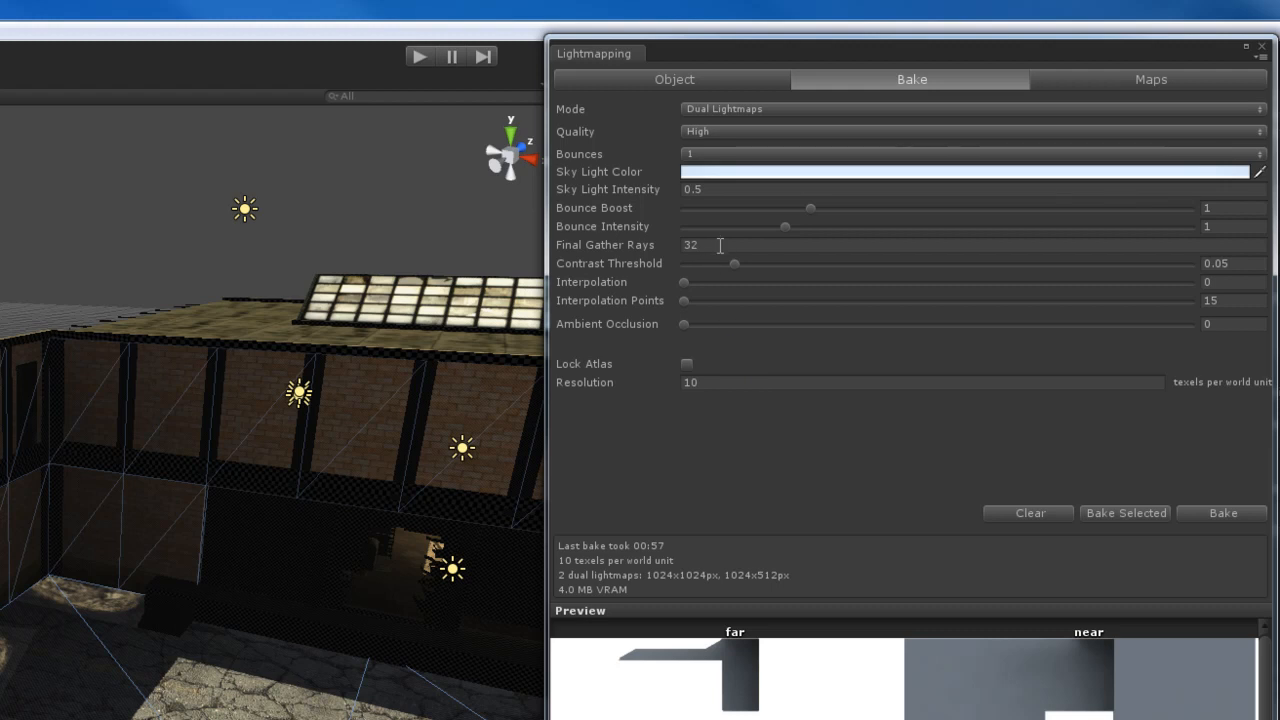
pyautogui.moveTo(373, 458)
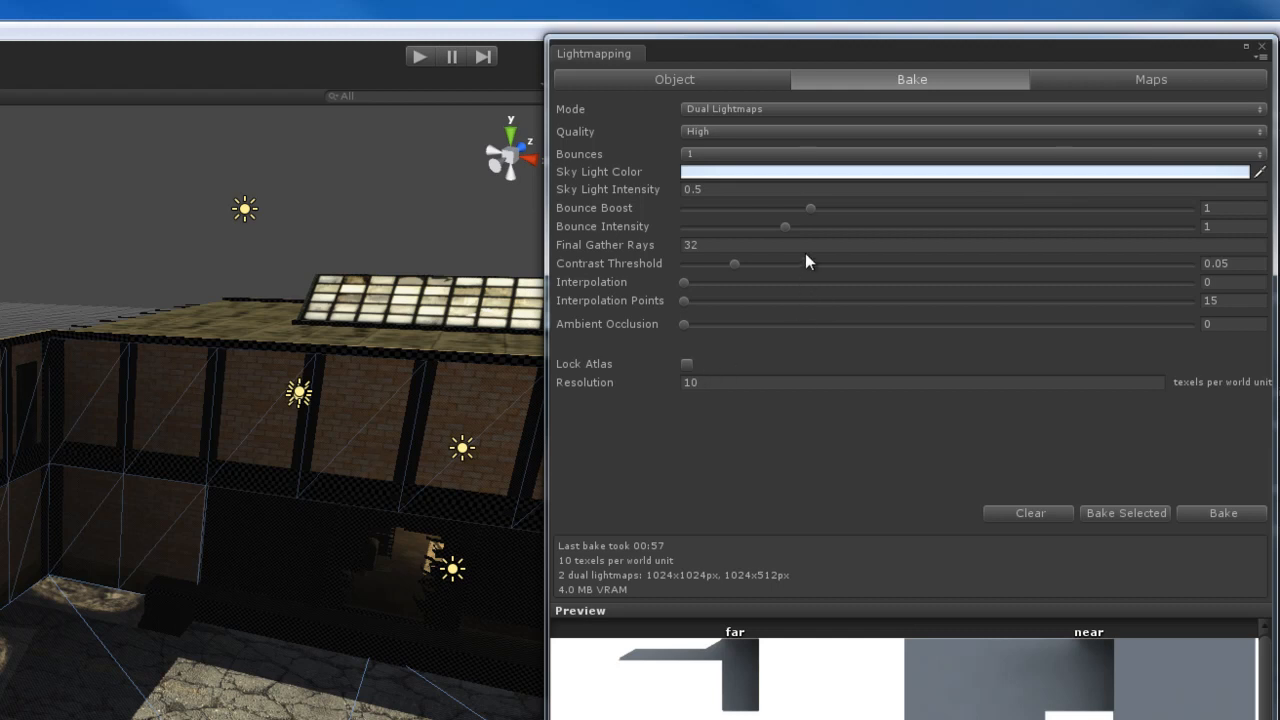
pyautogui.click(690, 245)
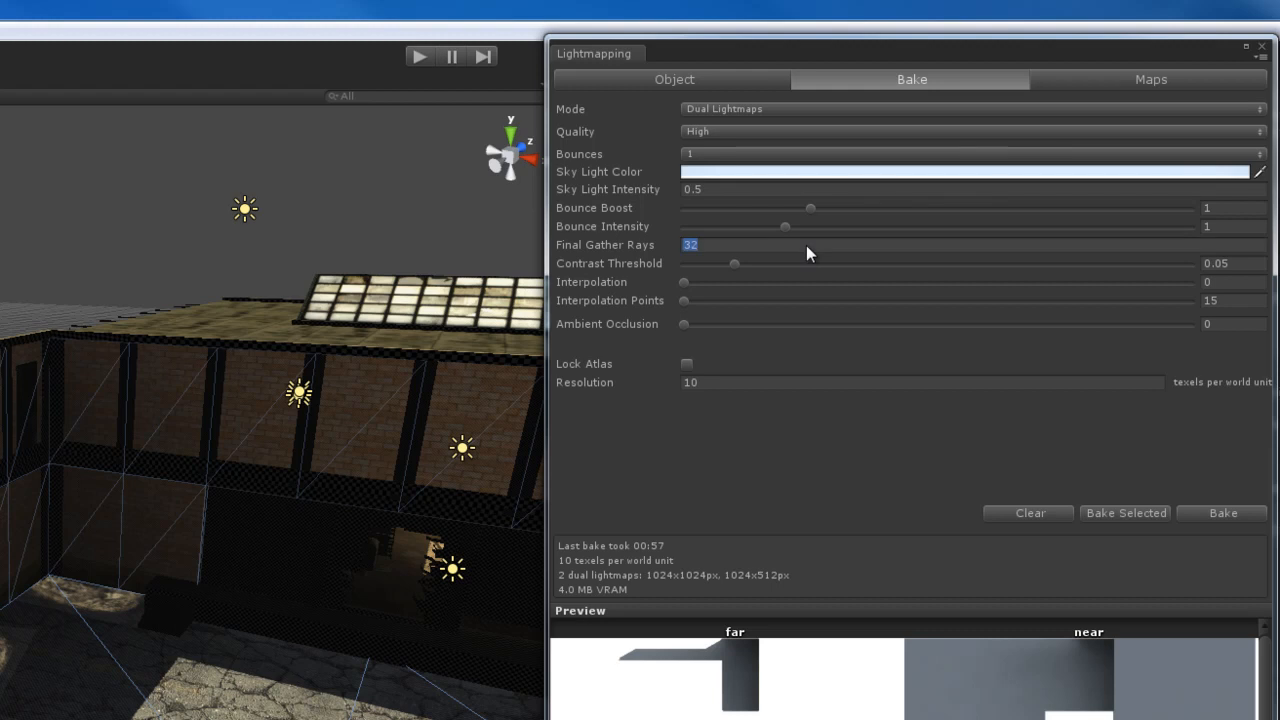
pyautogui.write('1000')
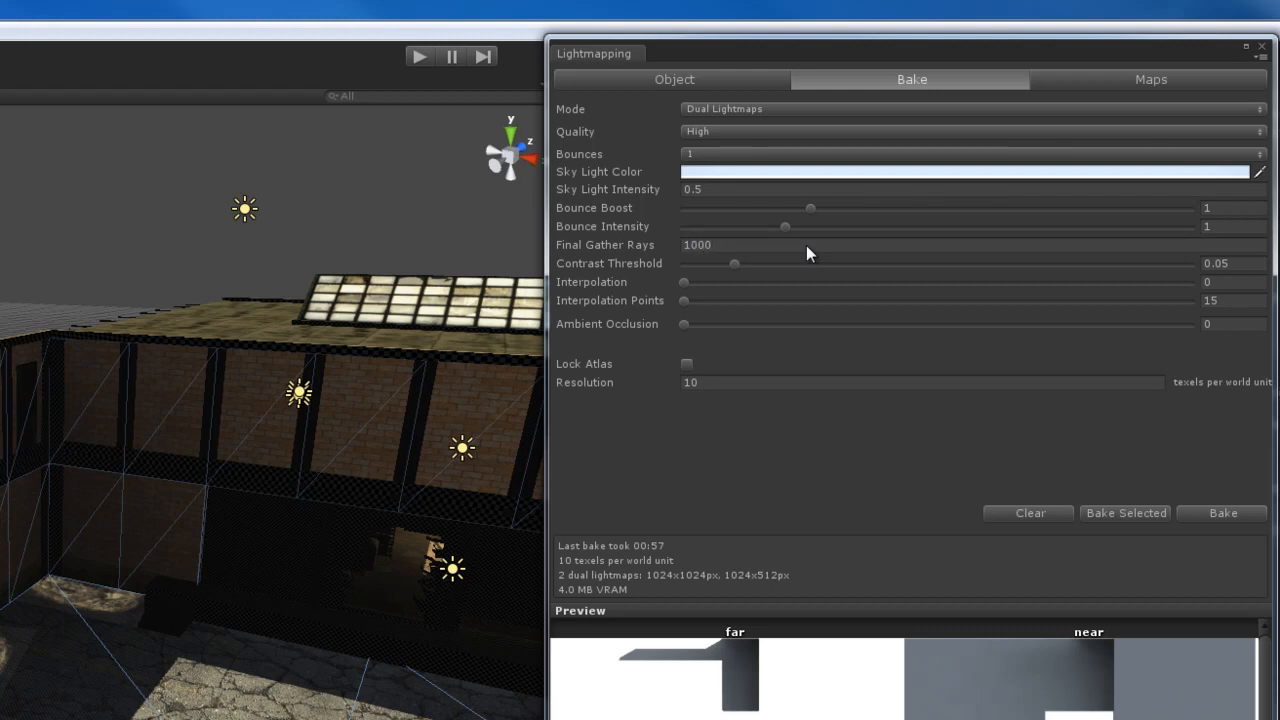
pyautogui.moveTo(771, 359)
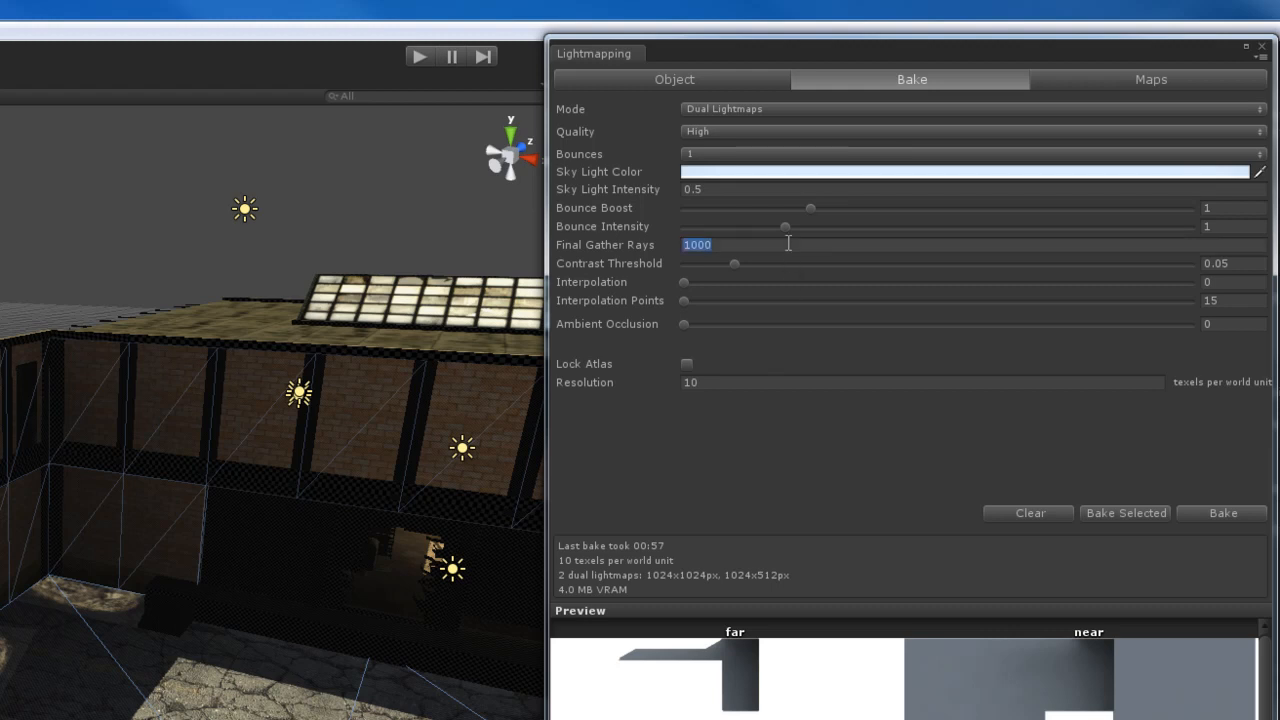
pyautogui.moveTo(735, 313)
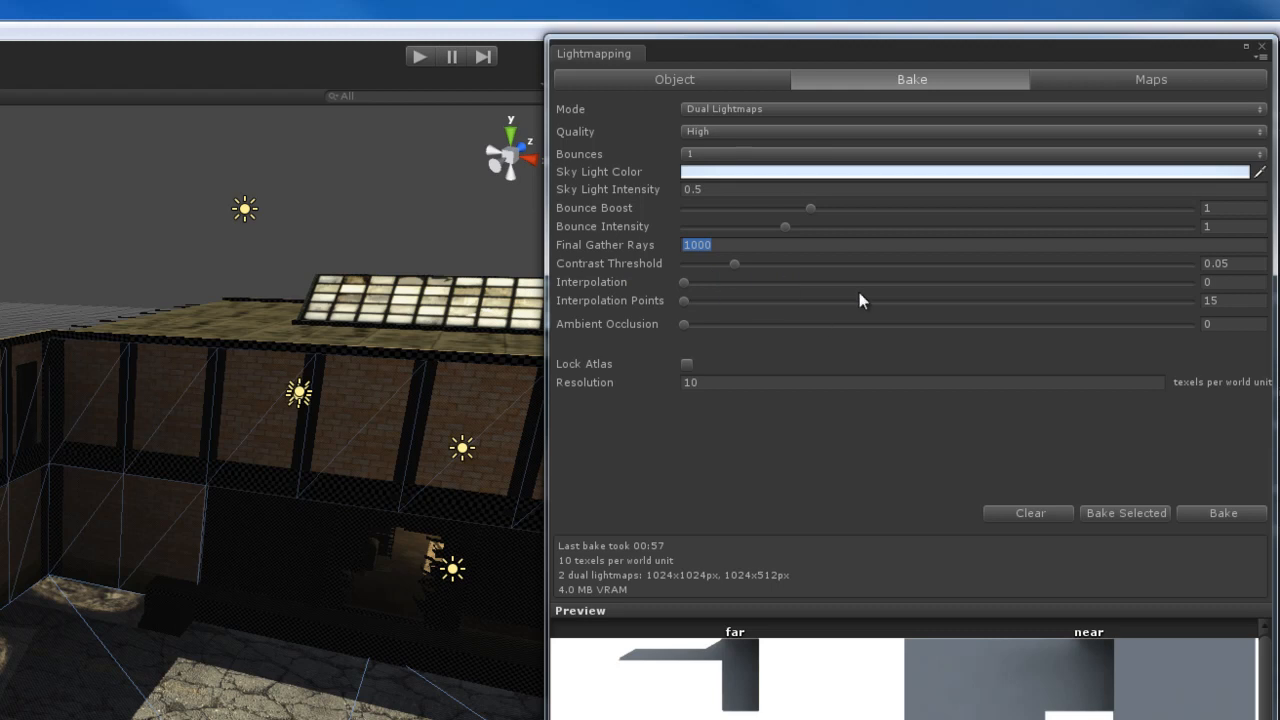
pyautogui.moveTo(1240, 268)
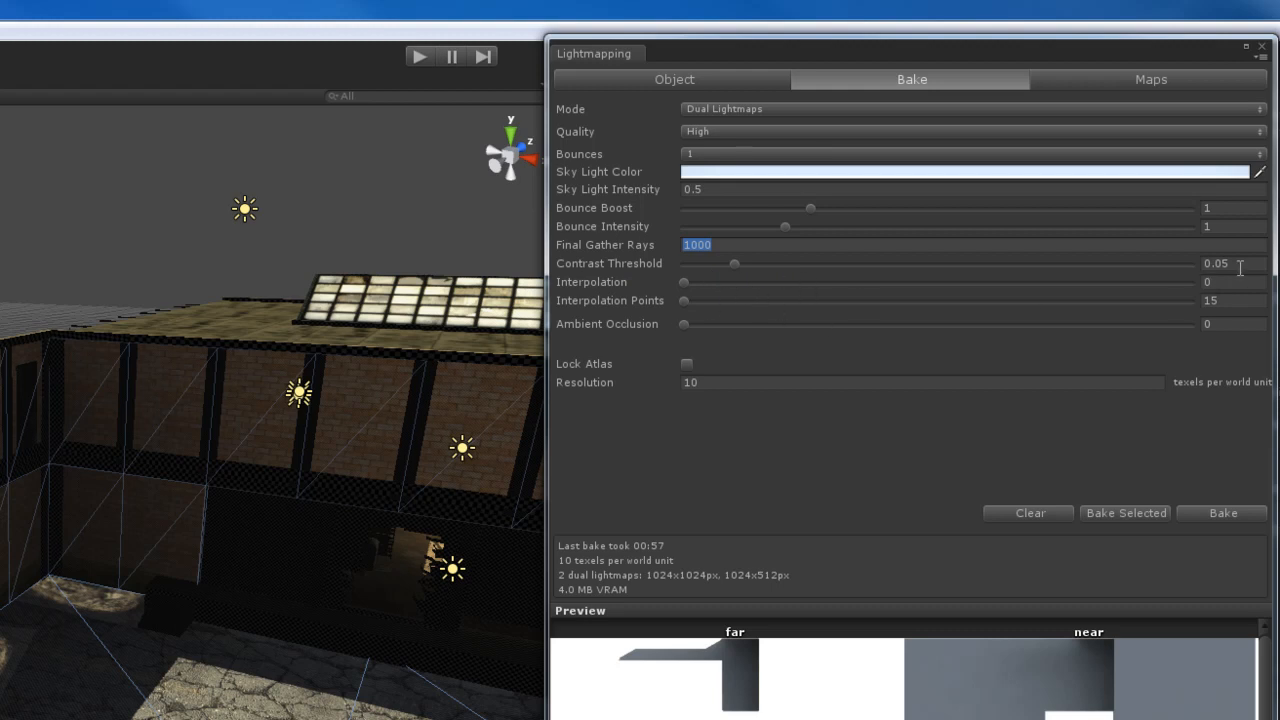
pyautogui.moveTo(800, 285)
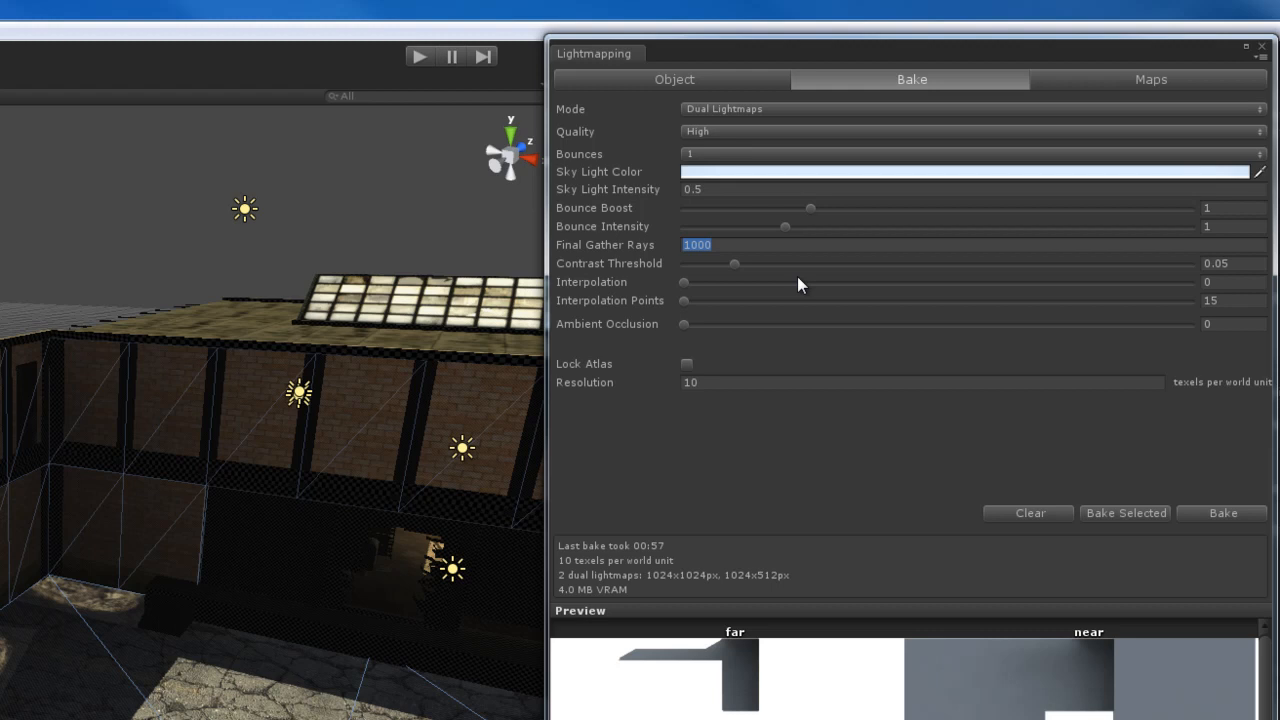
pyautogui.moveTo(563, 290)
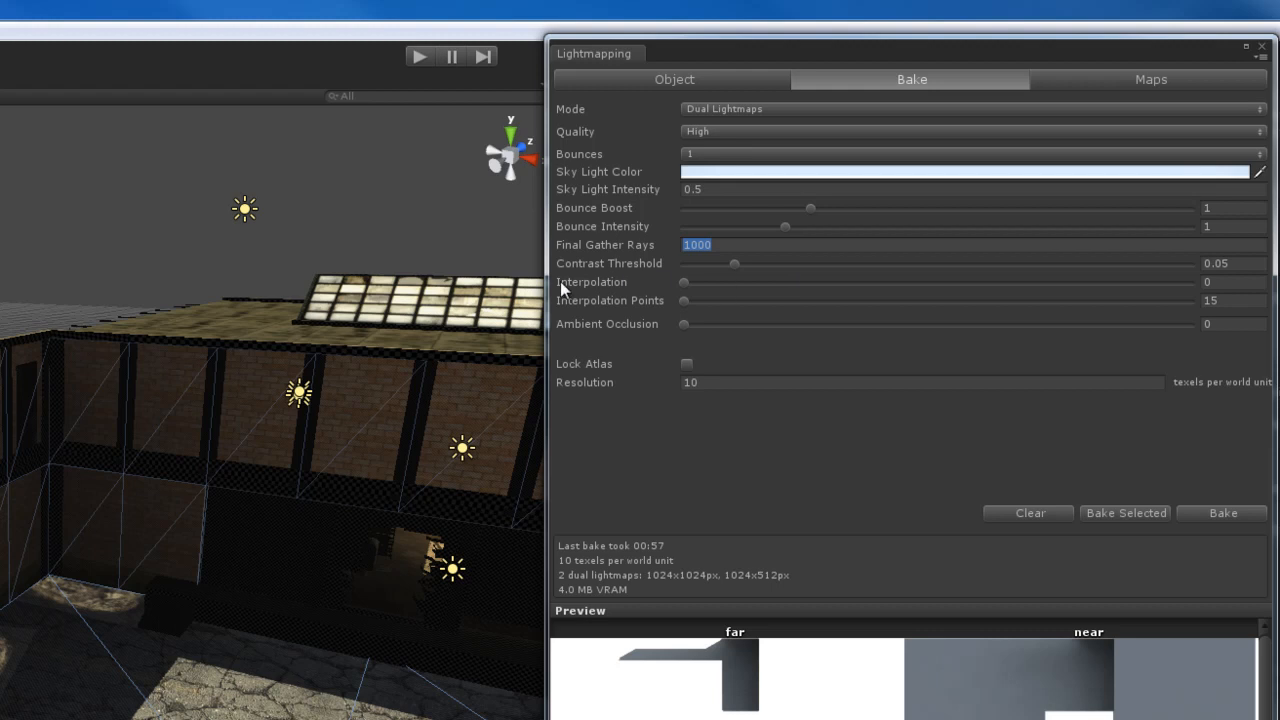
pyautogui.moveTo(755, 325)
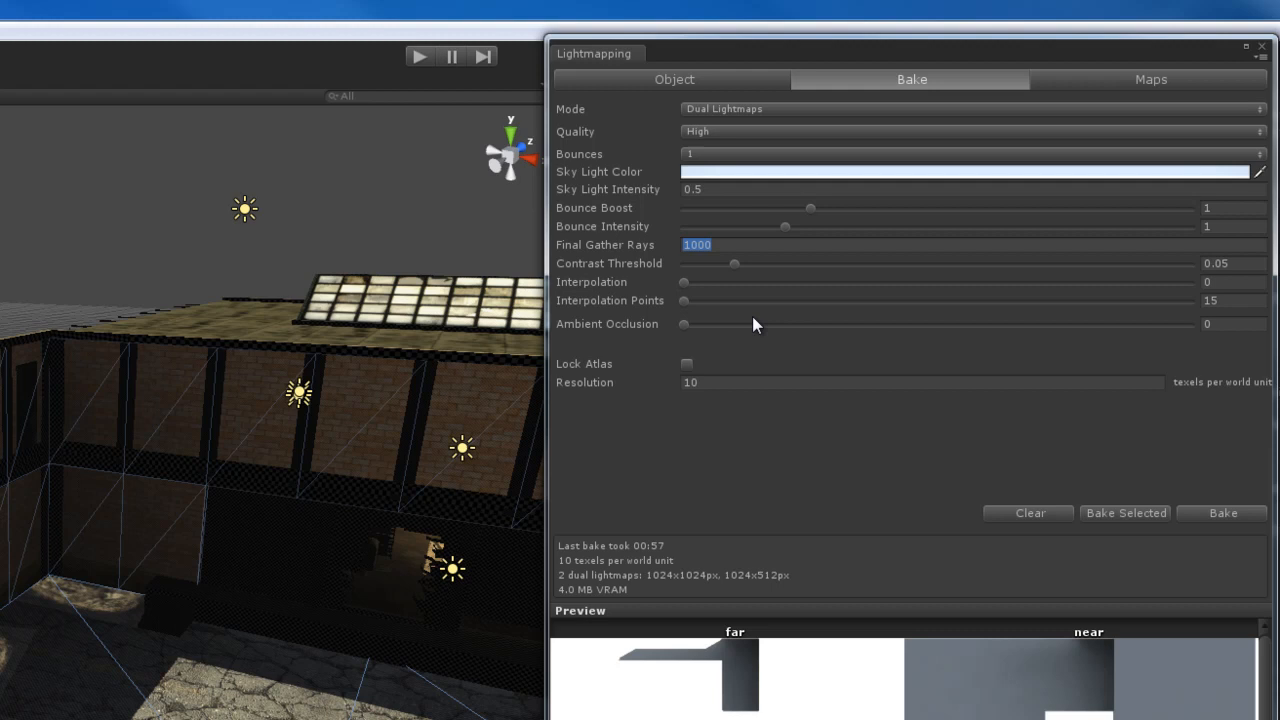
pyautogui.moveTo(770, 314)
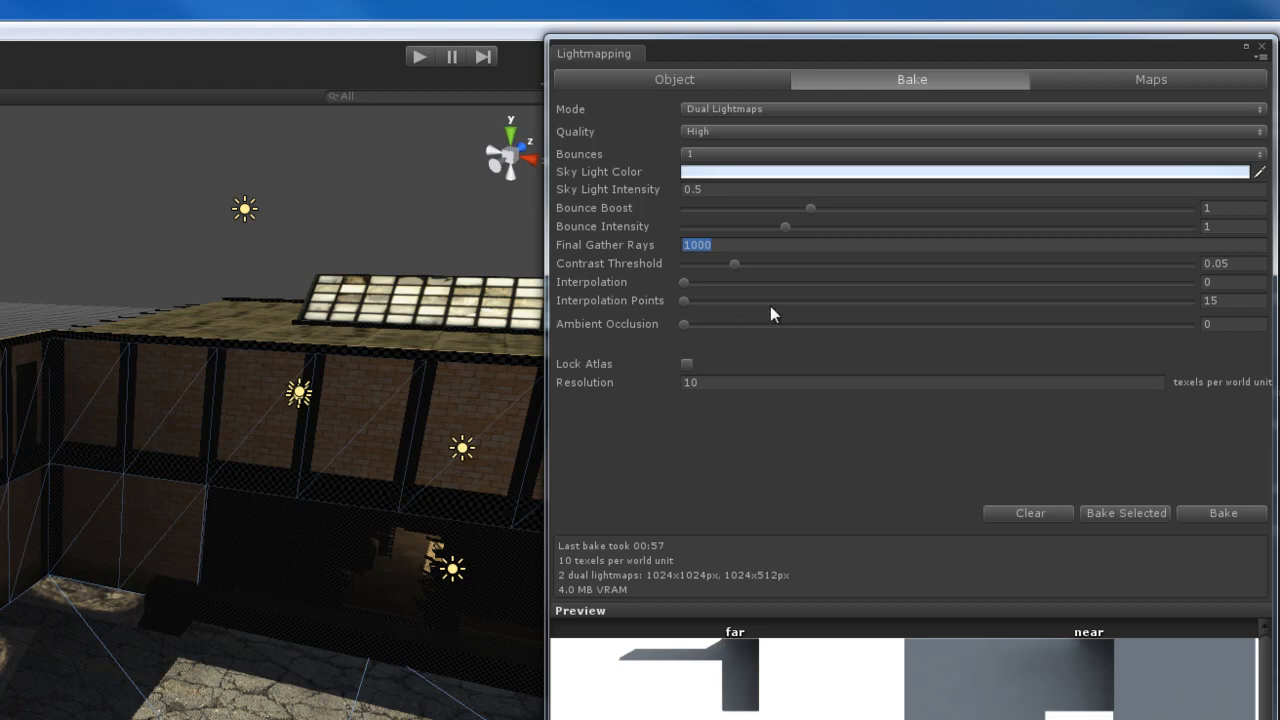
pyautogui.moveTo(755, 322)
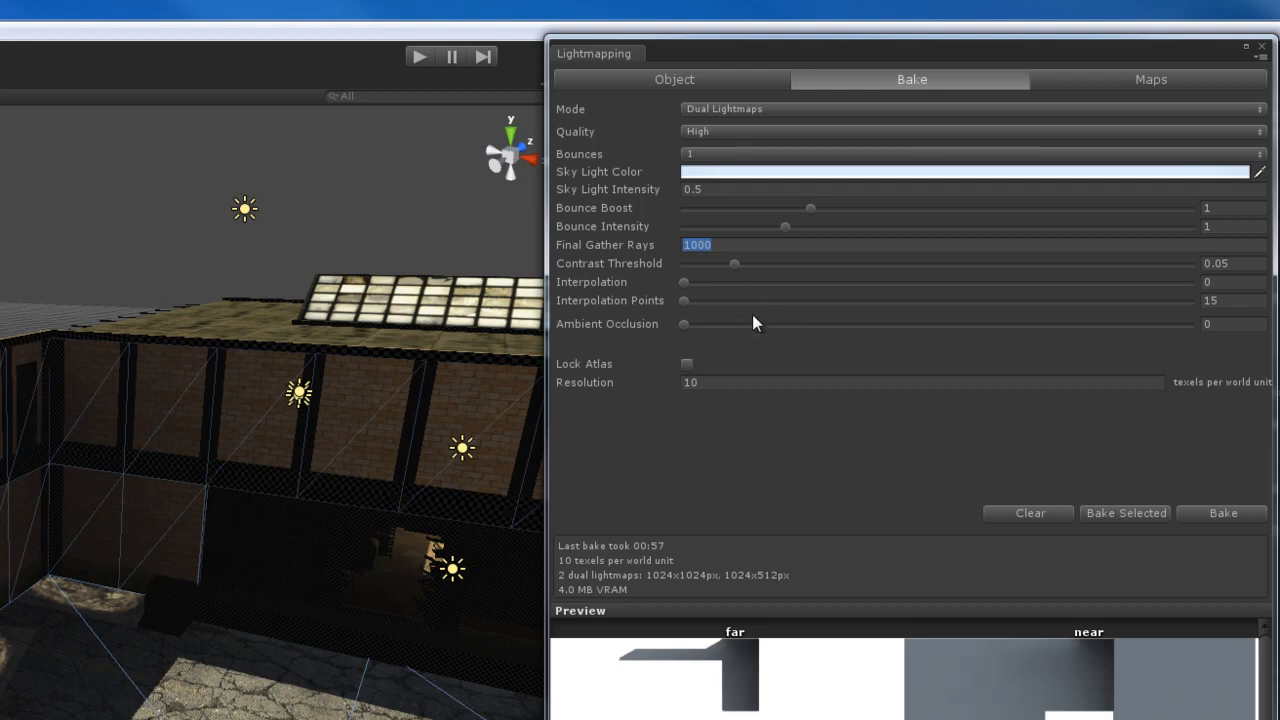
pyautogui.moveTo(688, 291)
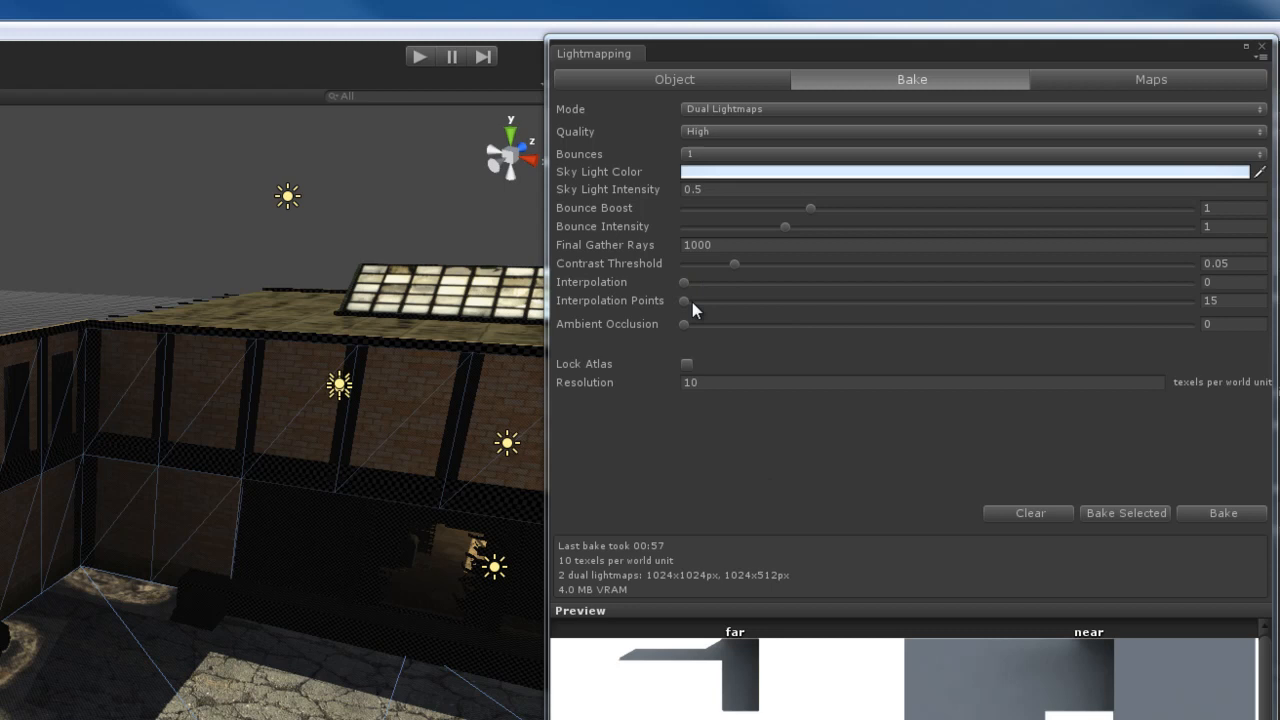
pyautogui.moveTo(685, 310)
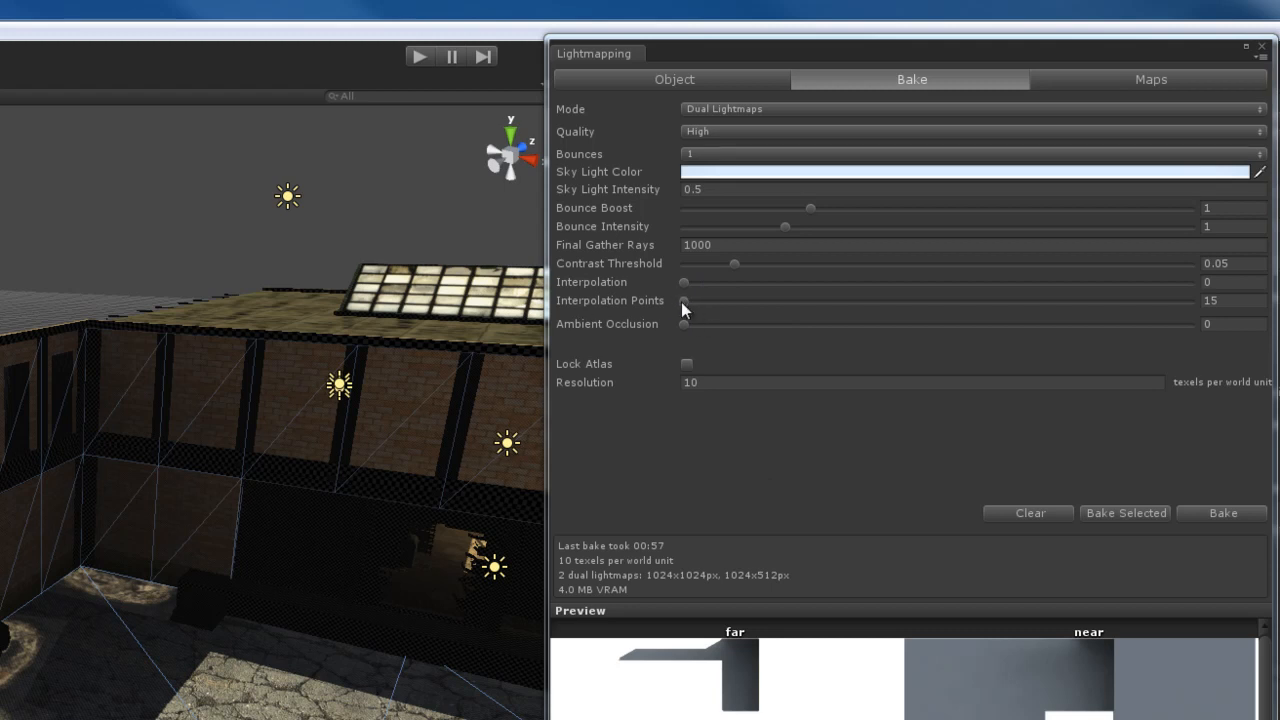
pyautogui.moveTo(640, 348)
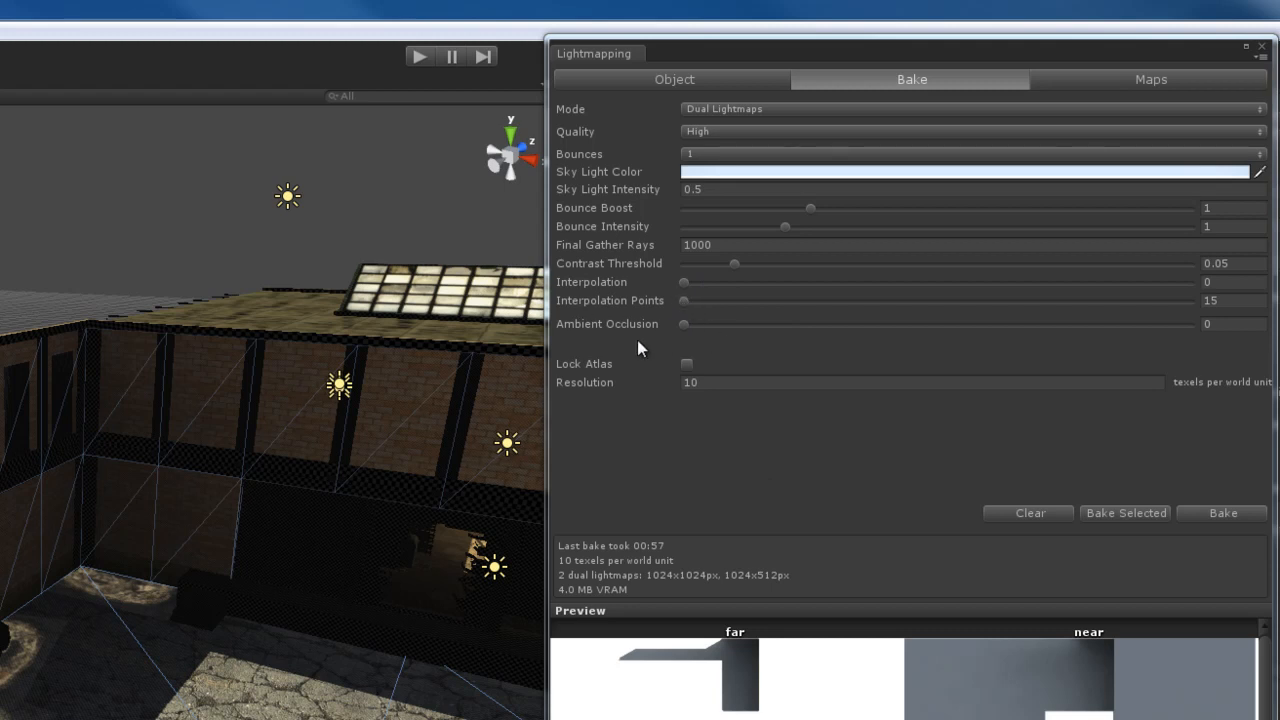
pyautogui.moveTo(393, 471)
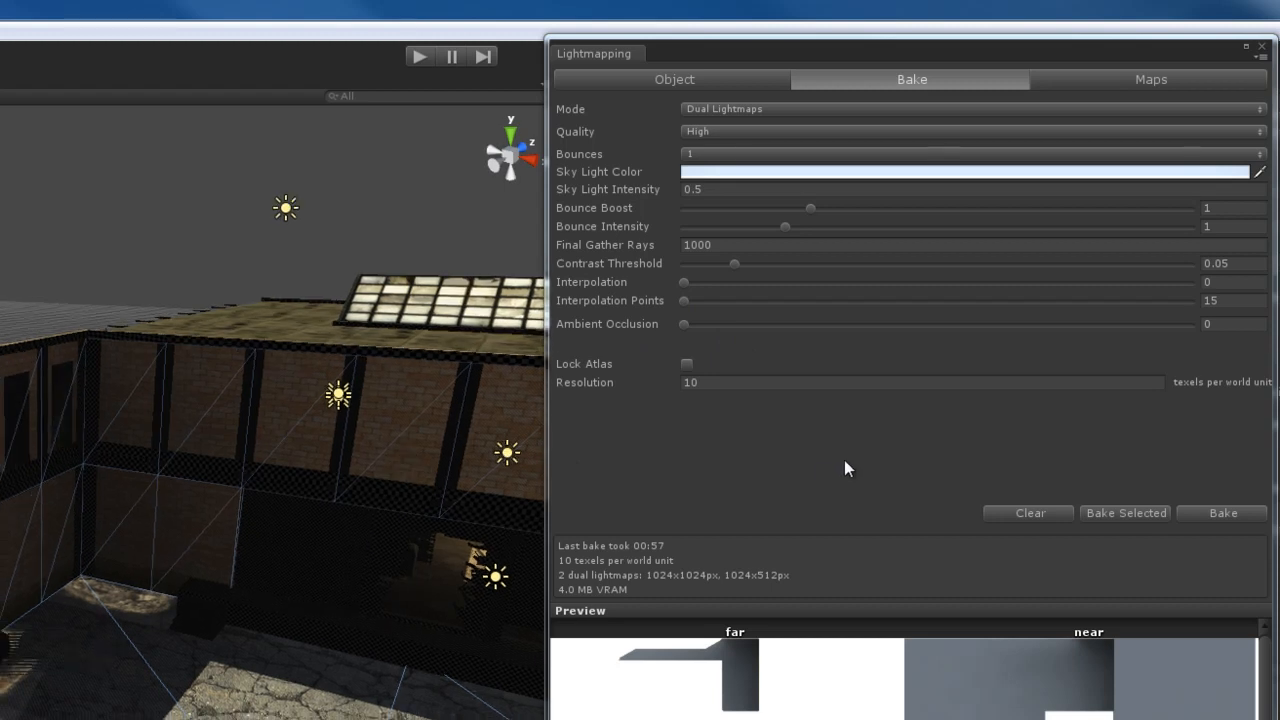
pyautogui.moveTo(686, 332)
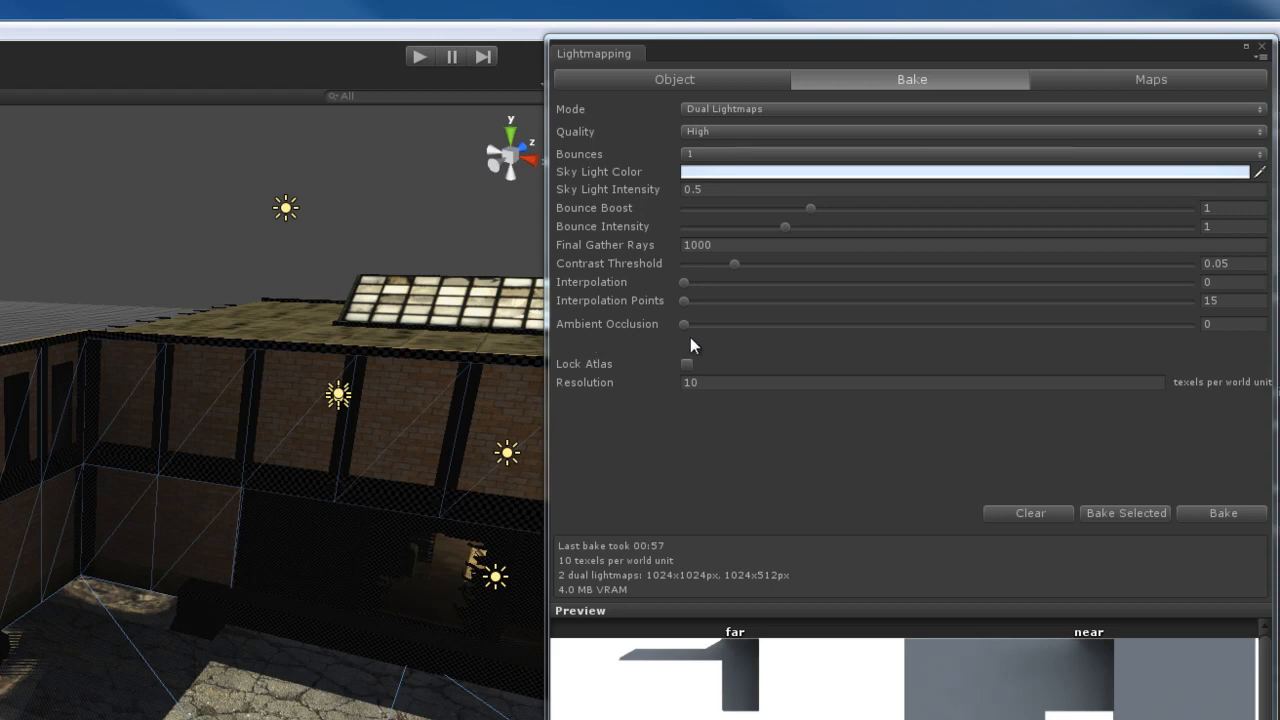
pyautogui.moveTo(124, 517)
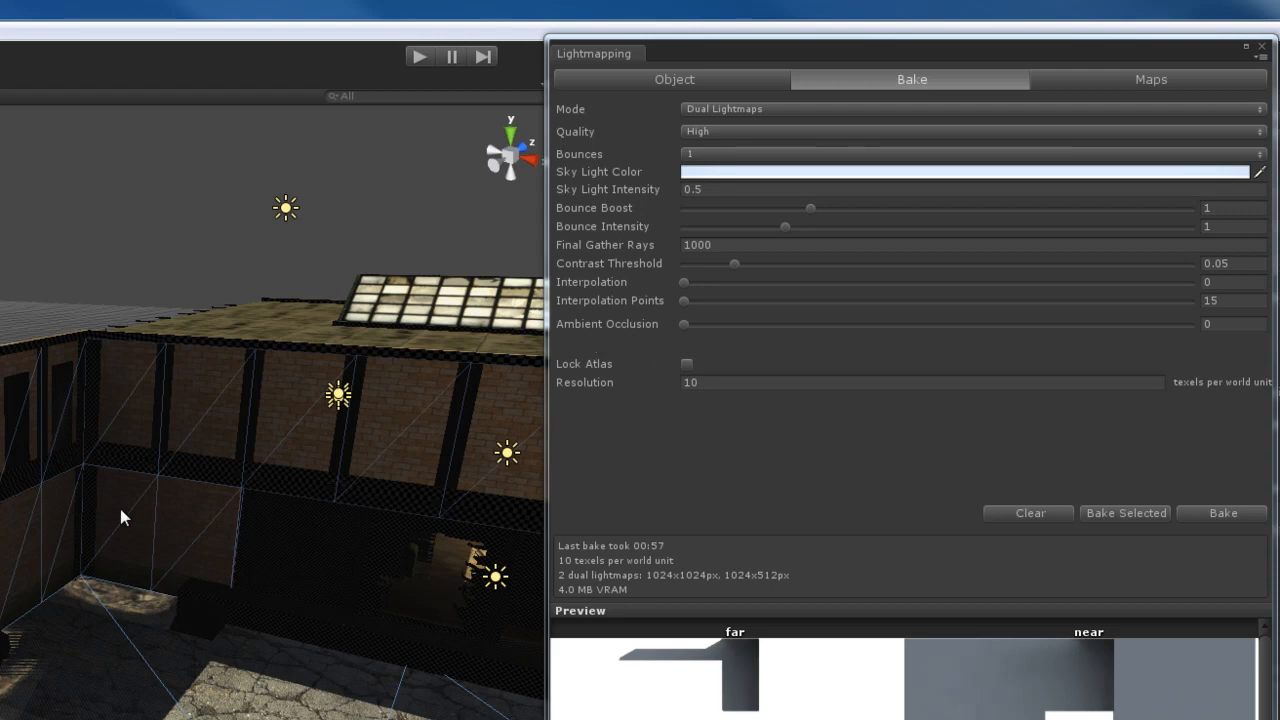
pyautogui.moveTo(280, 613)
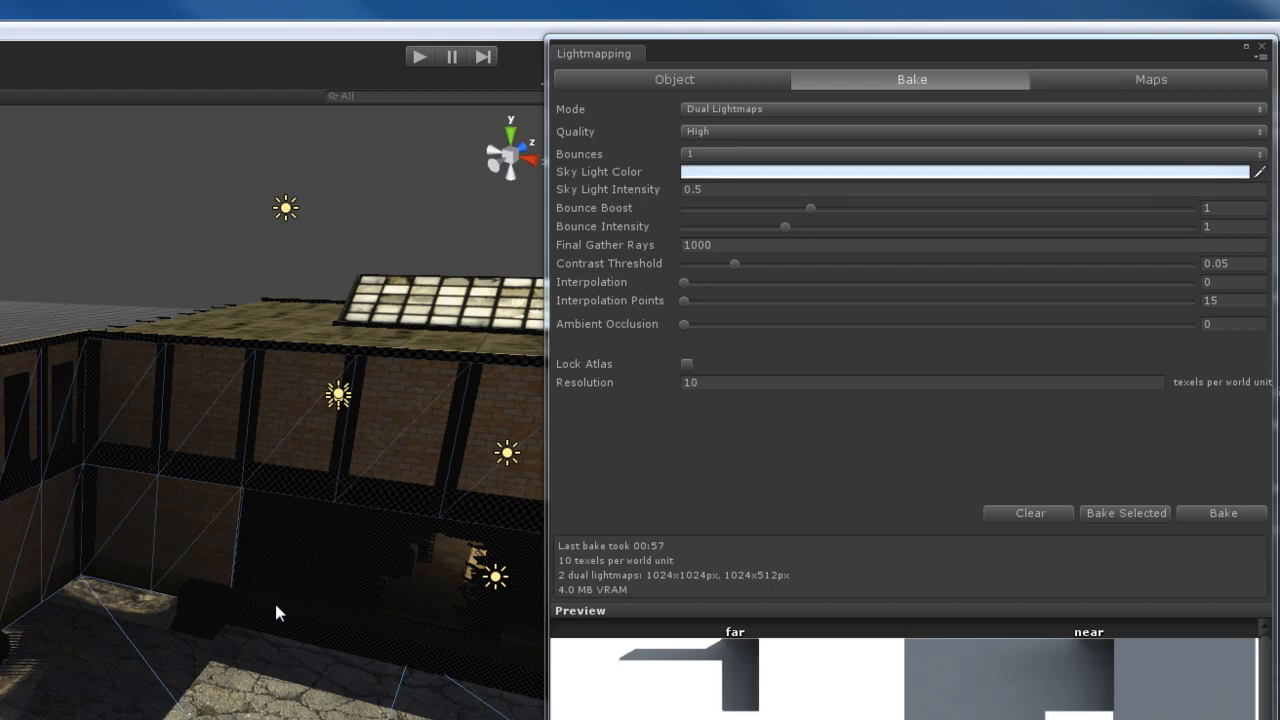
pyautogui.moveTo(310, 607)
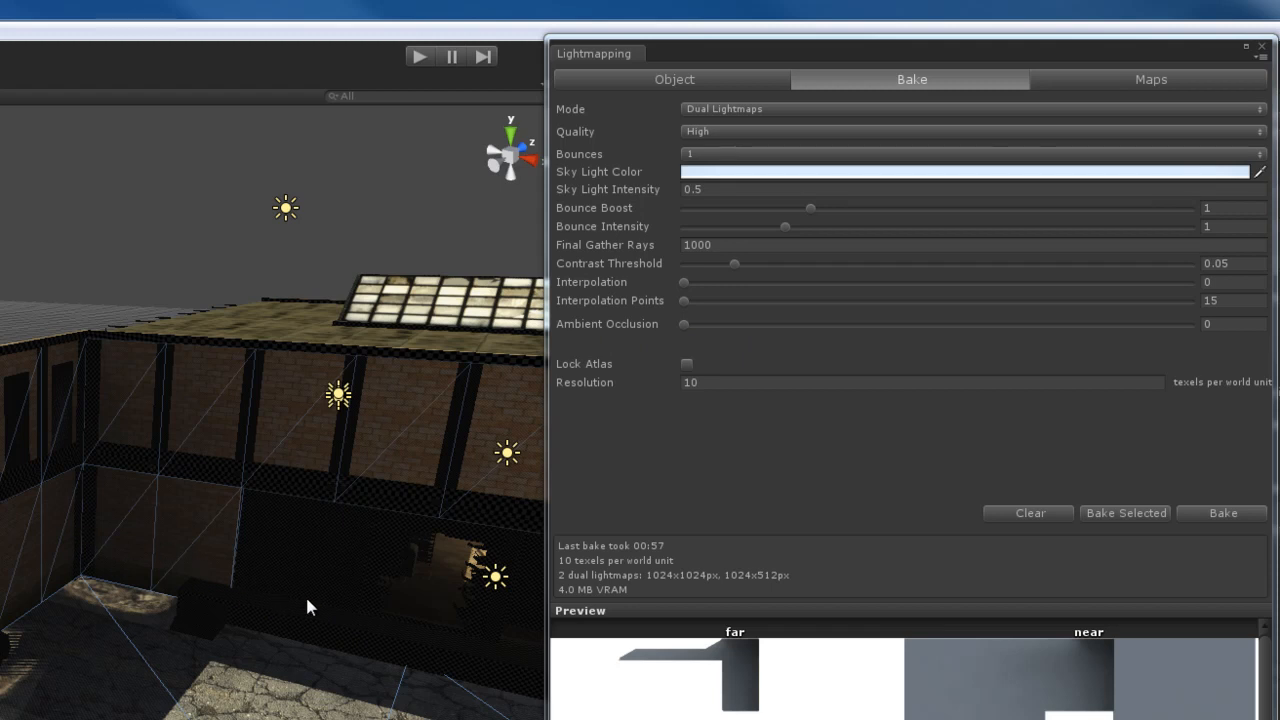
pyautogui.moveTo(92, 448)
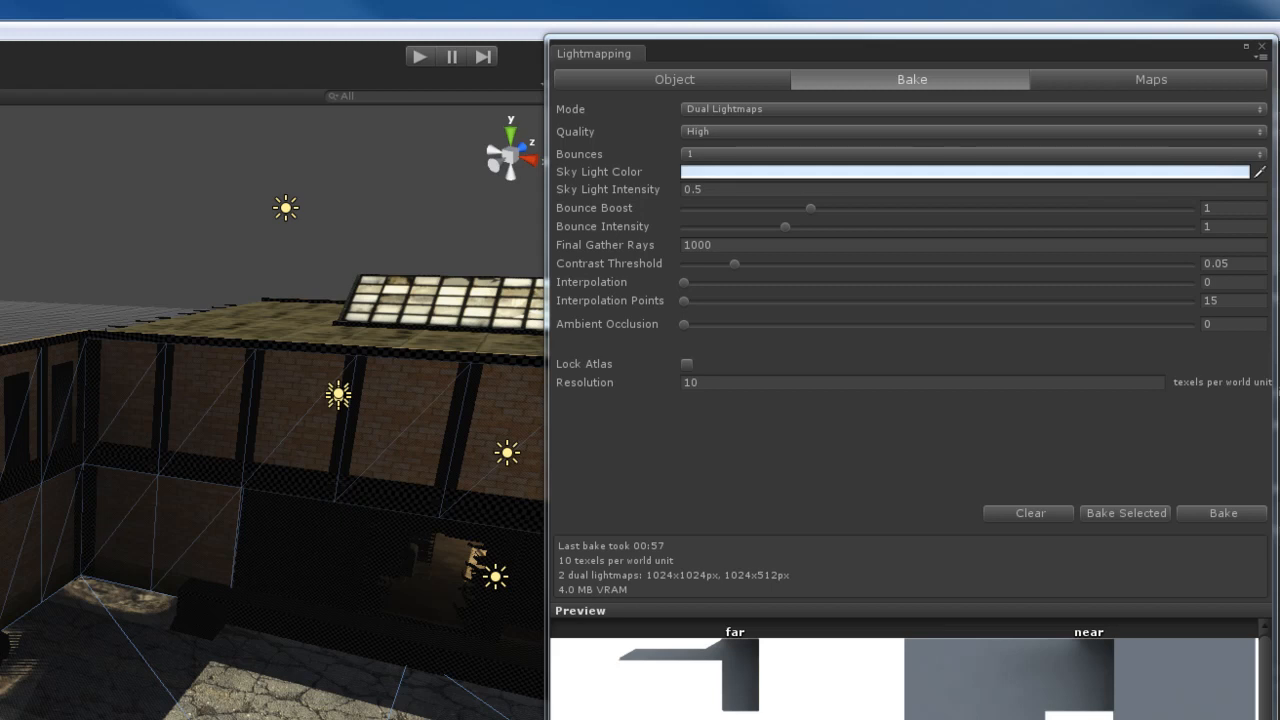
pyautogui.moveTo(452, 557)
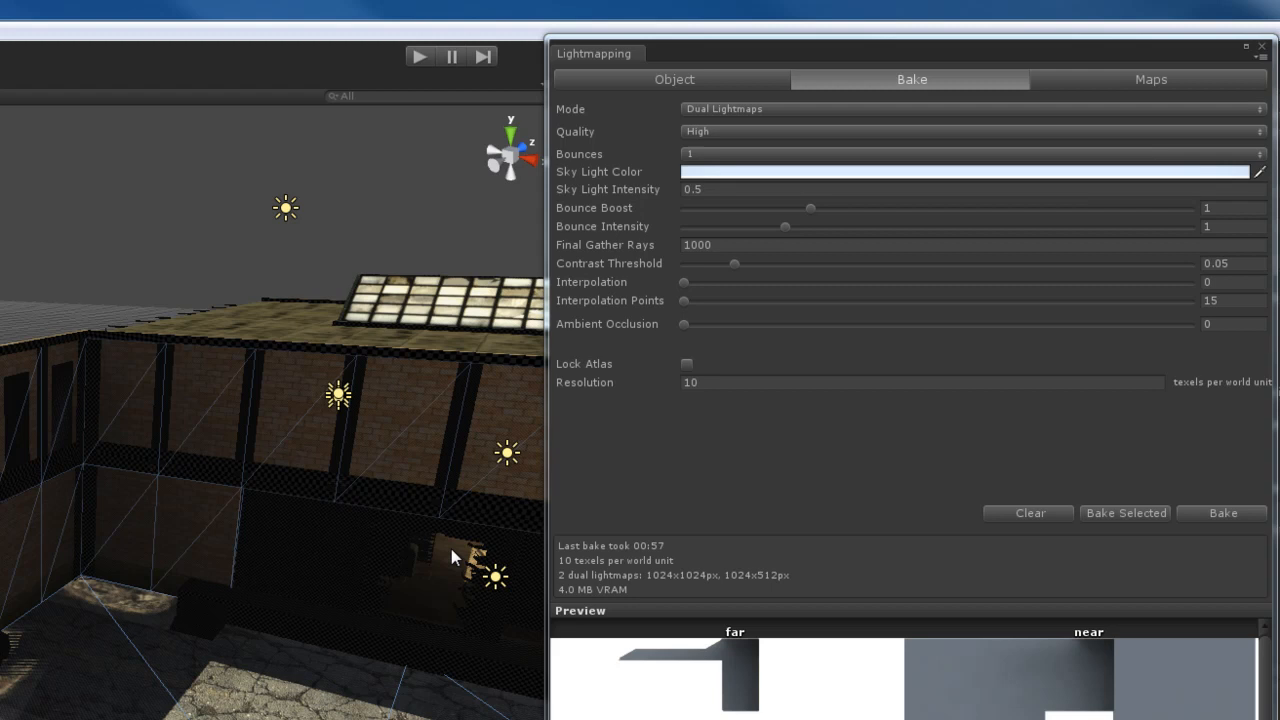
pyautogui.moveTo(769, 433)
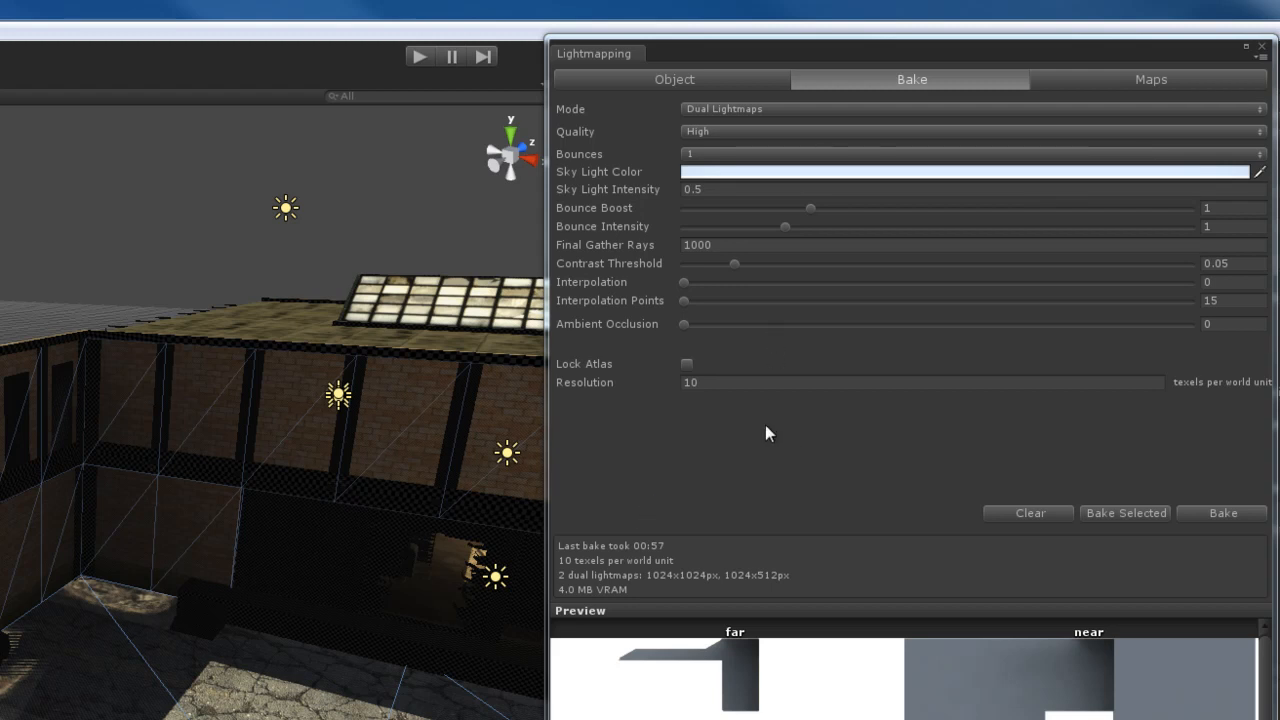
pyautogui.moveTo(799, 497)
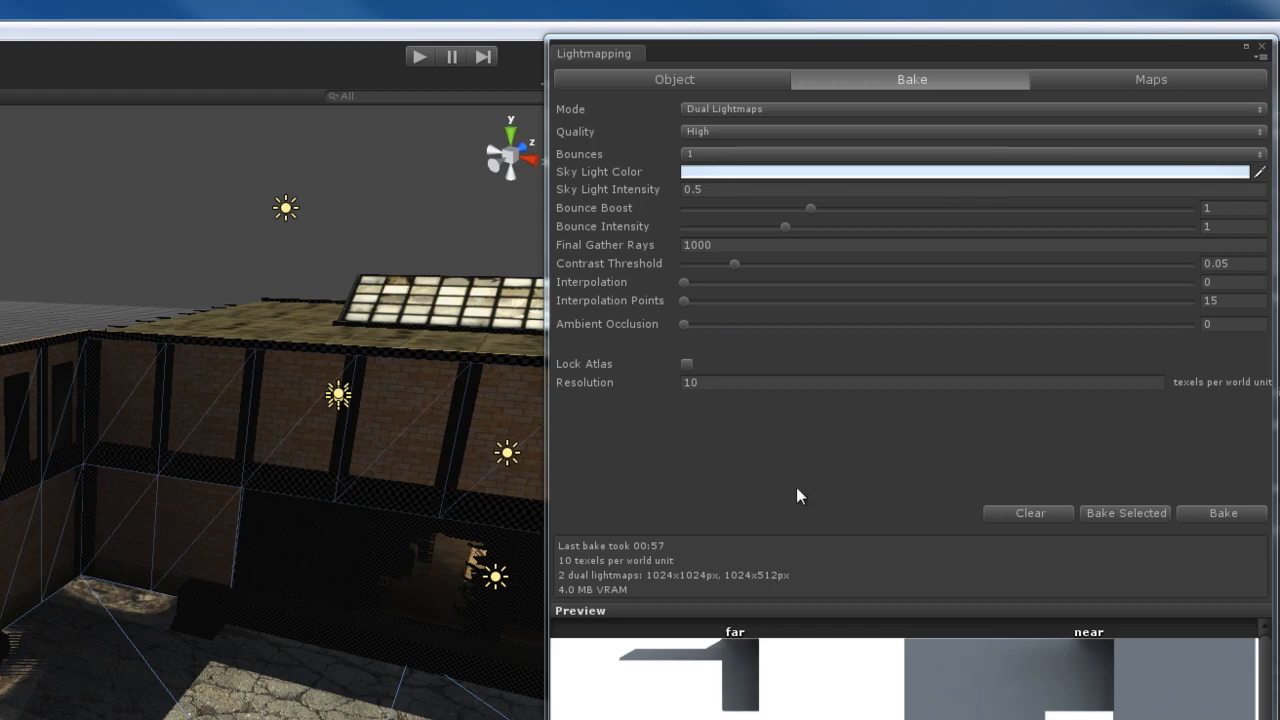
pyautogui.moveTo(687, 333)
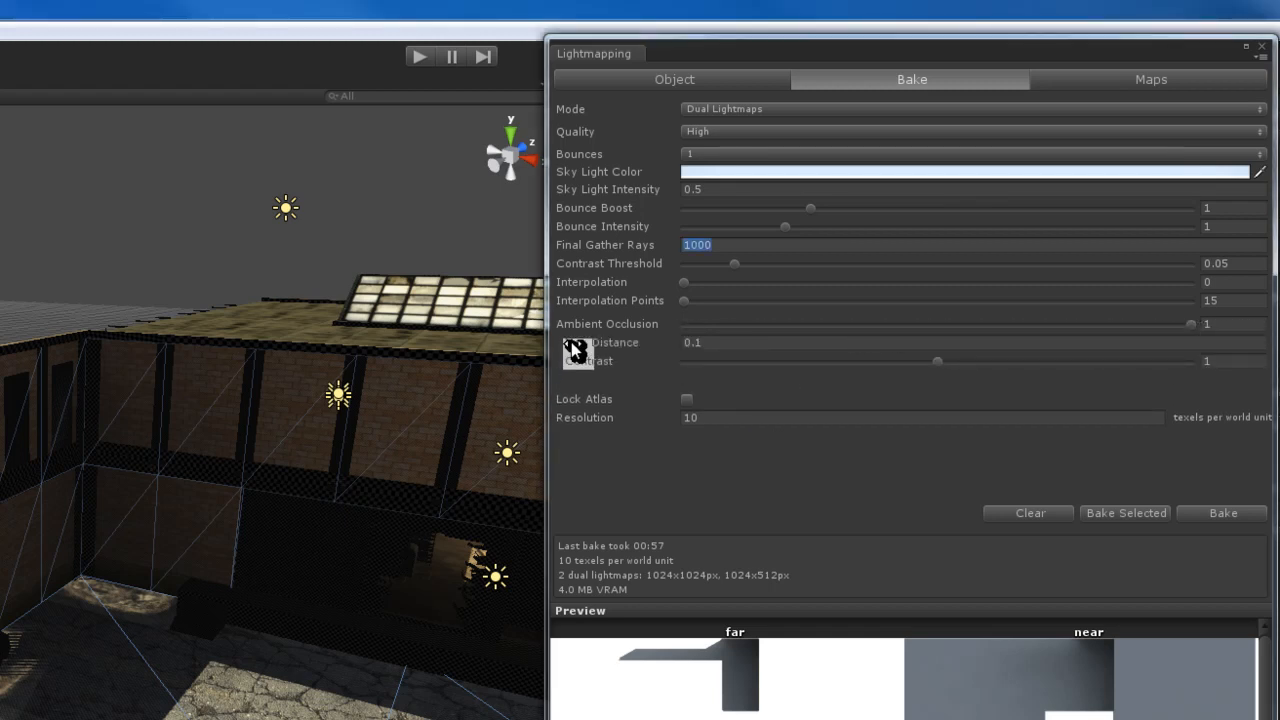
pyautogui.moveTo(1057, 356)
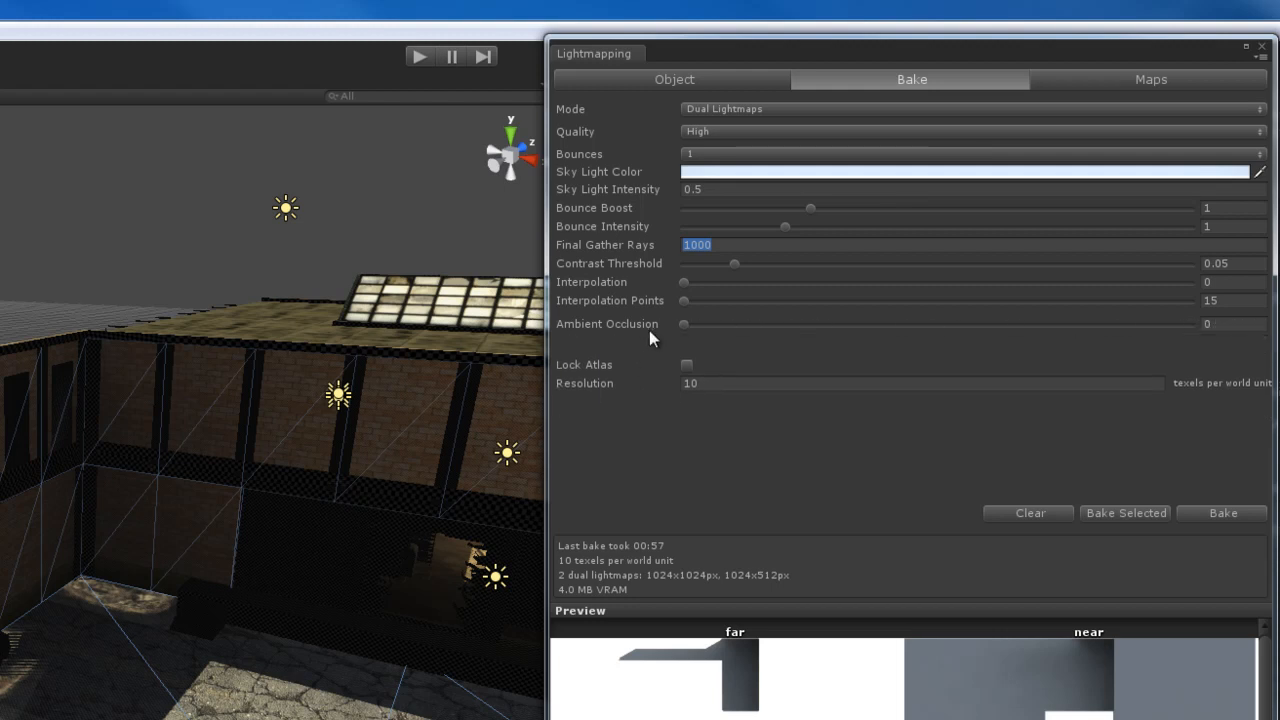
pyautogui.moveTo(847, 482)
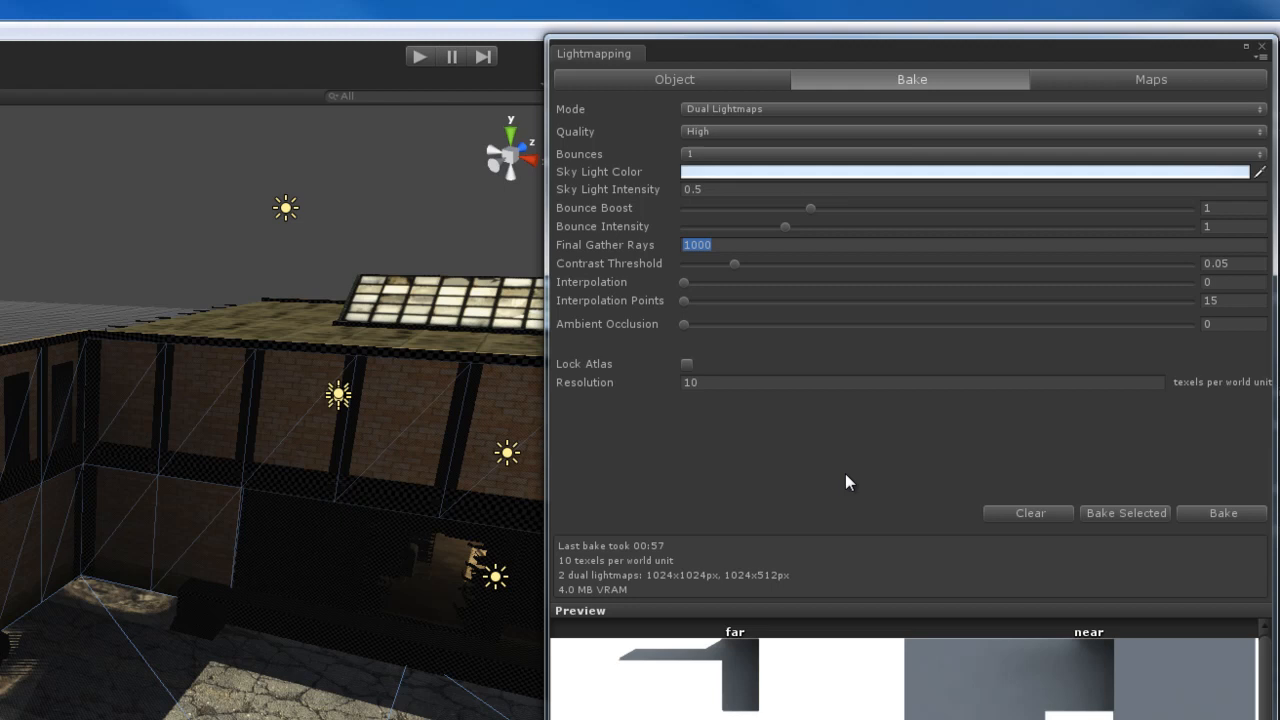
pyautogui.moveTo(810, 465)
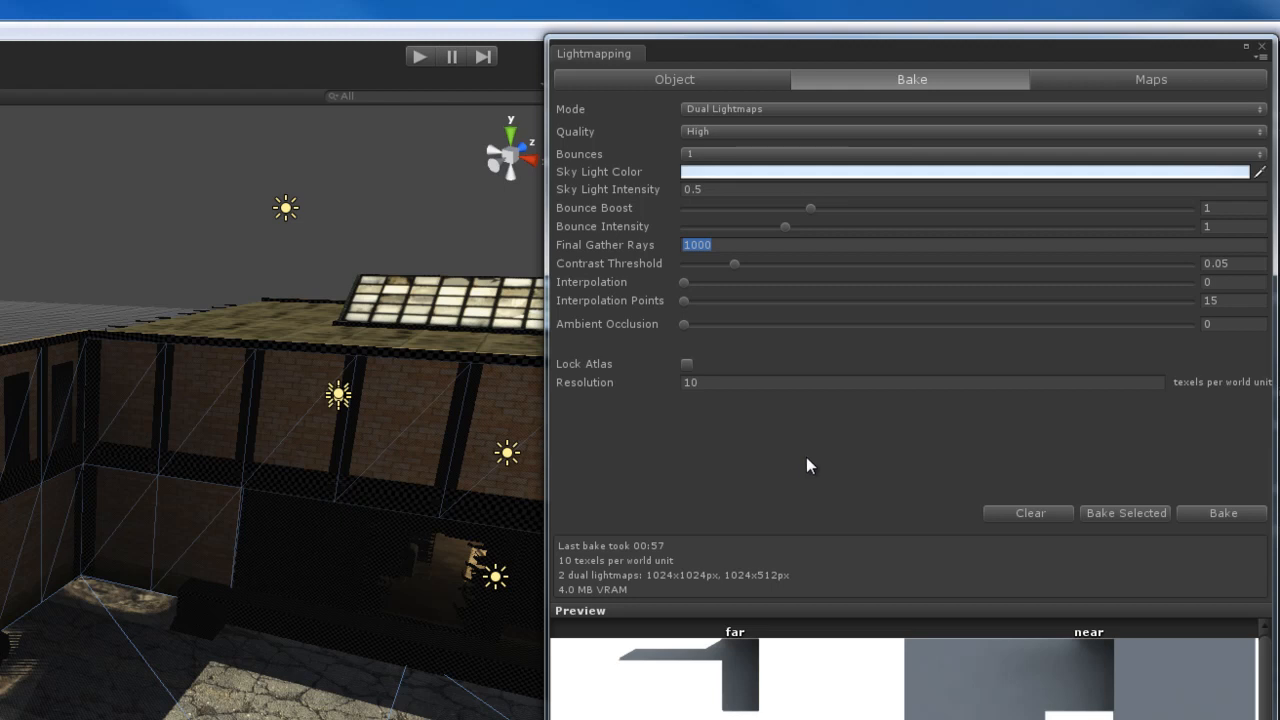
pyautogui.moveTo(683, 323); pyautogui.dragTo(911, 323)
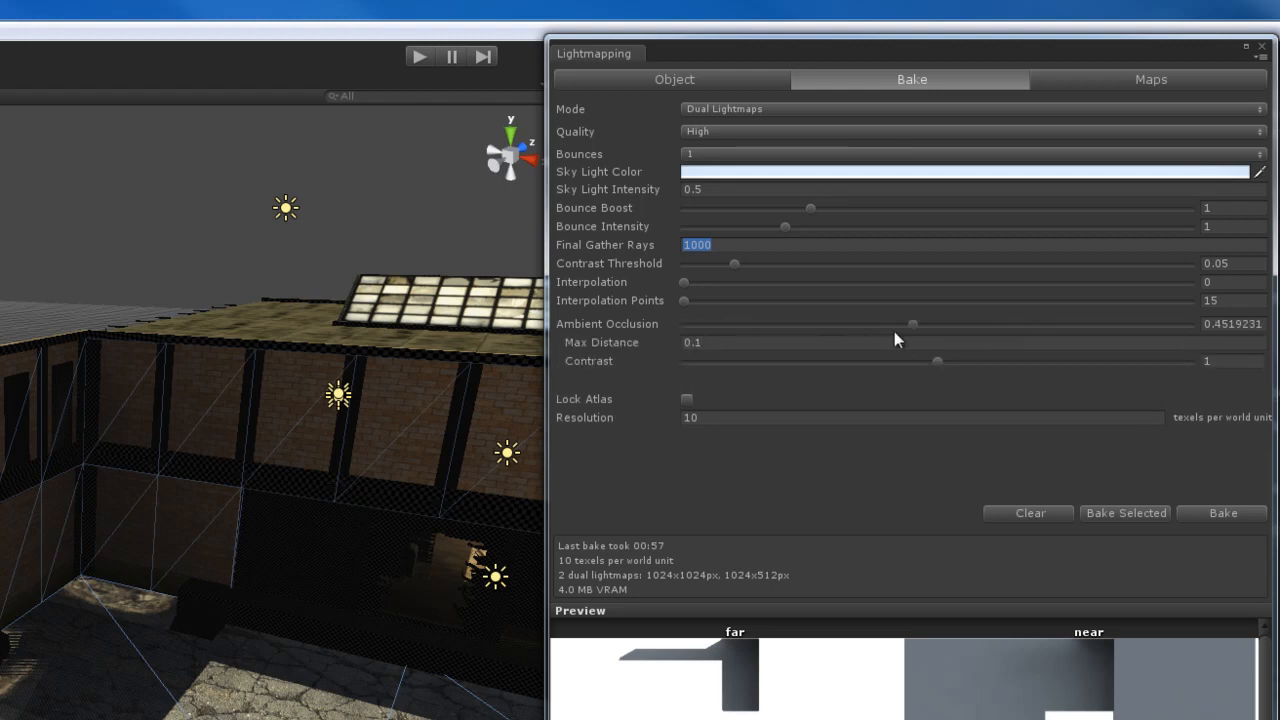
pyautogui.moveTo(911, 324); pyautogui.dragTo(869, 324)
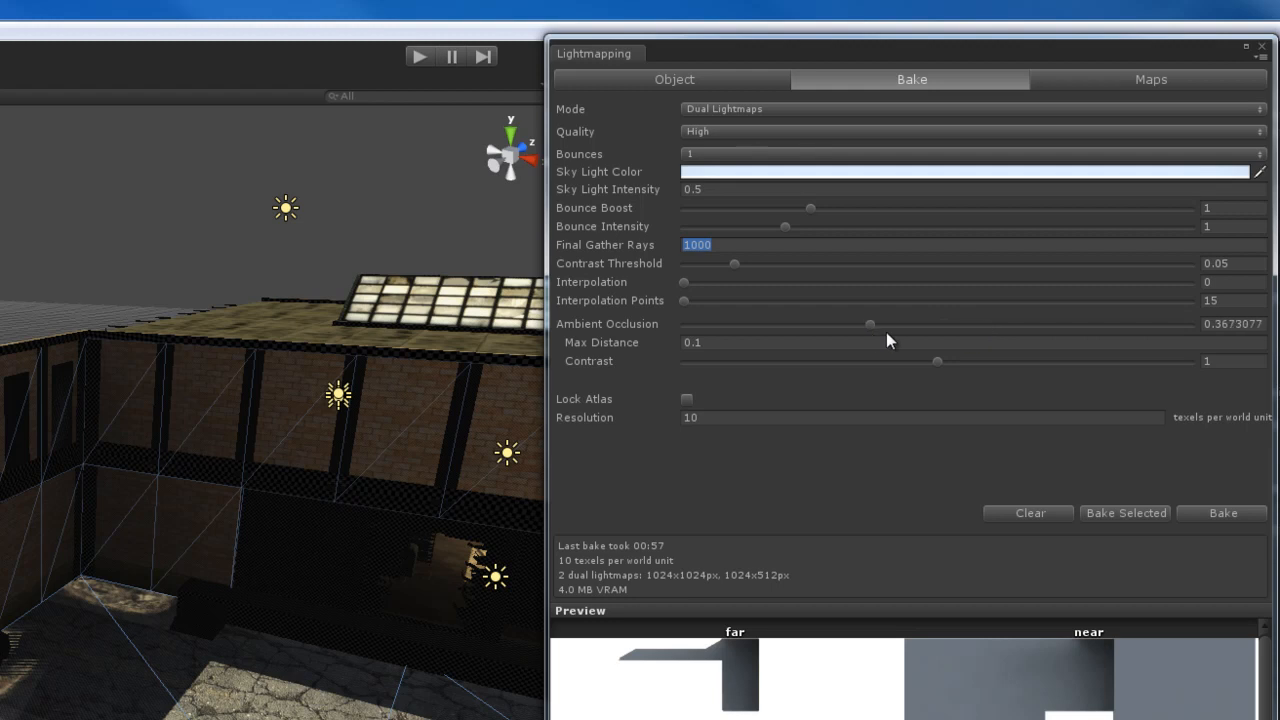
pyautogui.moveTo(870, 324); pyautogui.dragTo(994, 324)
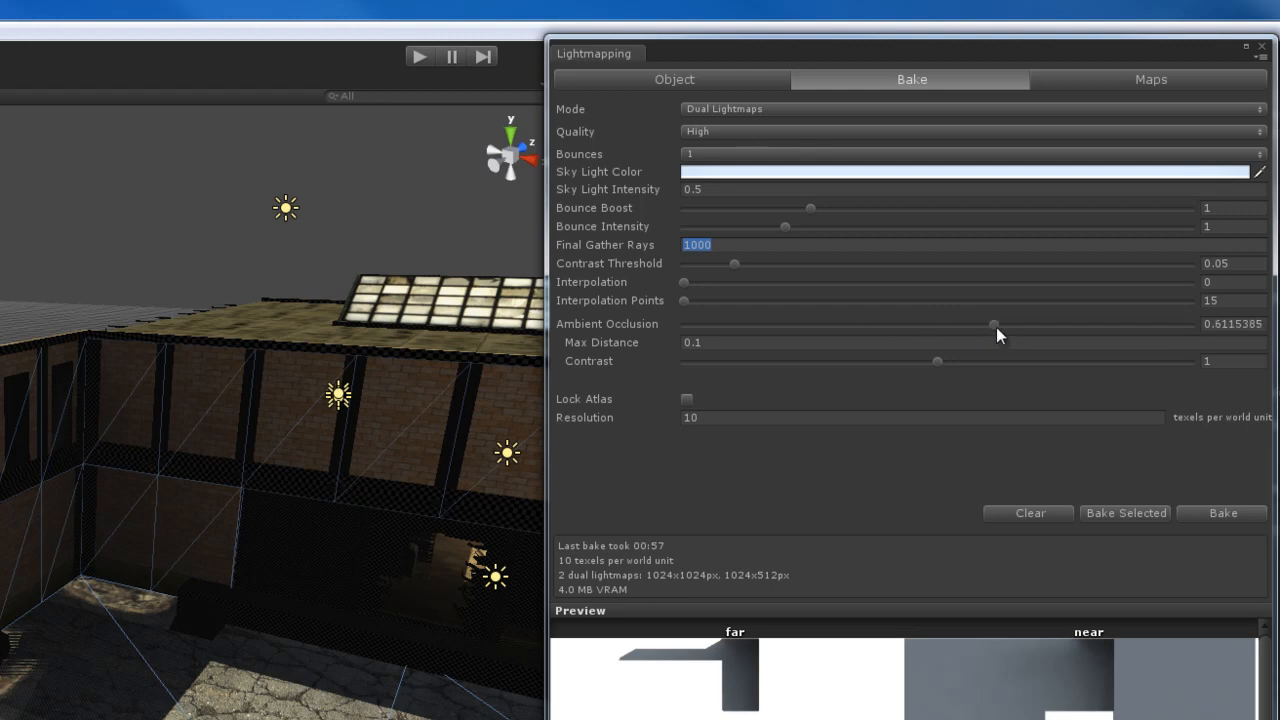
pyautogui.moveTo(994, 323); pyautogui.dragTo(683, 323)
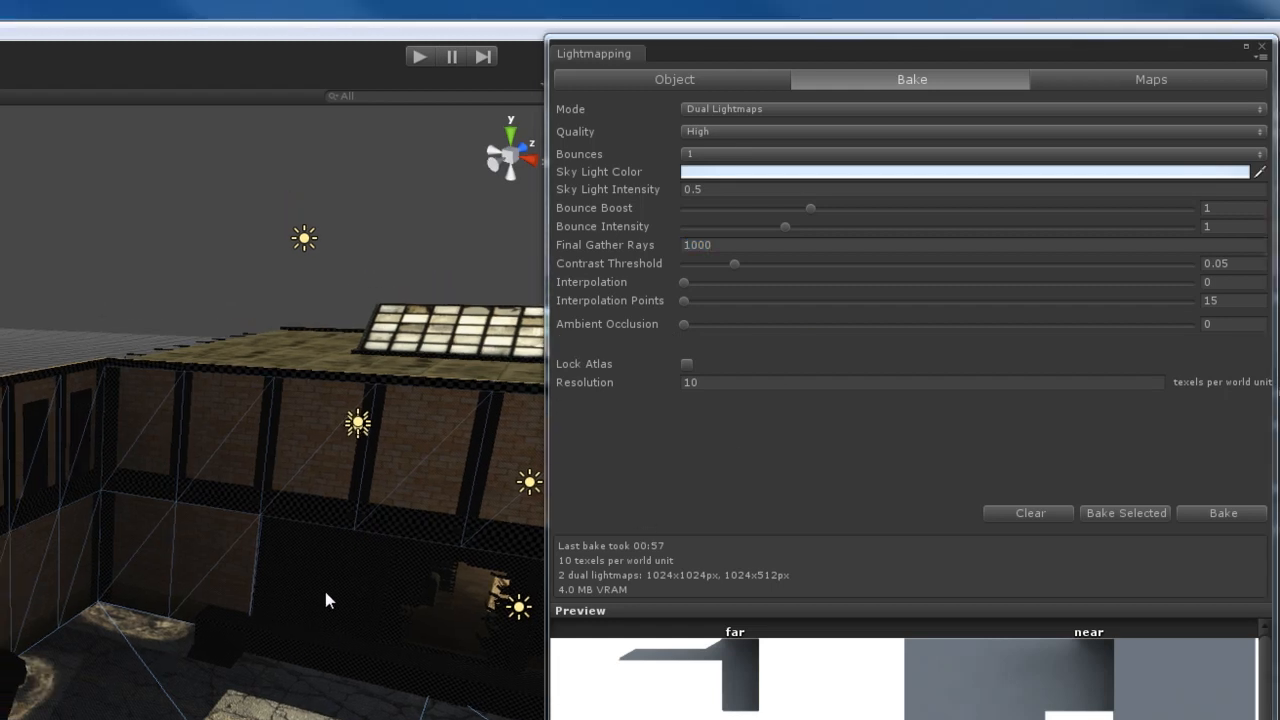
pyautogui.moveTo(108, 537)
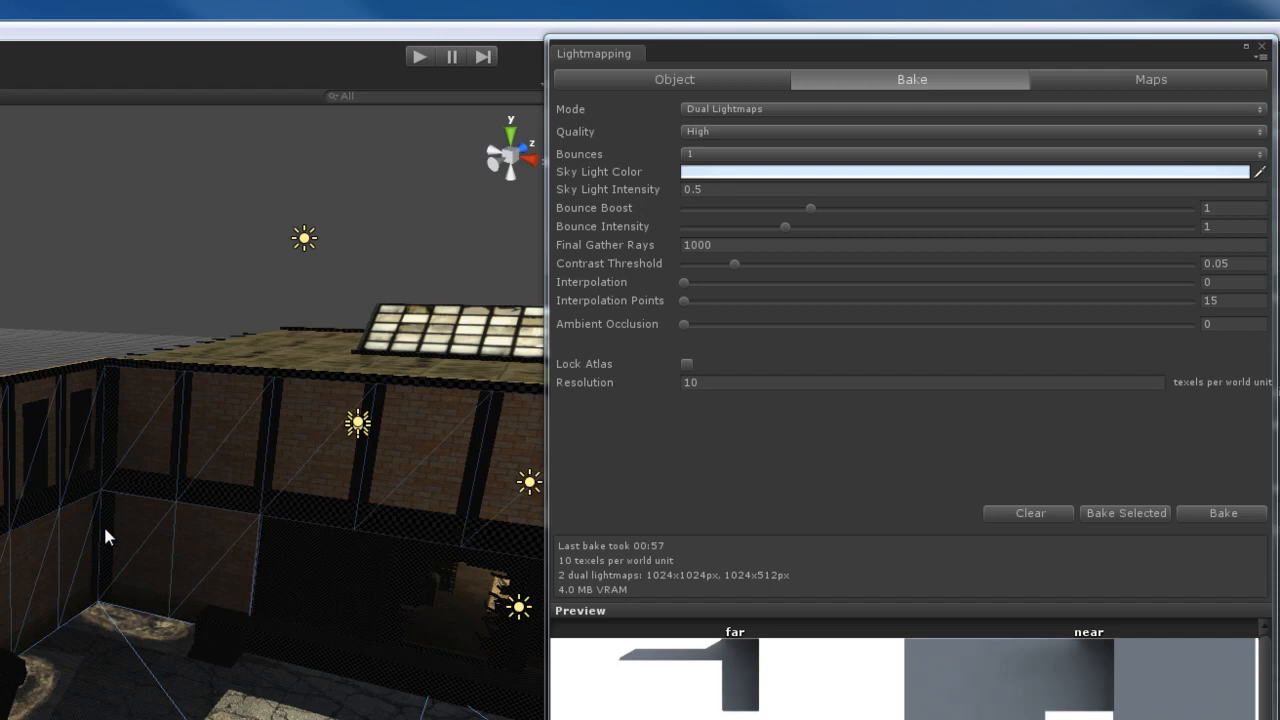
pyautogui.moveTo(862, 446)
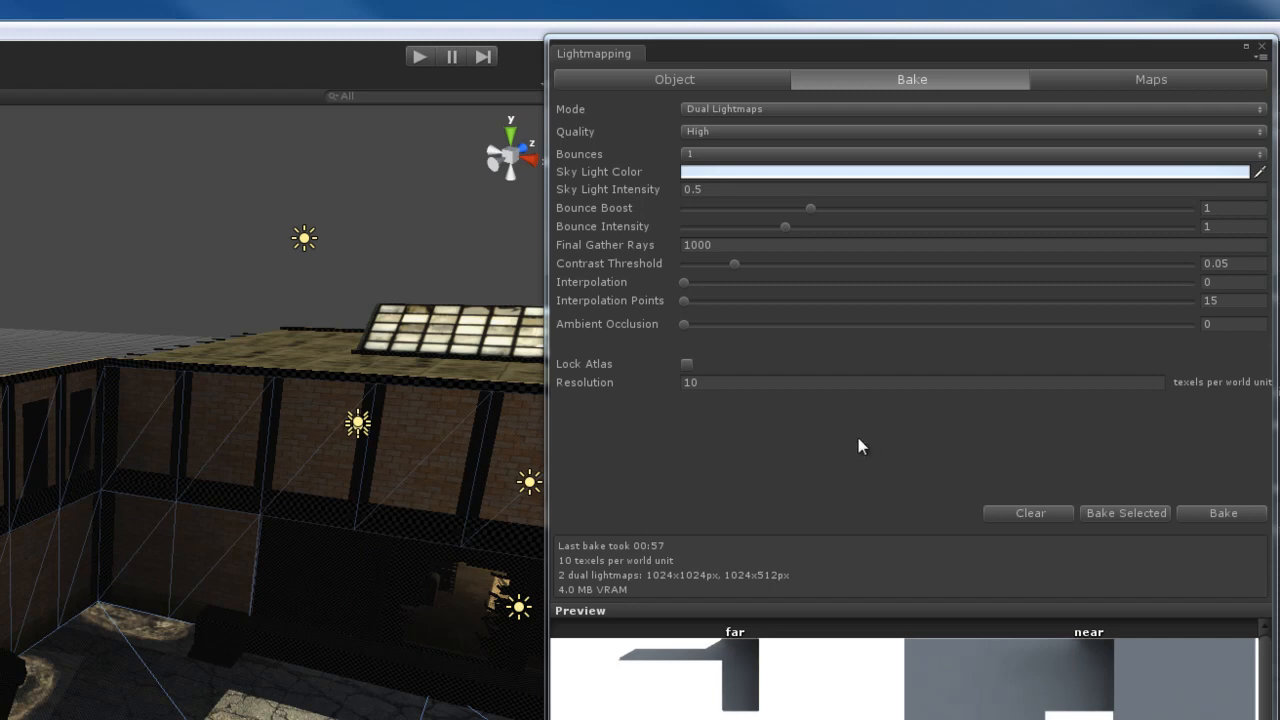
pyautogui.moveTo(735, 345)
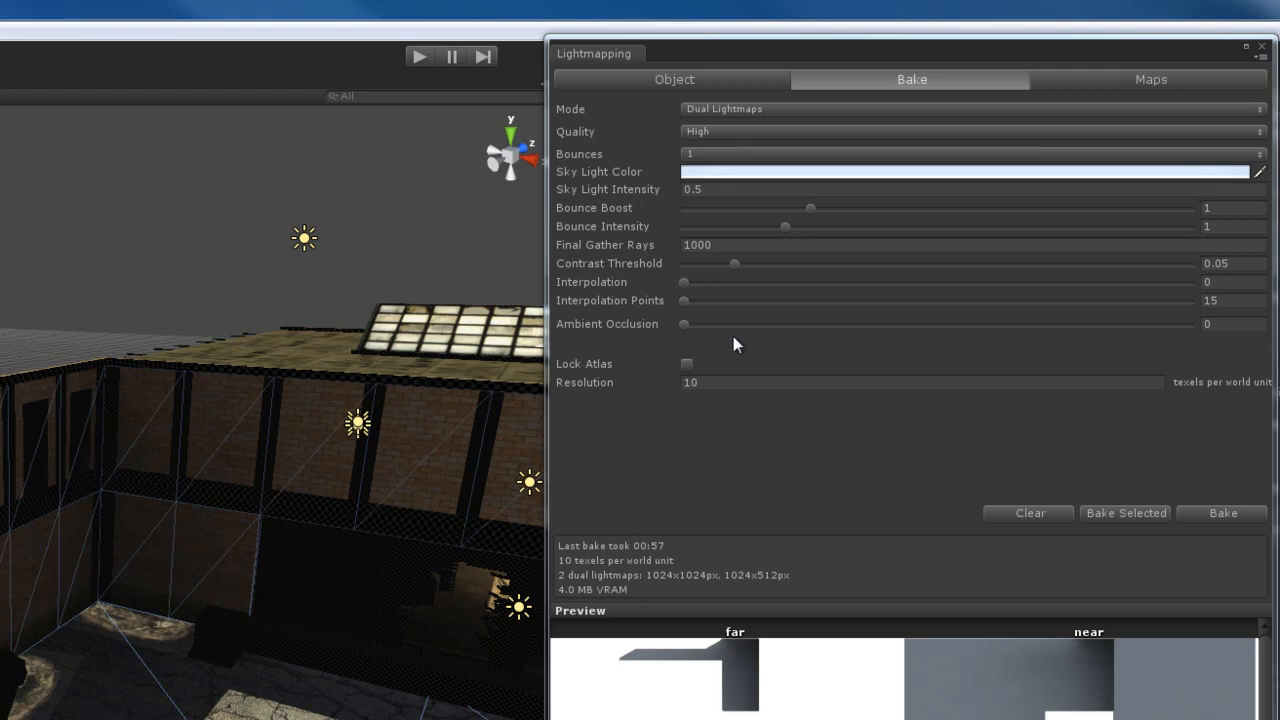
pyautogui.moveTo(710, 412)
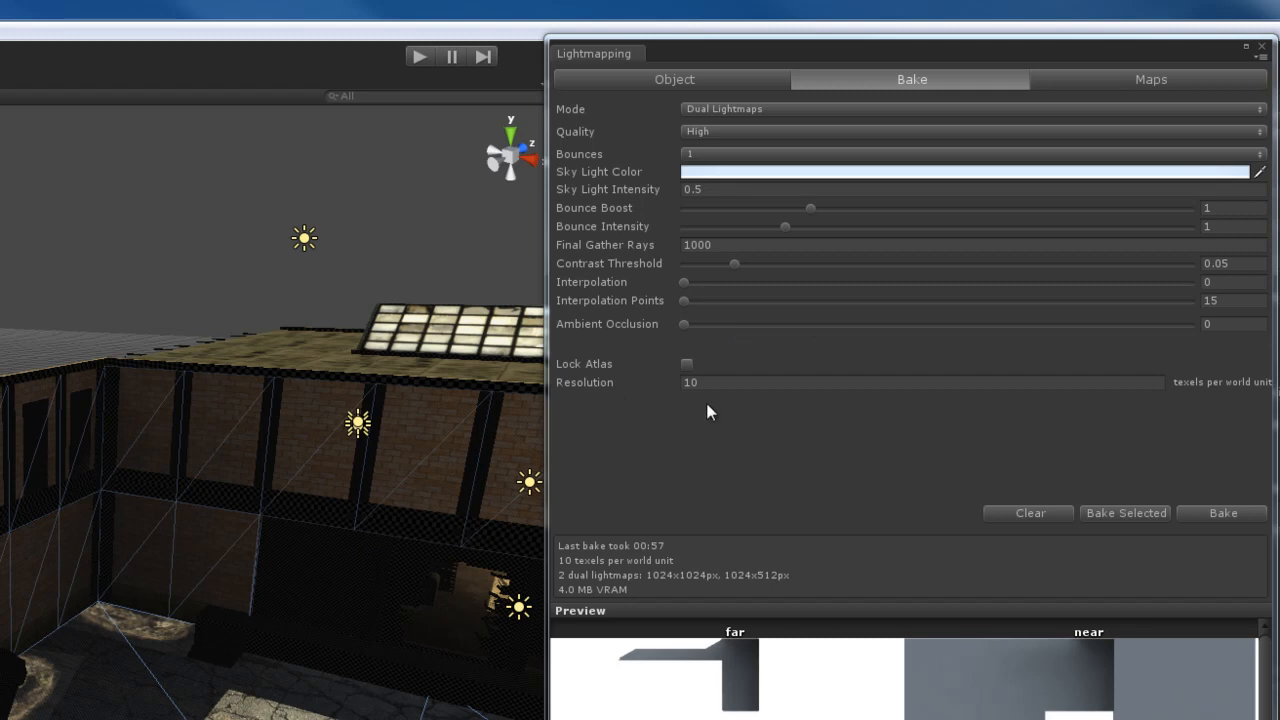
pyautogui.moveTo(707, 380)
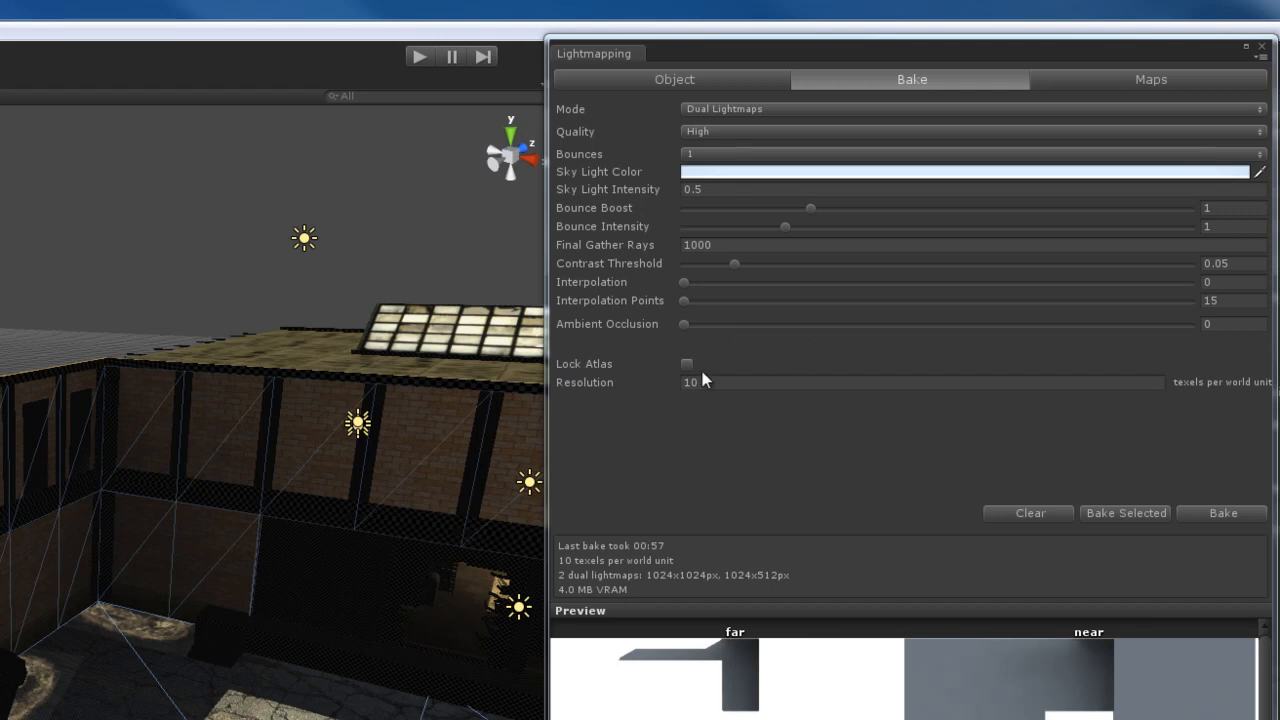
pyautogui.click(686, 363)
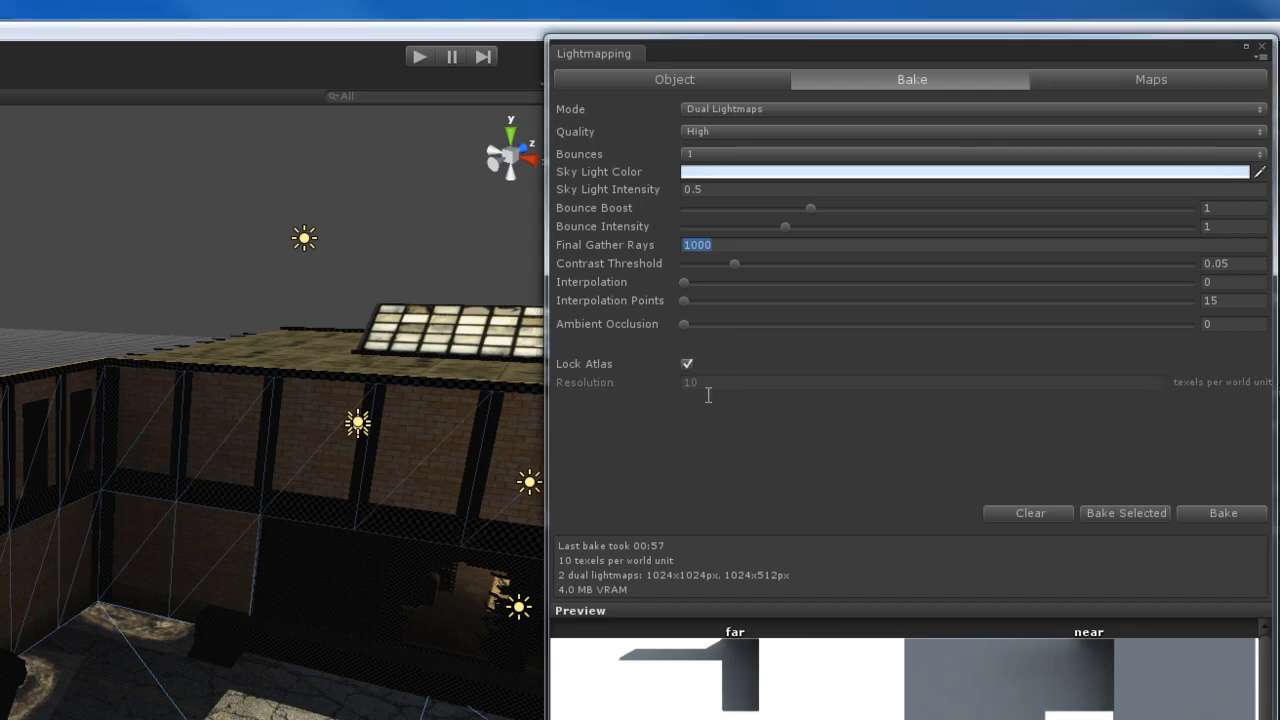
pyautogui.moveTo(640, 402)
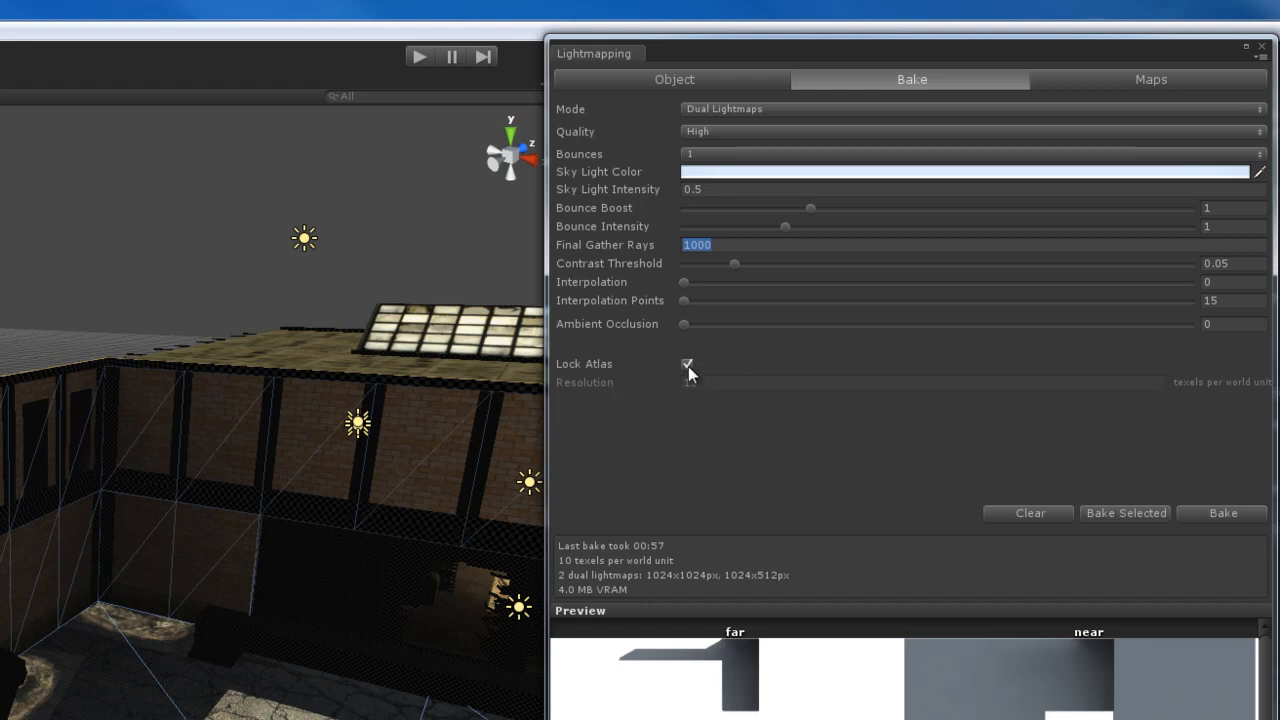
pyautogui.click(687, 364)
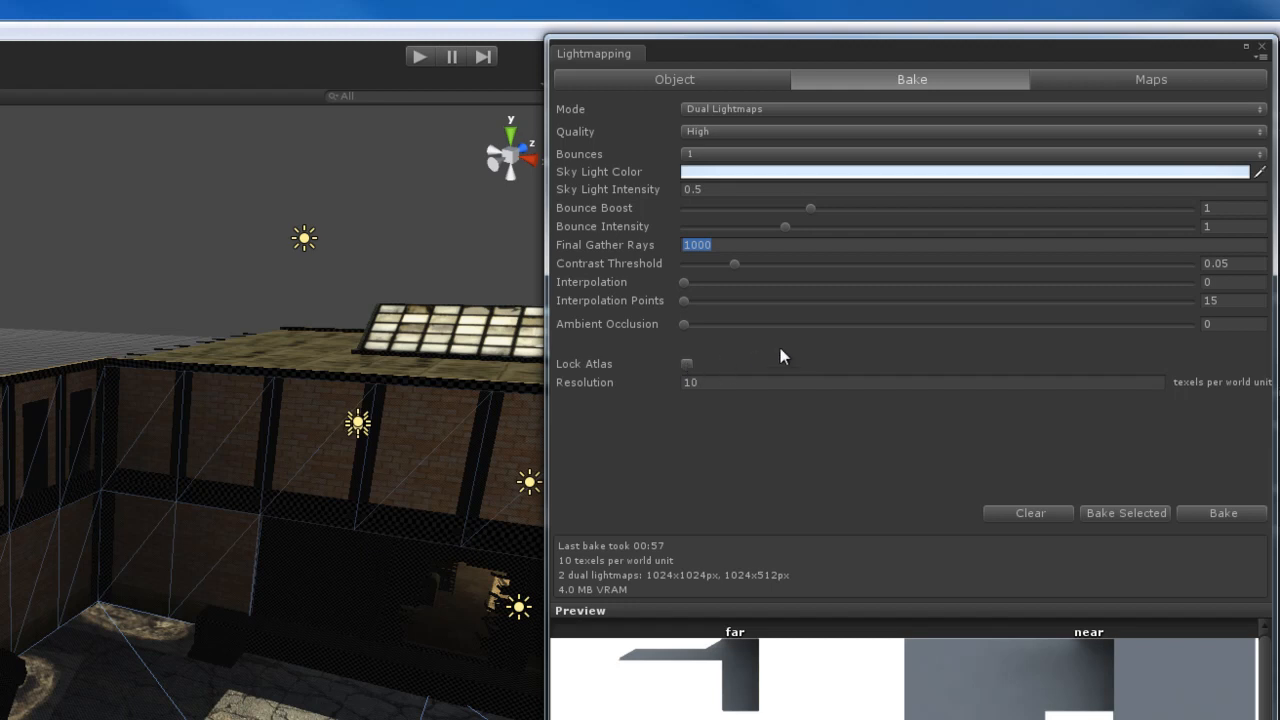
pyautogui.moveTo(800, 418)
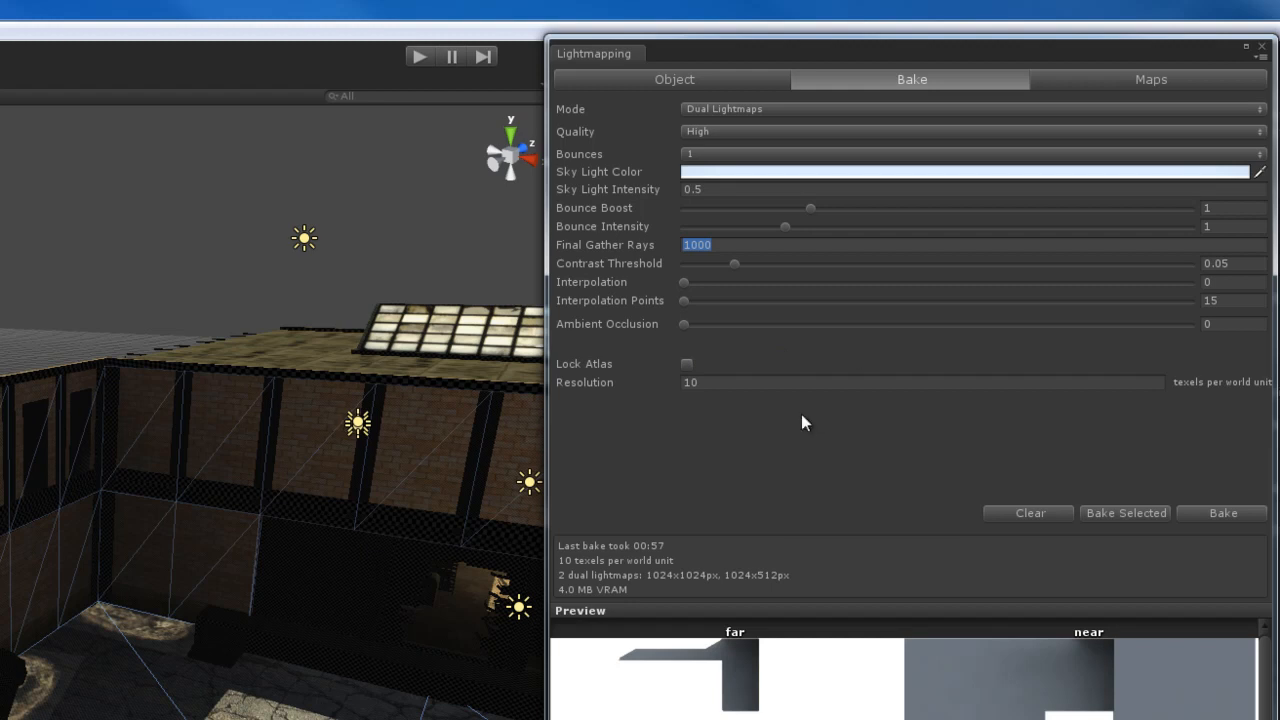
pyautogui.moveTo(832, 430)
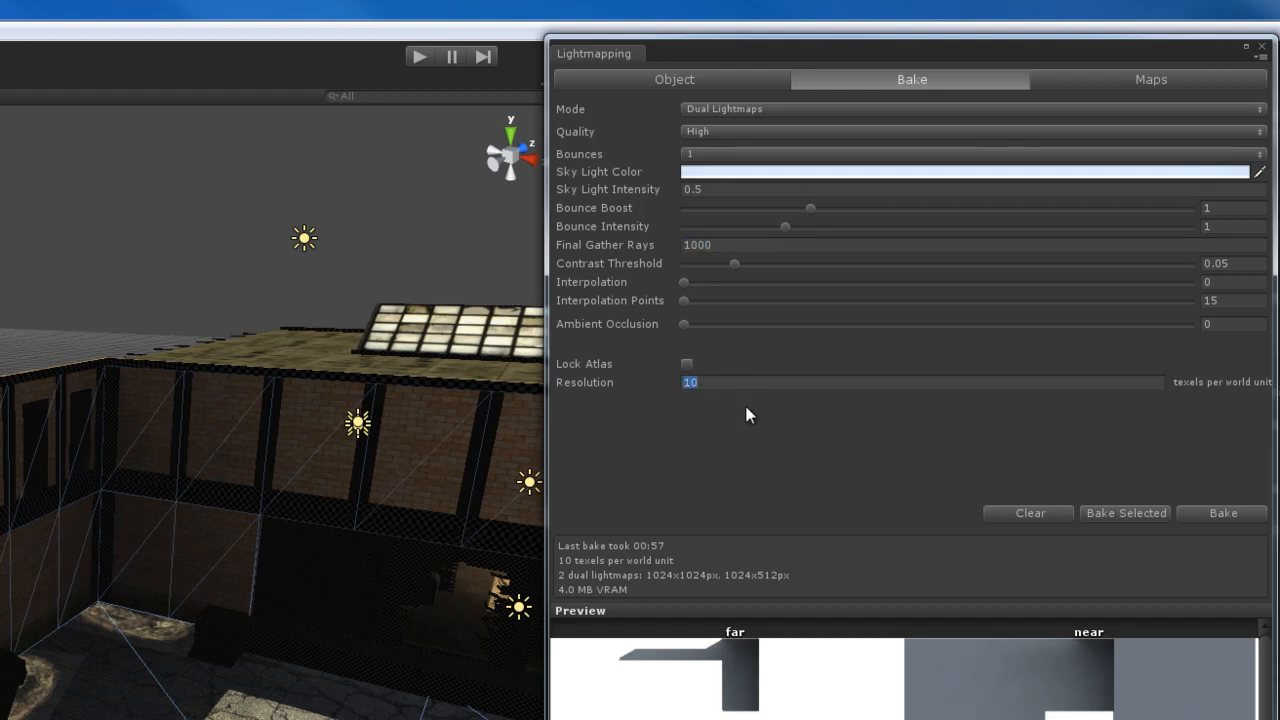
pyautogui.moveTo(807, 427)
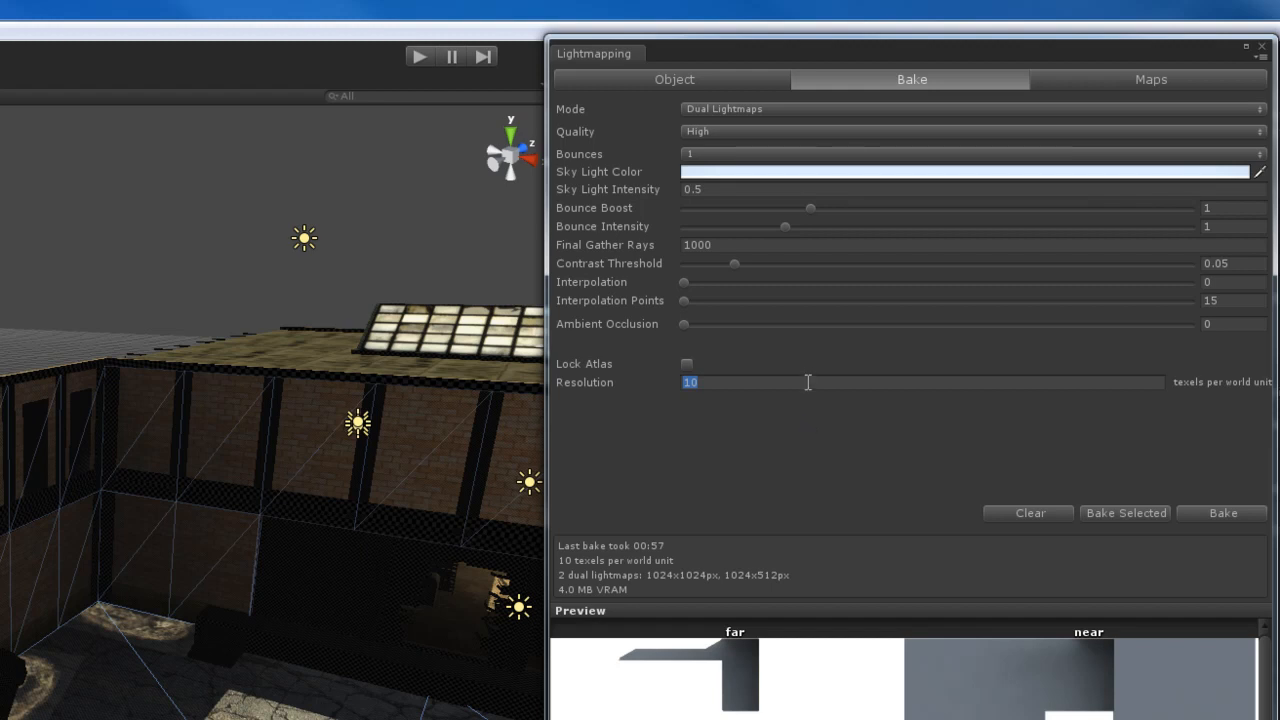
pyautogui.moveTo(762, 385)
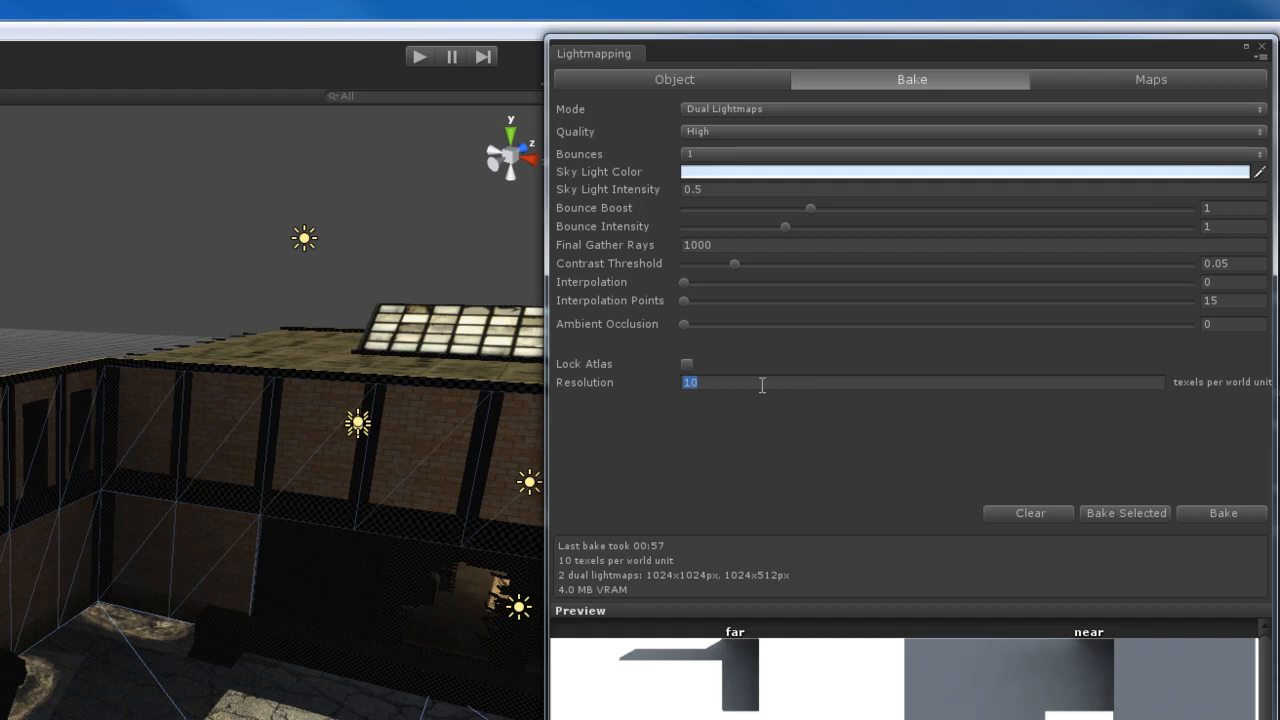
pyautogui.moveTo(1213, 390)
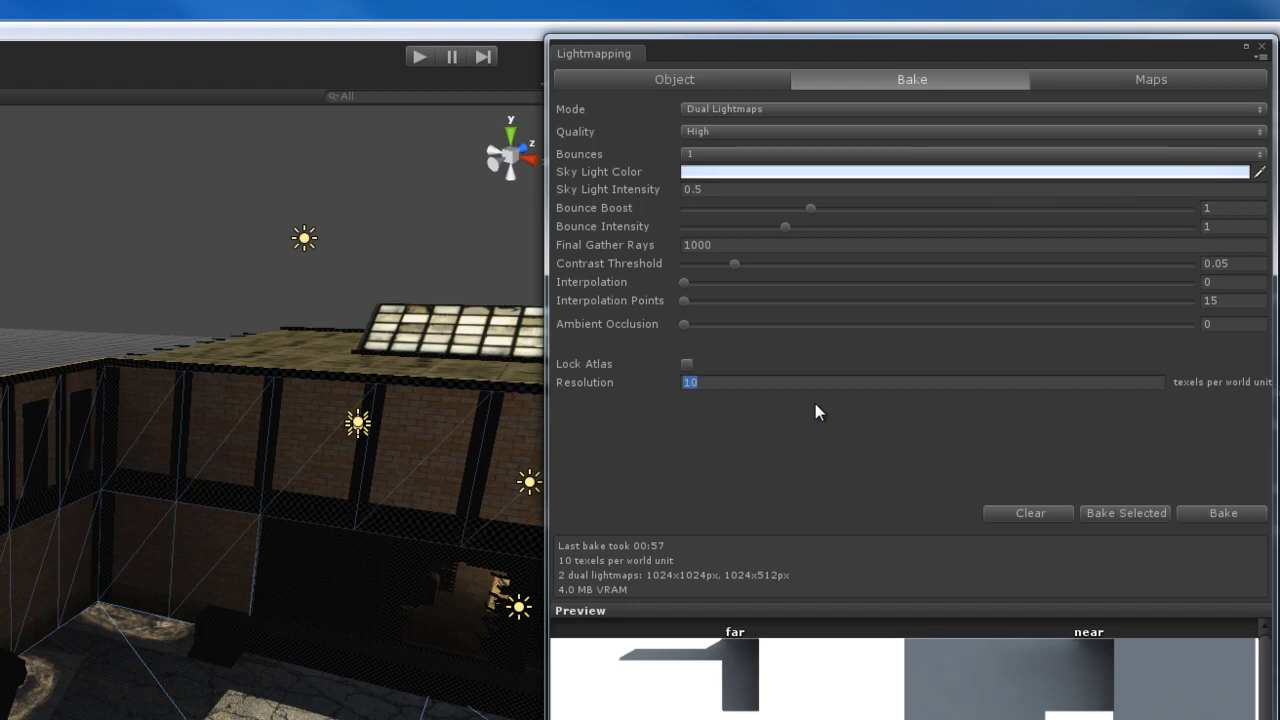
pyautogui.write('50')
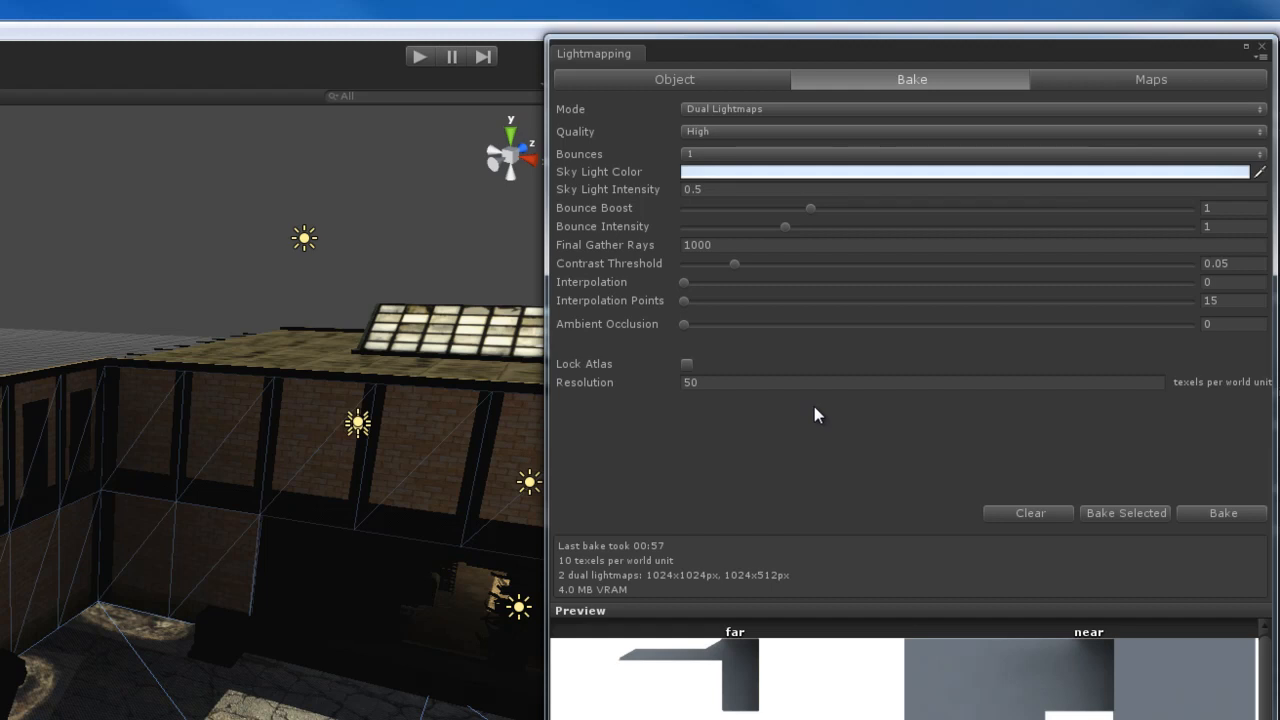
pyautogui.moveTo(805, 430)
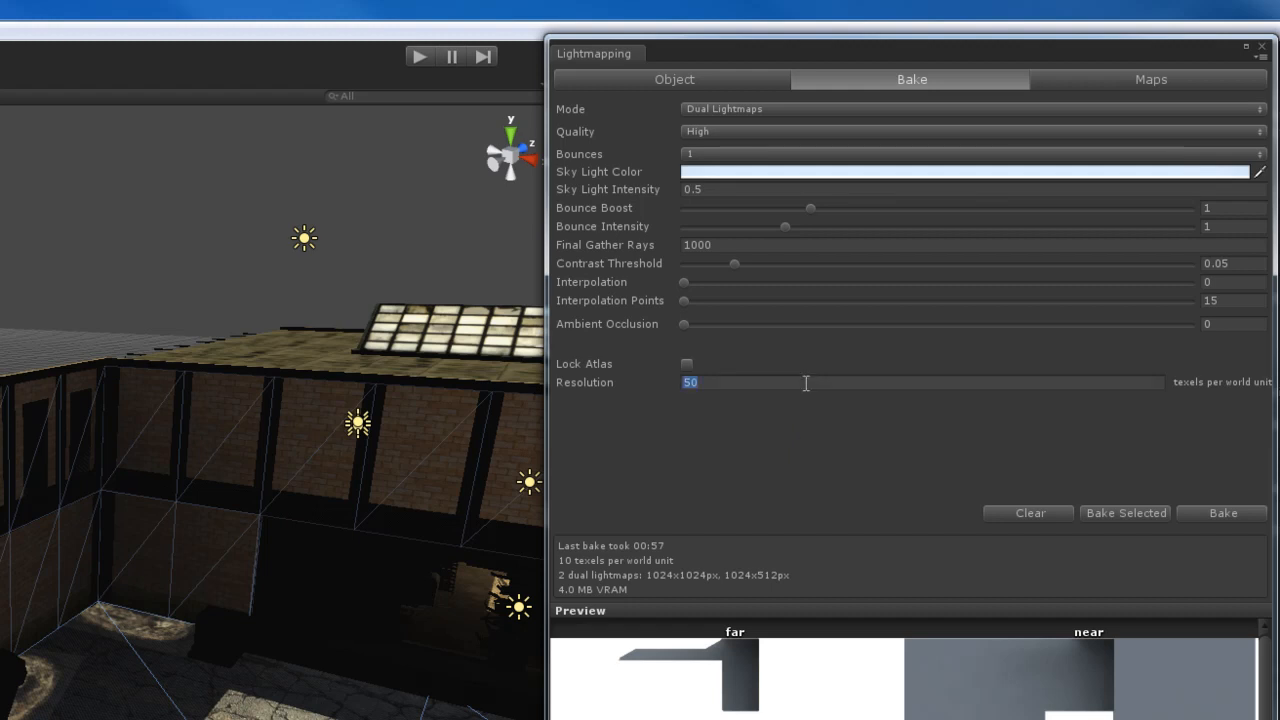
pyautogui.moveTo(810, 417)
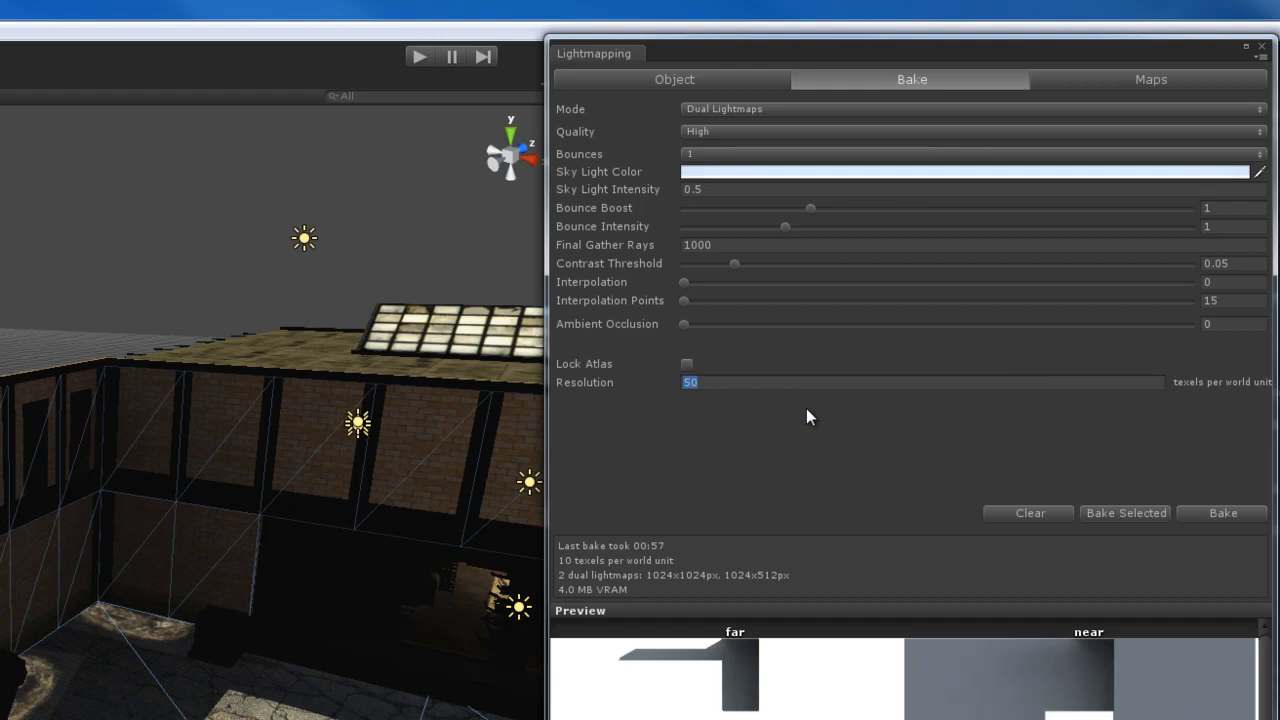
pyautogui.write('10')
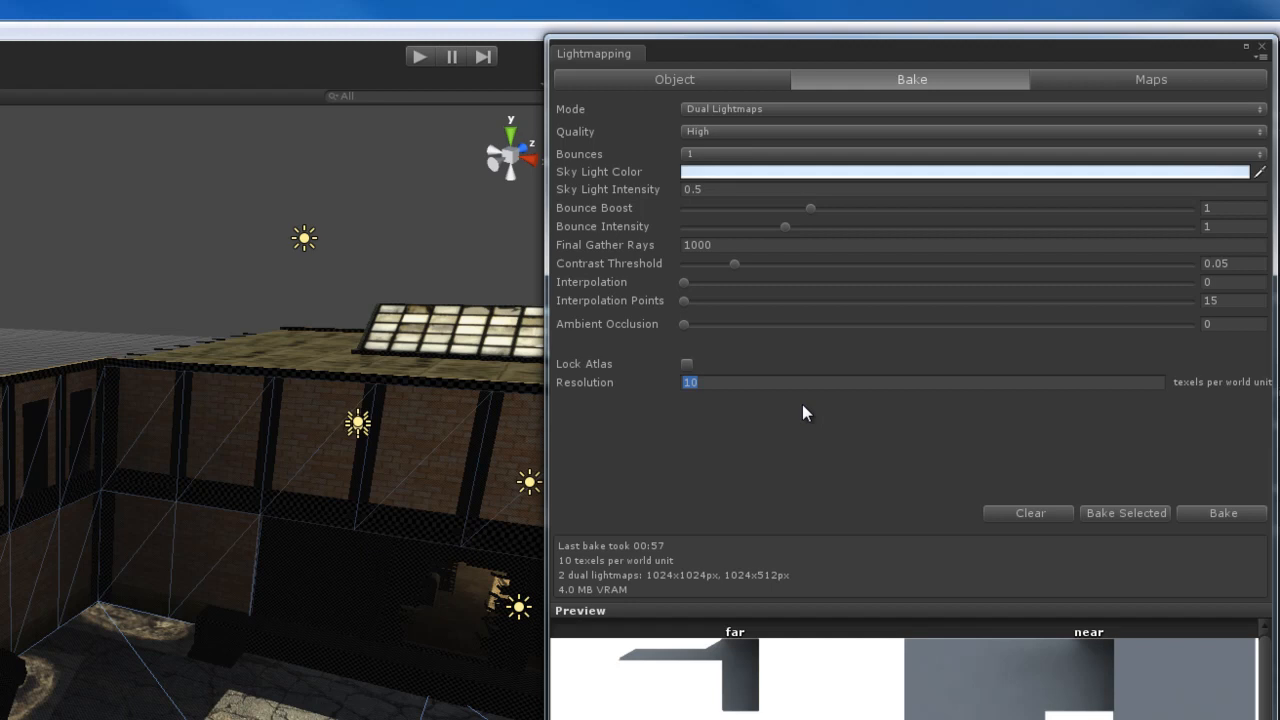
pyautogui.moveTo(847, 389)
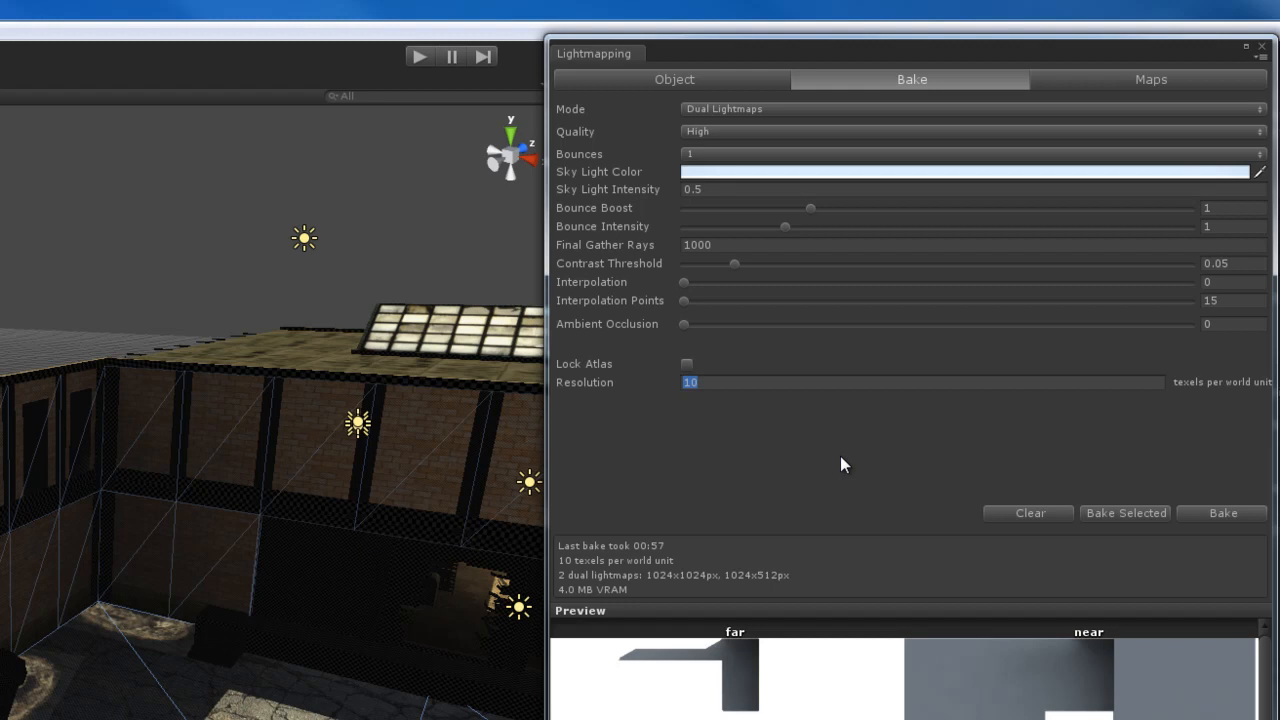
pyautogui.moveTo(995, 440)
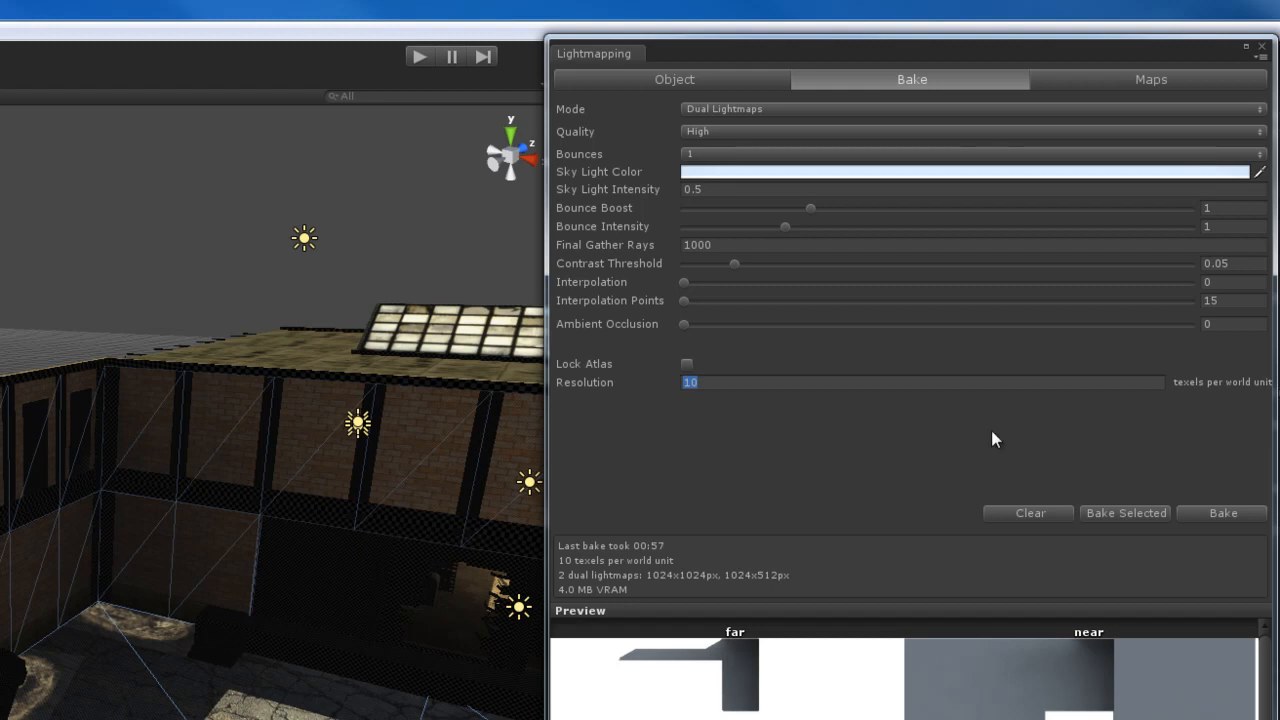
pyautogui.moveTo(1087, 81)
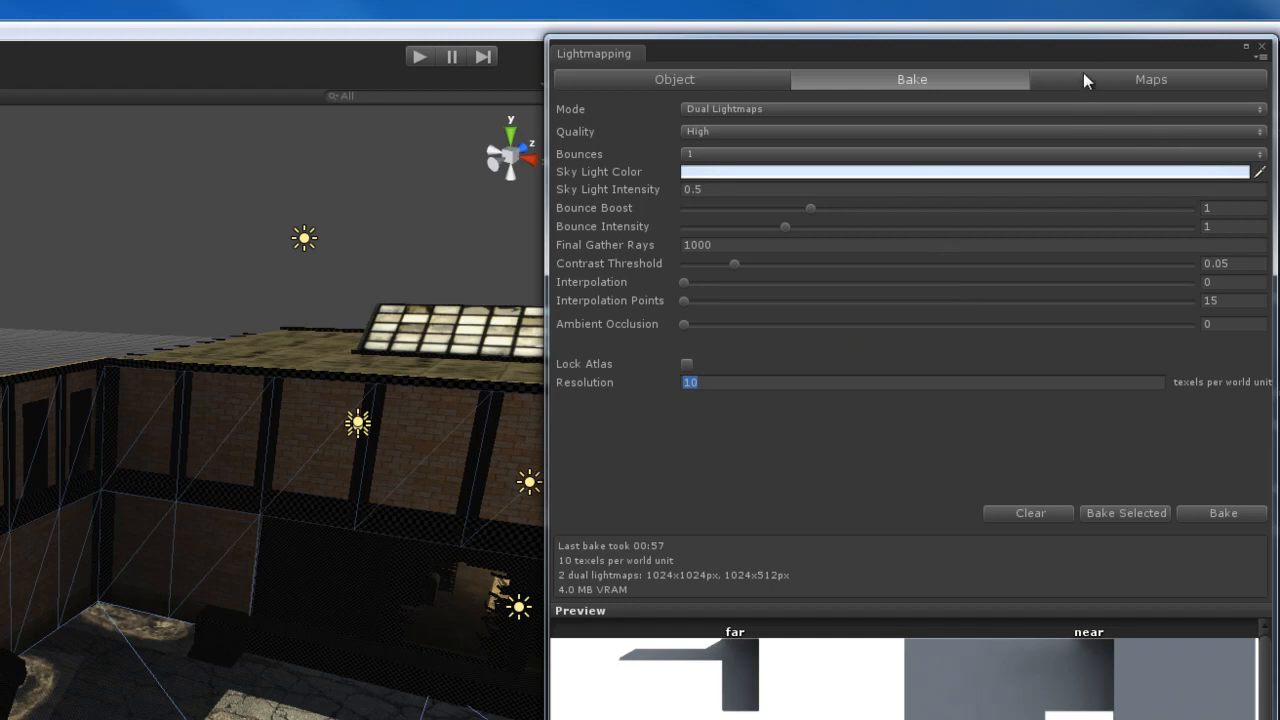
pyautogui.click(1150, 79)
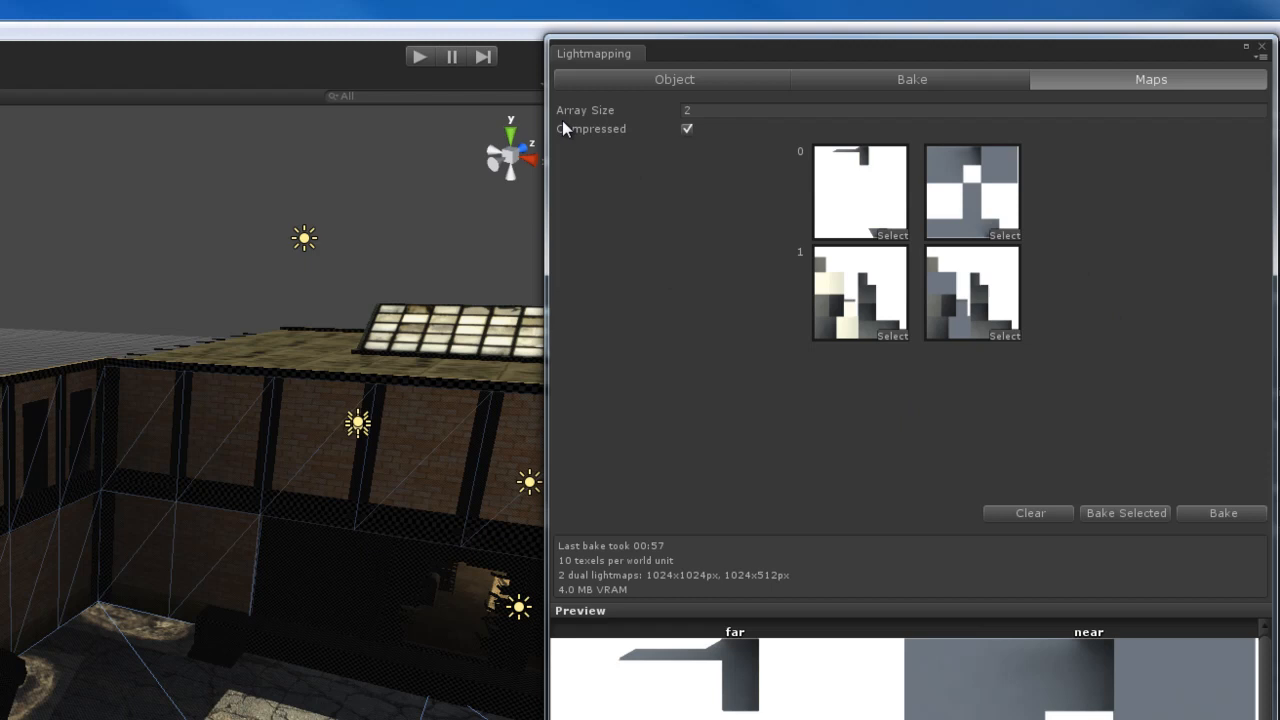
pyautogui.moveTo(758, 212)
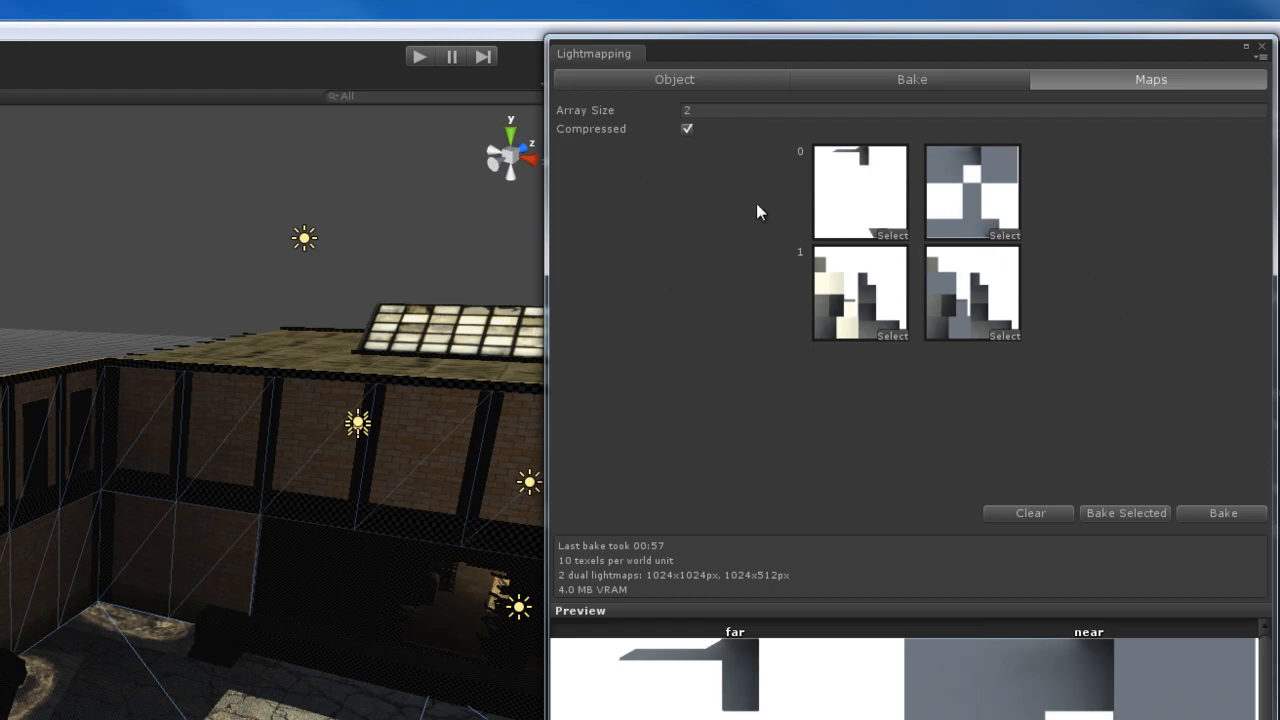
pyautogui.click(911, 79)
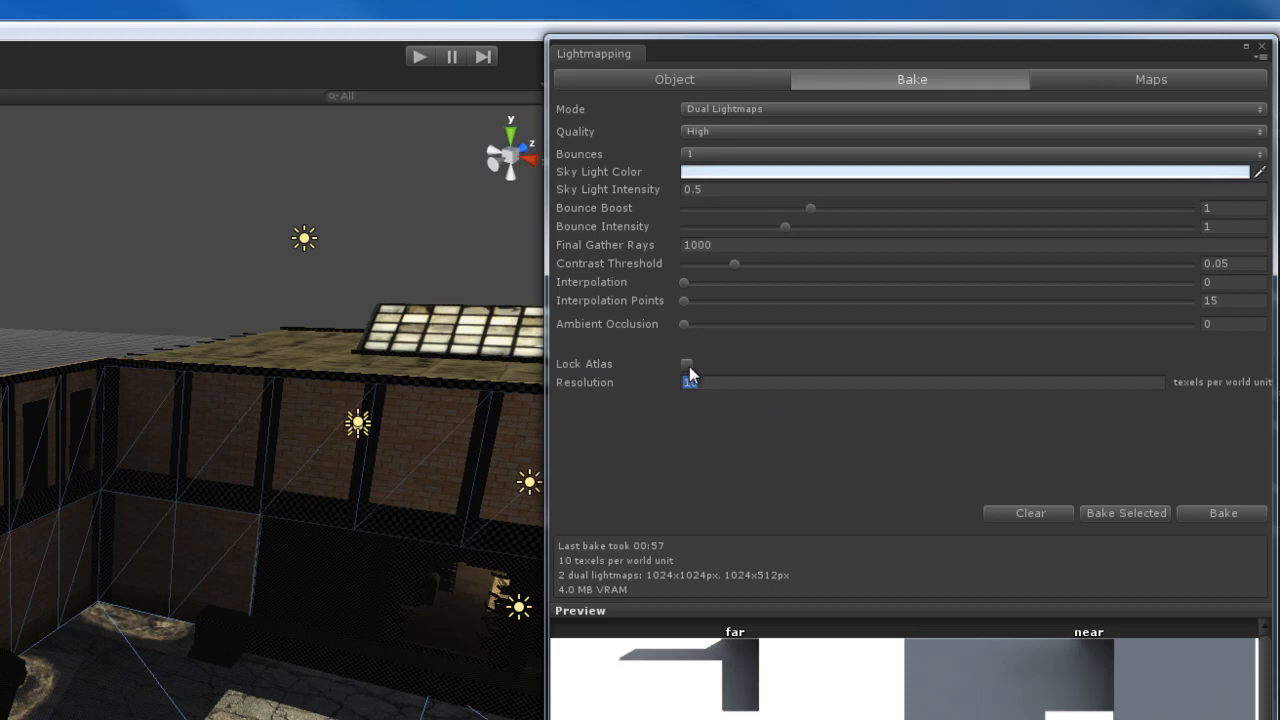
pyautogui.click(686, 363)
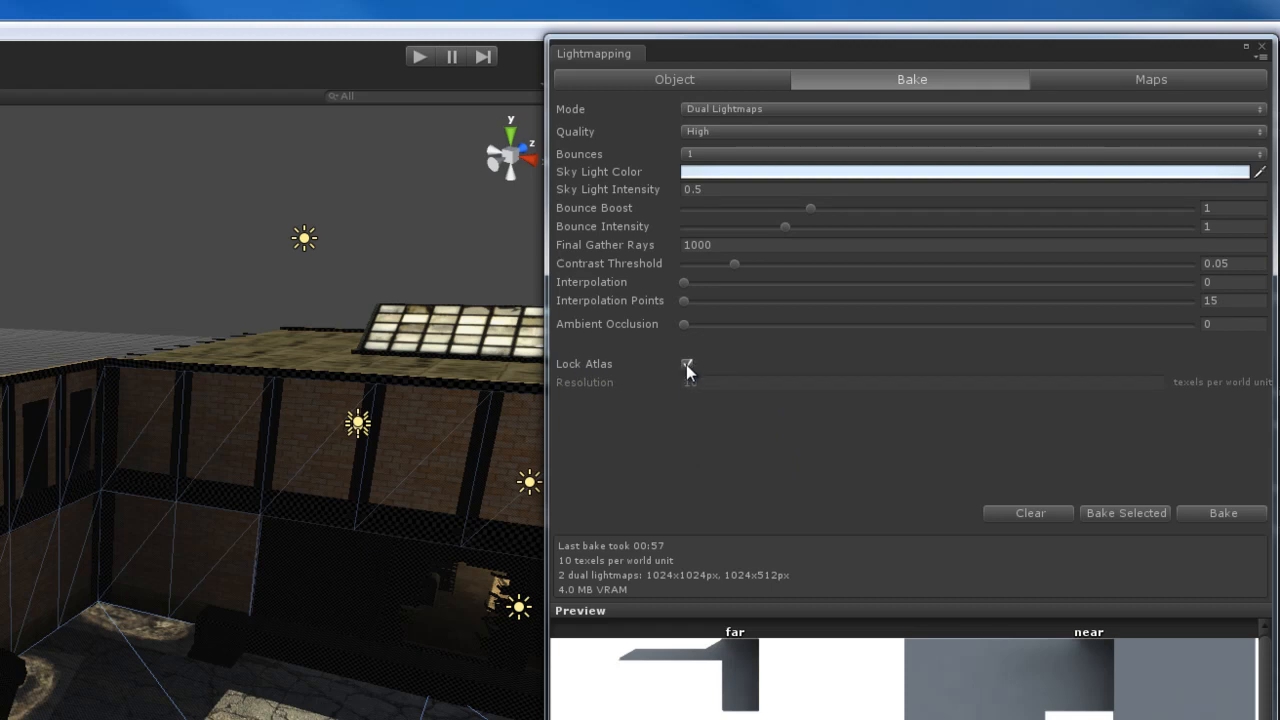
pyautogui.click(1150, 79)
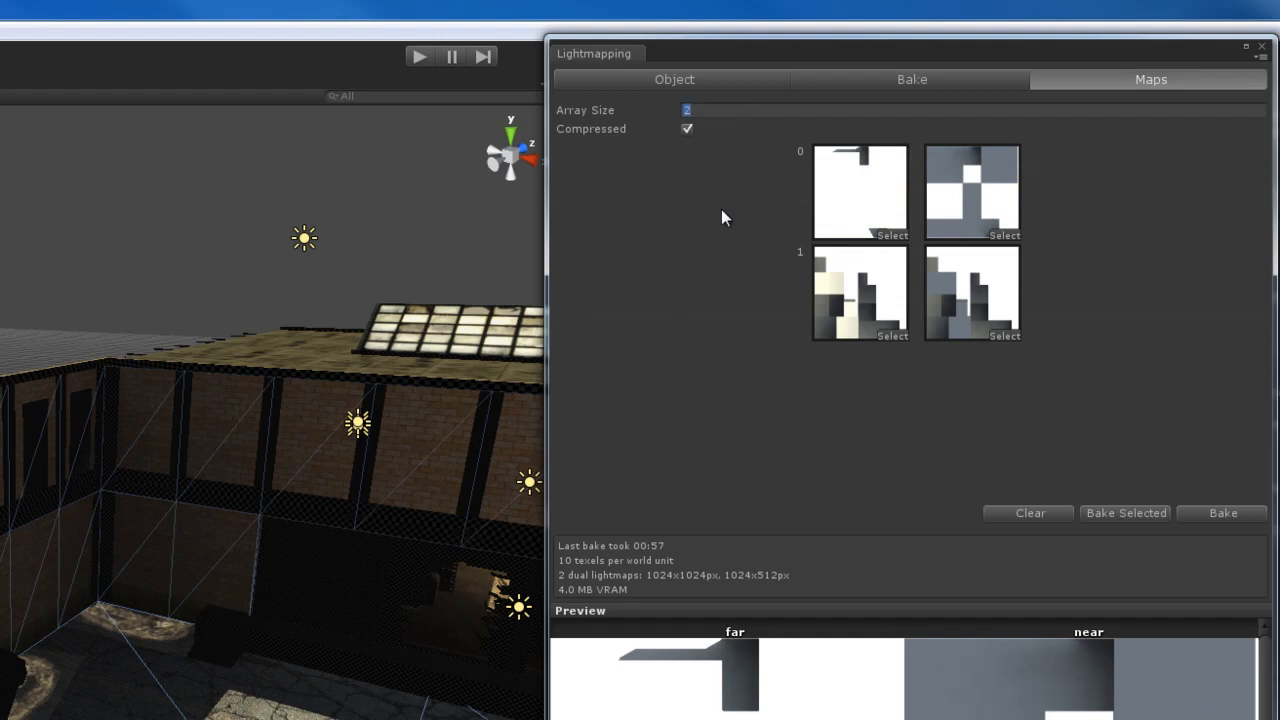
pyautogui.moveTo(767, 167)
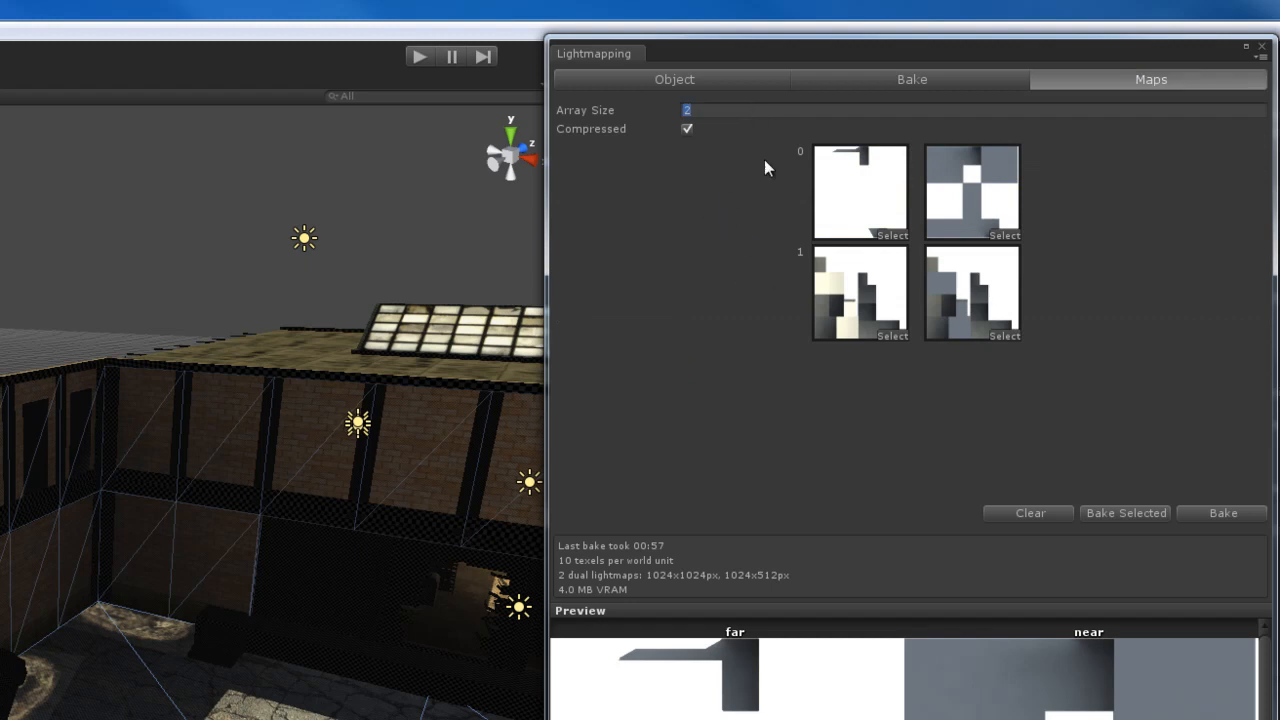
pyautogui.moveTo(823, 190)
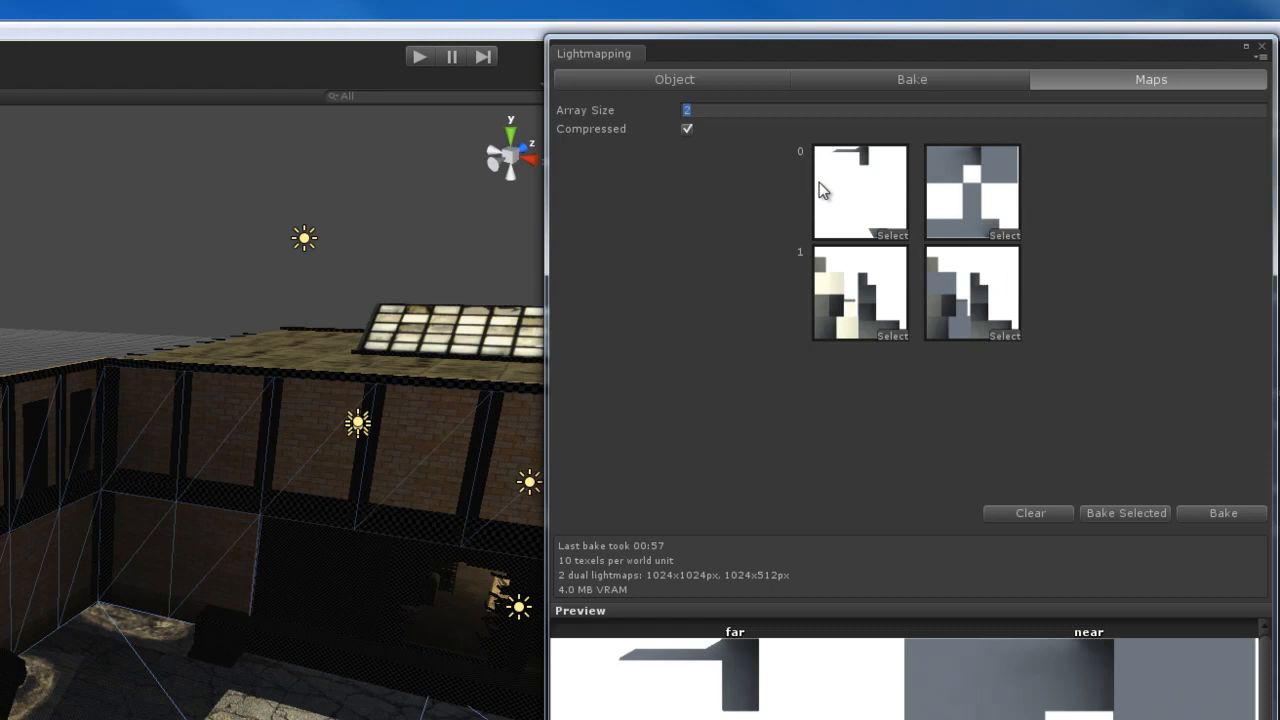
pyautogui.moveTo(797, 281)
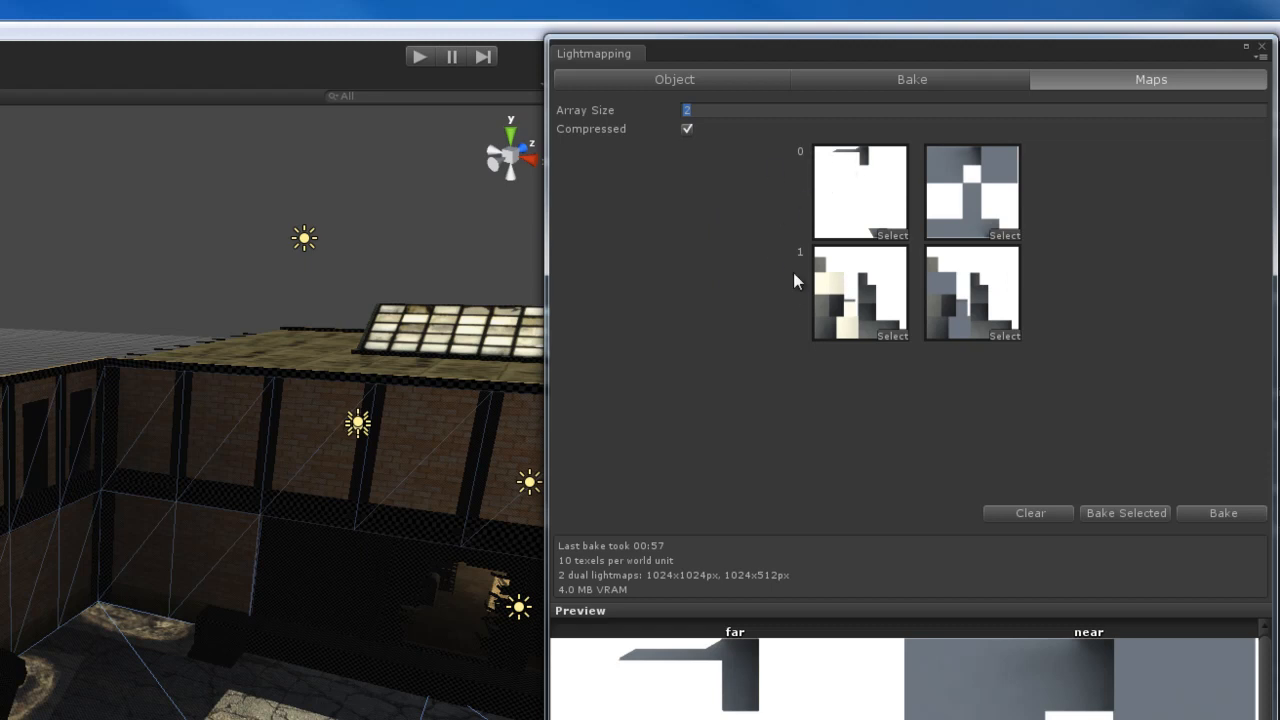
pyautogui.moveTo(744, 303)
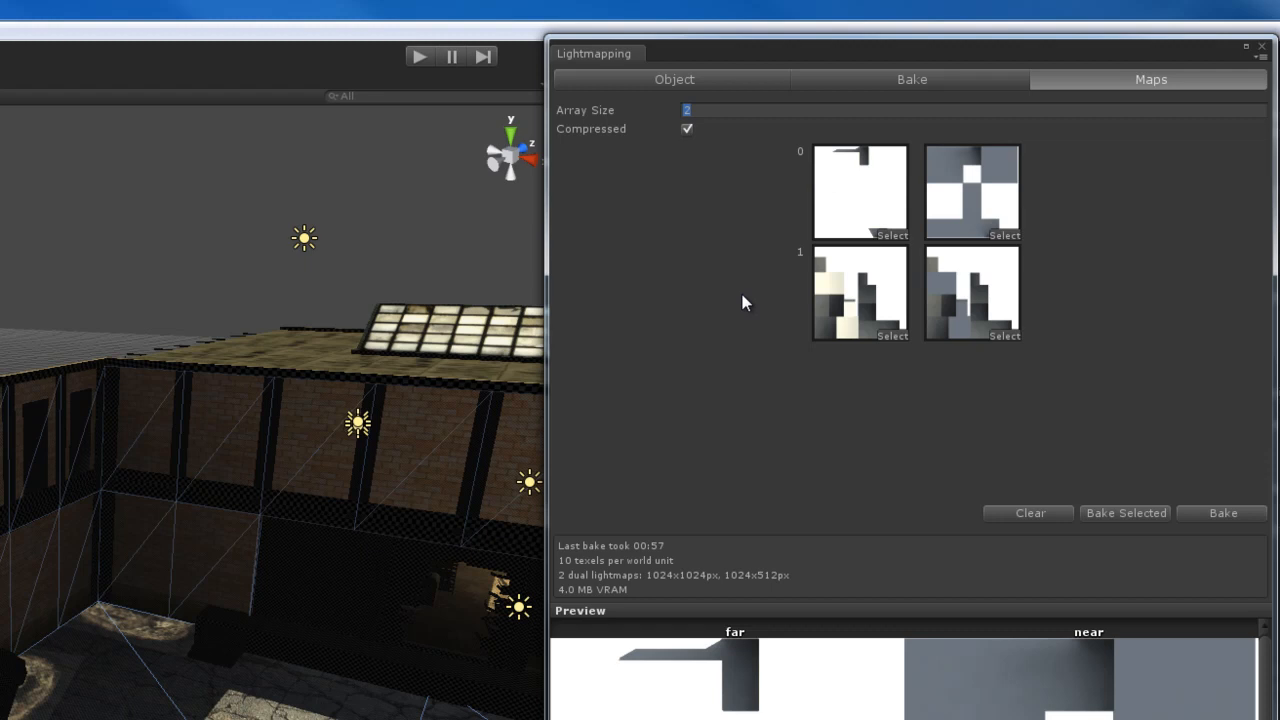
pyautogui.moveTo(752, 303)
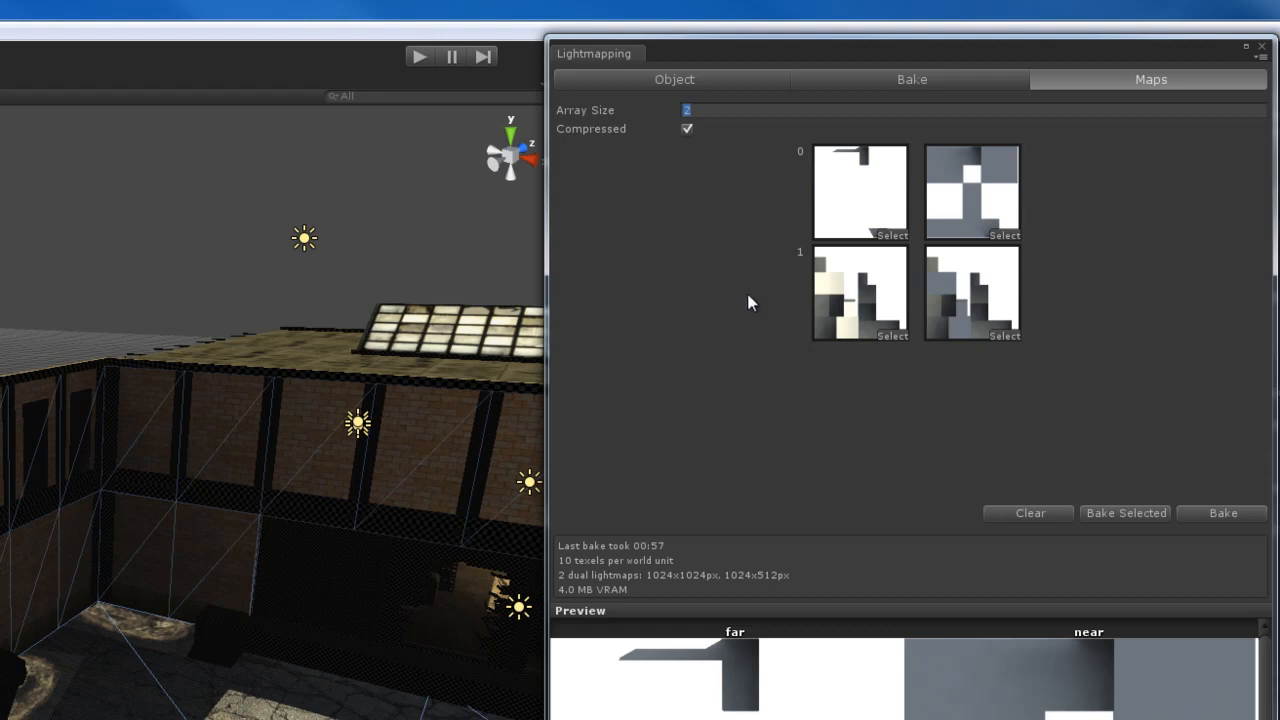
pyautogui.moveTo(870, 193)
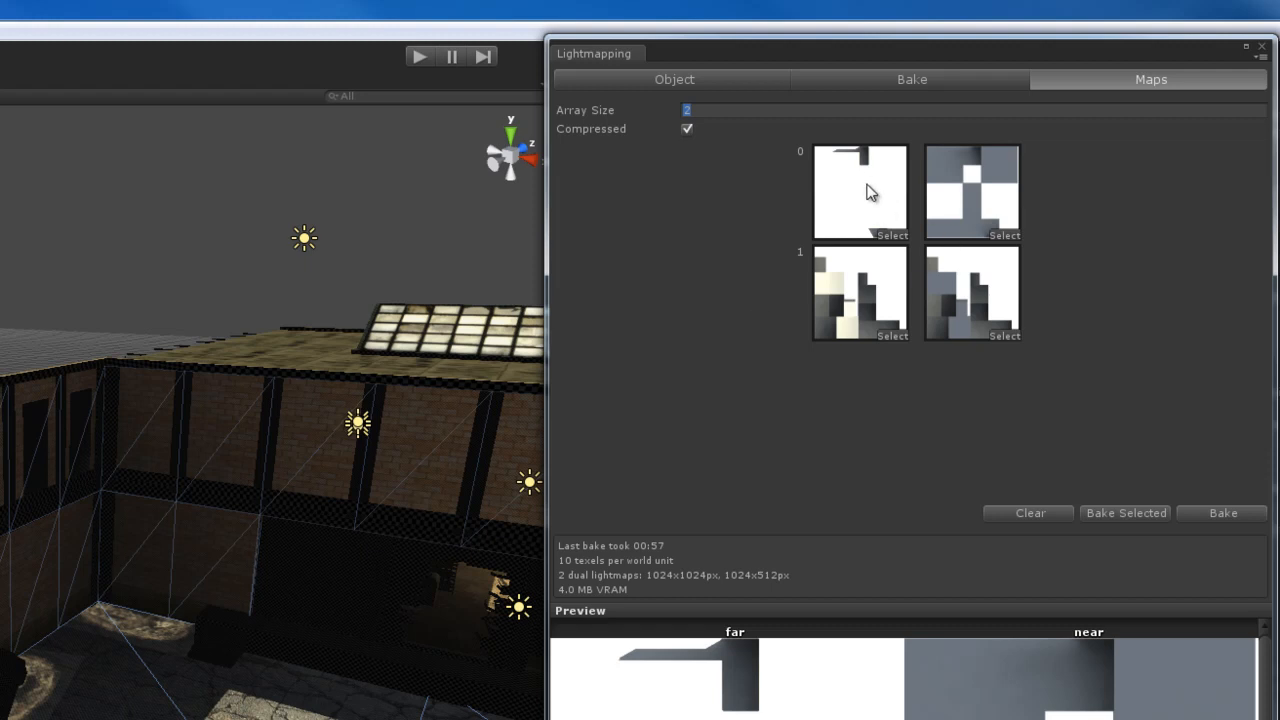
pyautogui.moveTo(740, 295)
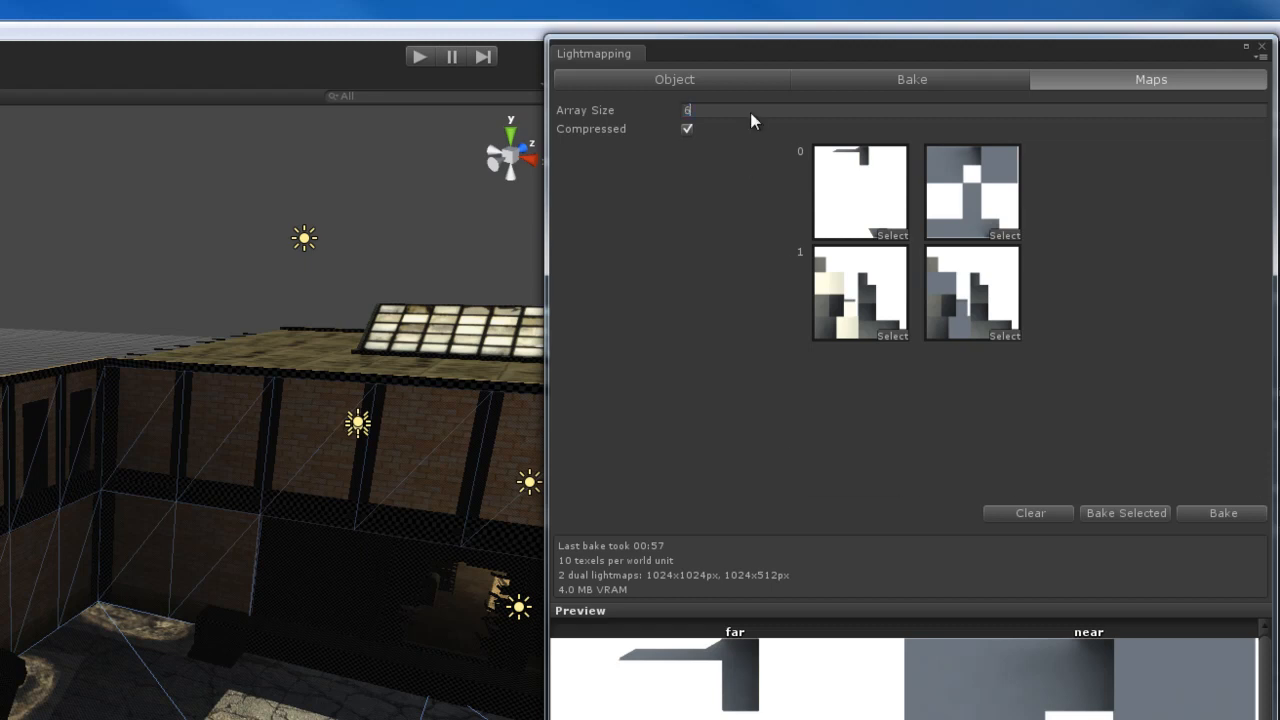
# Enter 6 in the Maps tab's Array Size field
pyautogui.write('6')
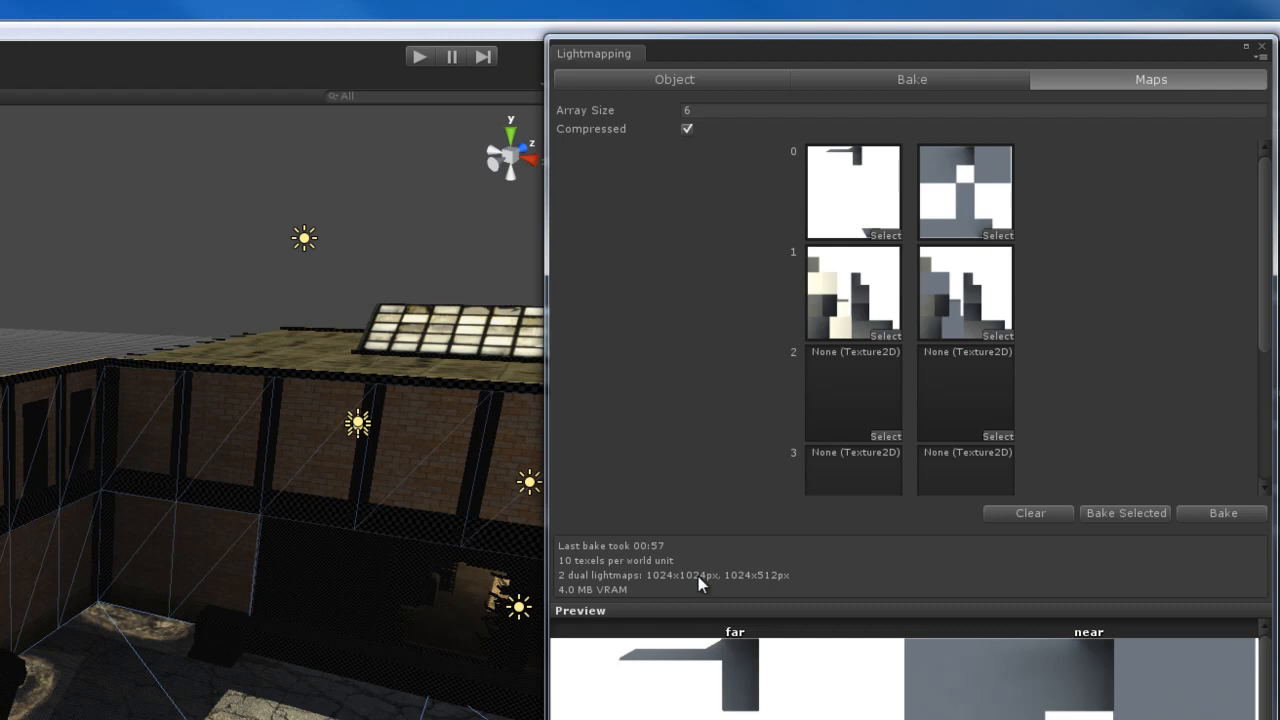
pyautogui.moveTo(755, 398)
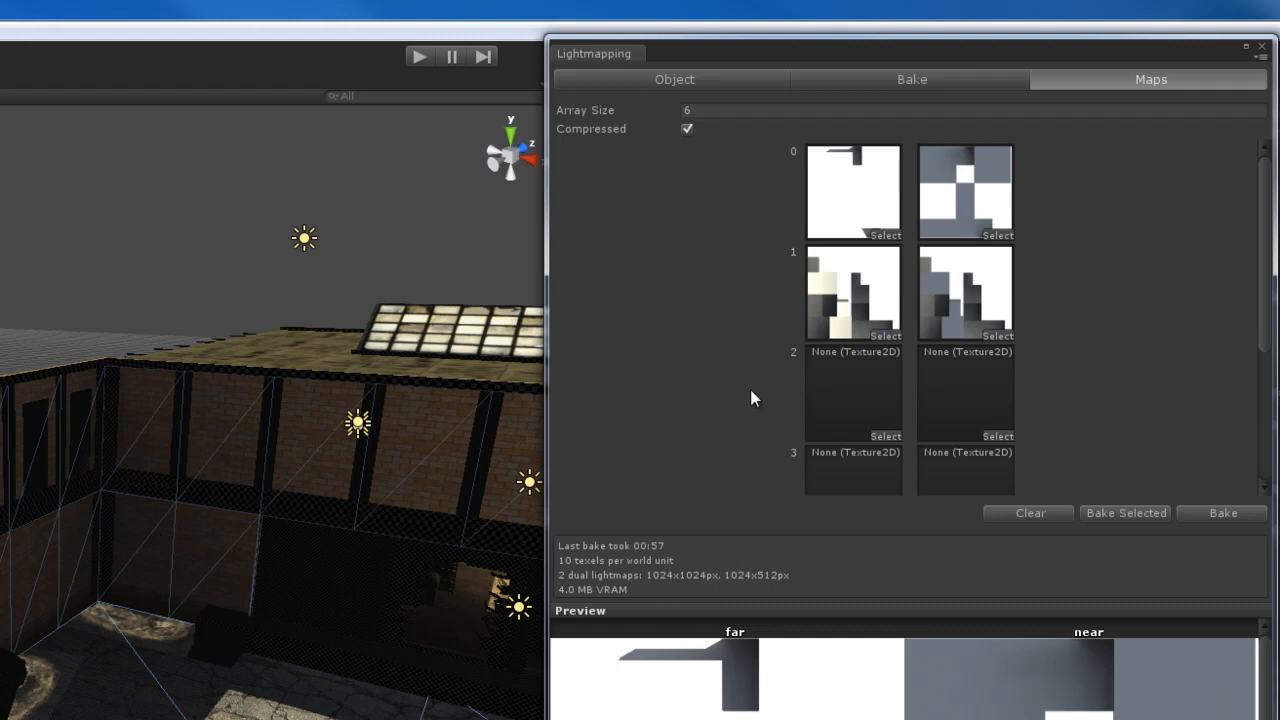
pyautogui.moveTo(793, 257)
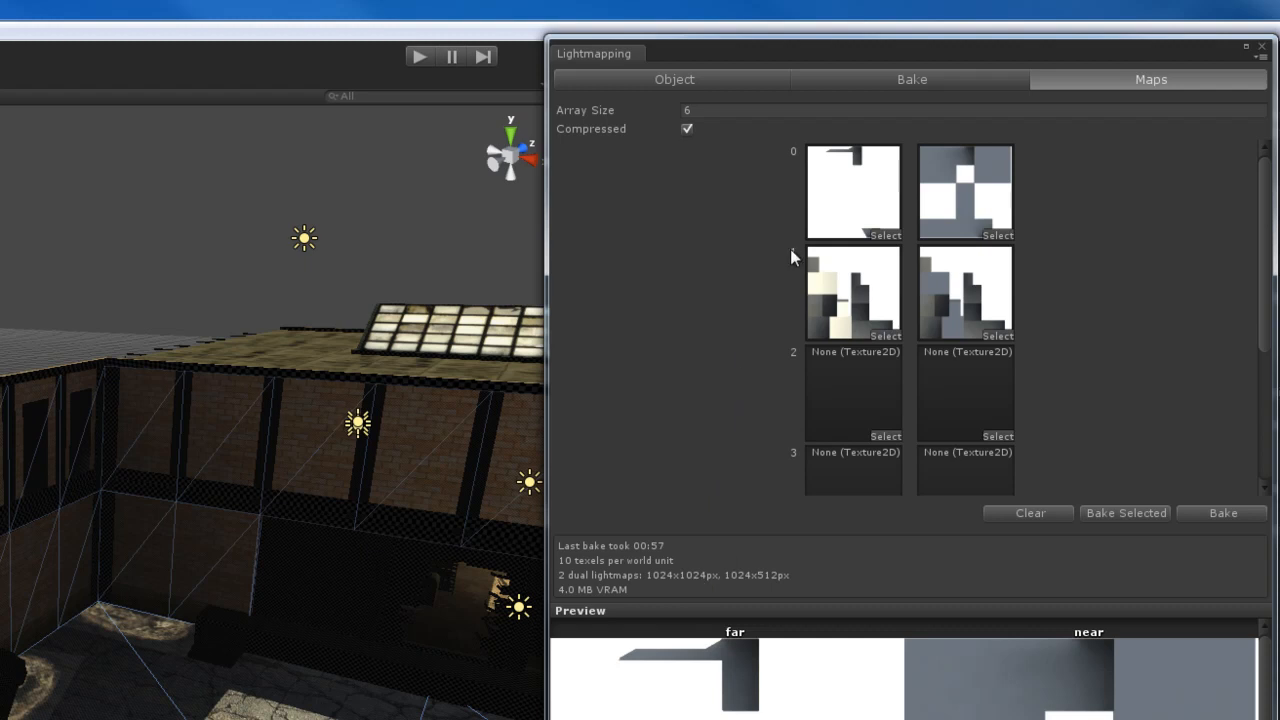
pyautogui.moveTo(740, 400)
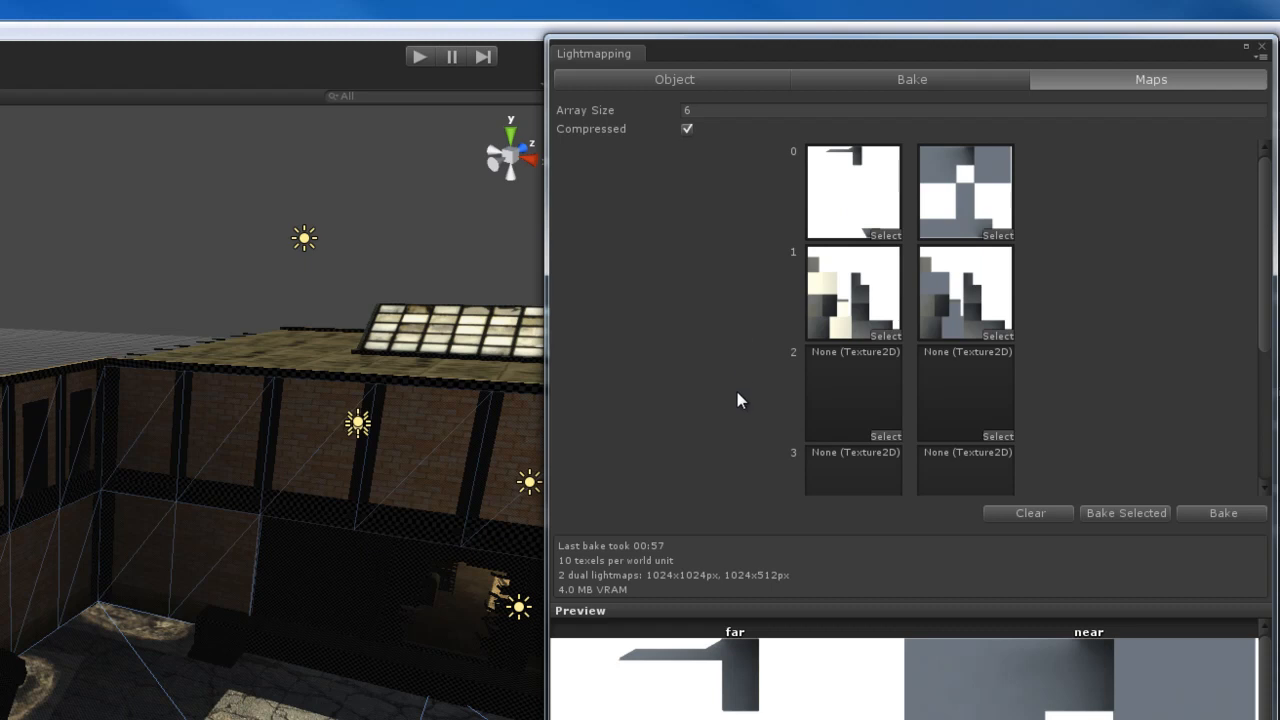
pyautogui.moveTo(650, 582)
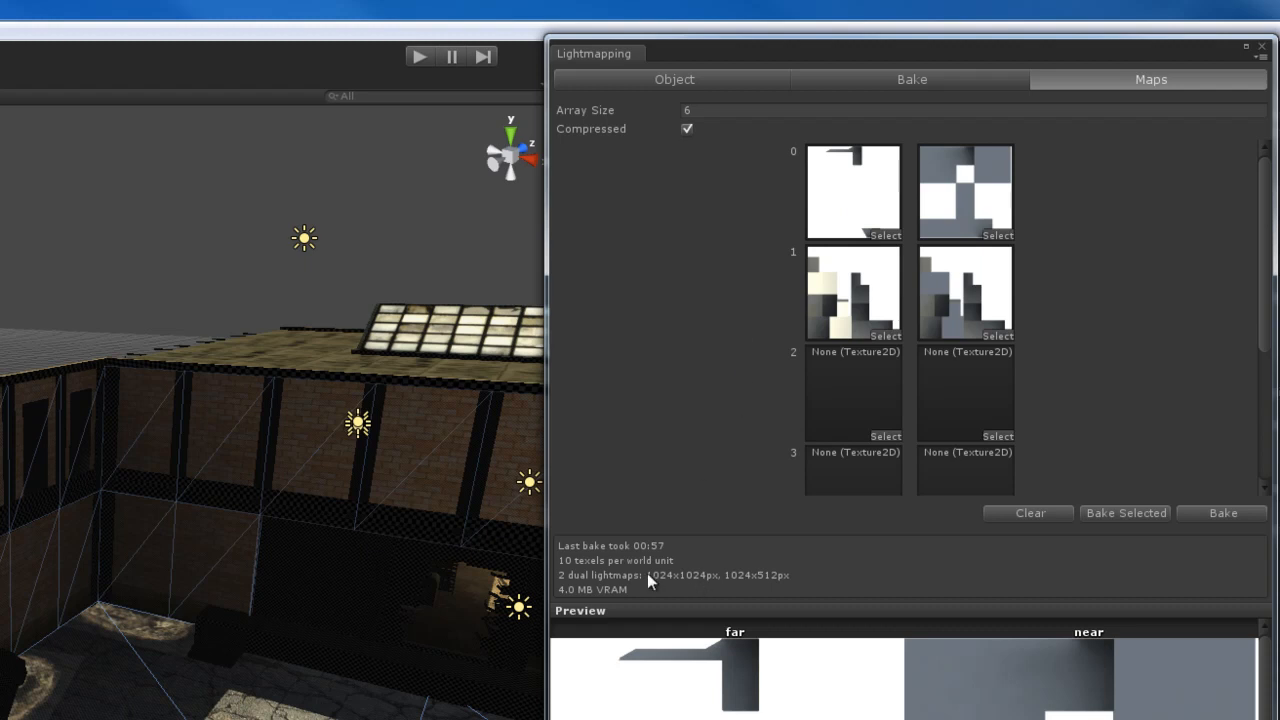
pyautogui.moveTo(730, 395)
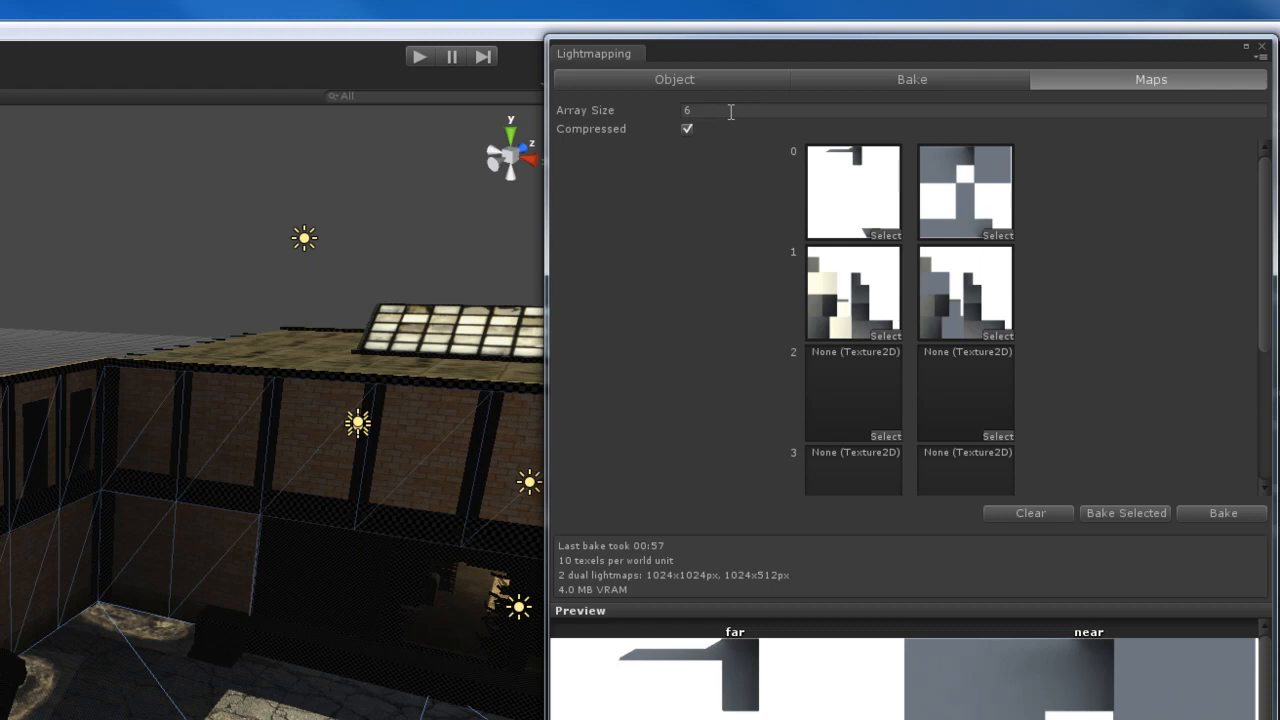
pyautogui.moveTo(855, 111)
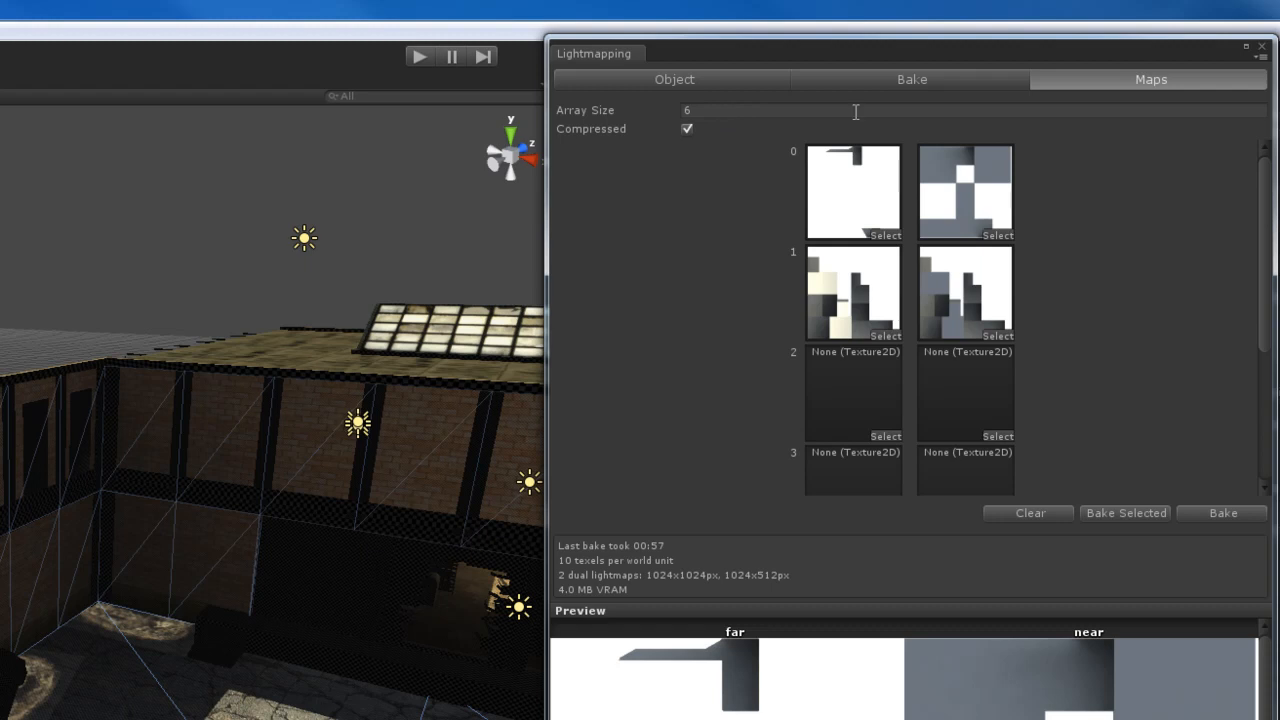
# Switch repeatedly between the Bake and Maps tabs, finishing on the Bake settings
pyautogui.click(911, 79)
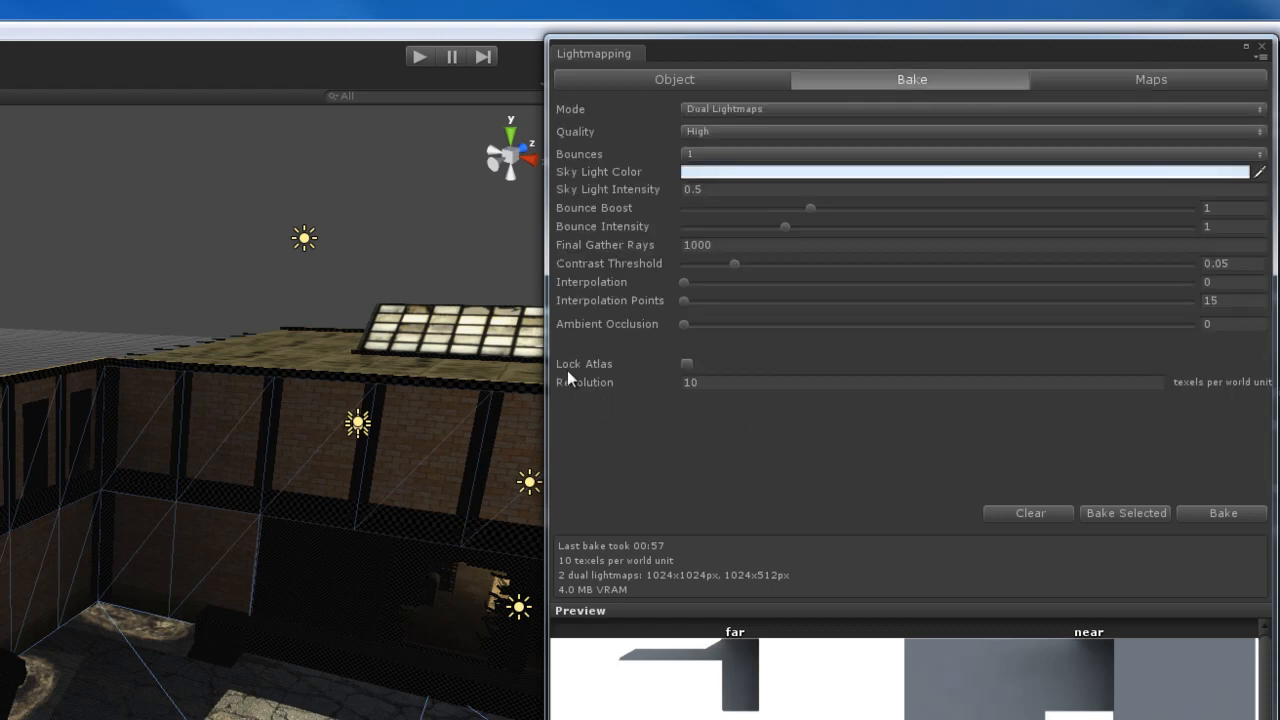
pyautogui.moveTo(738, 417)
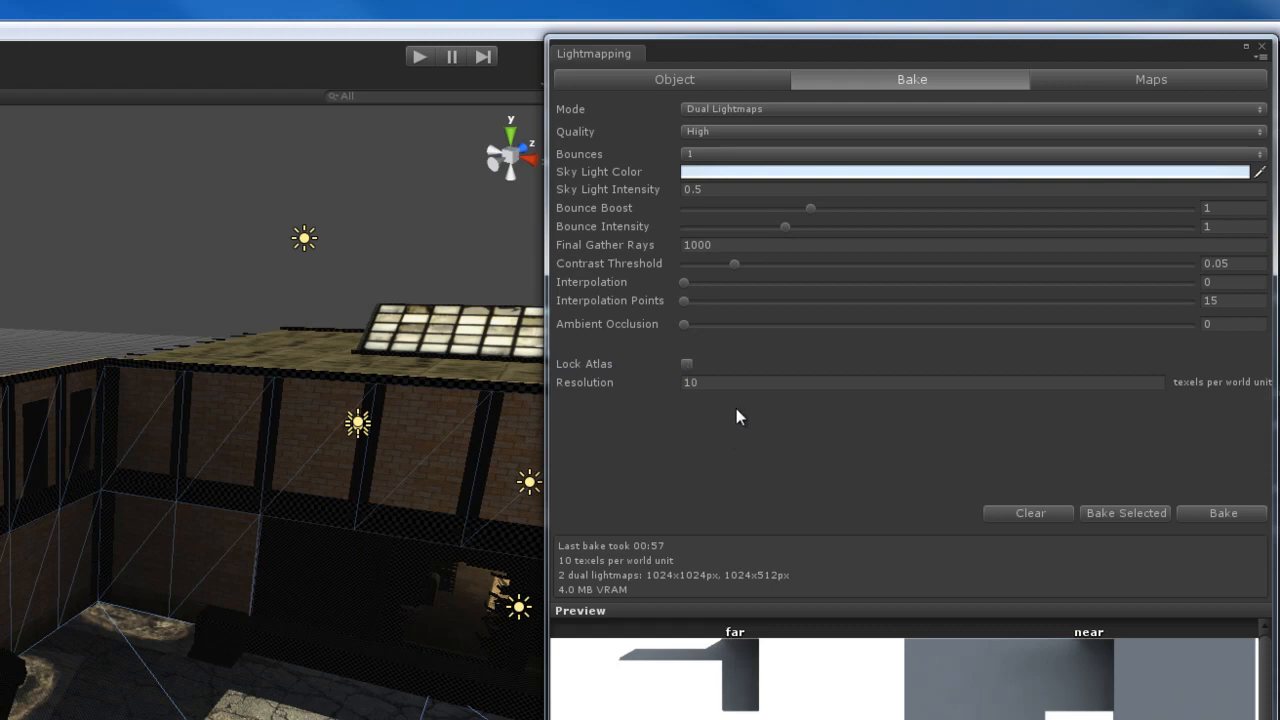
pyautogui.moveTo(755, 439)
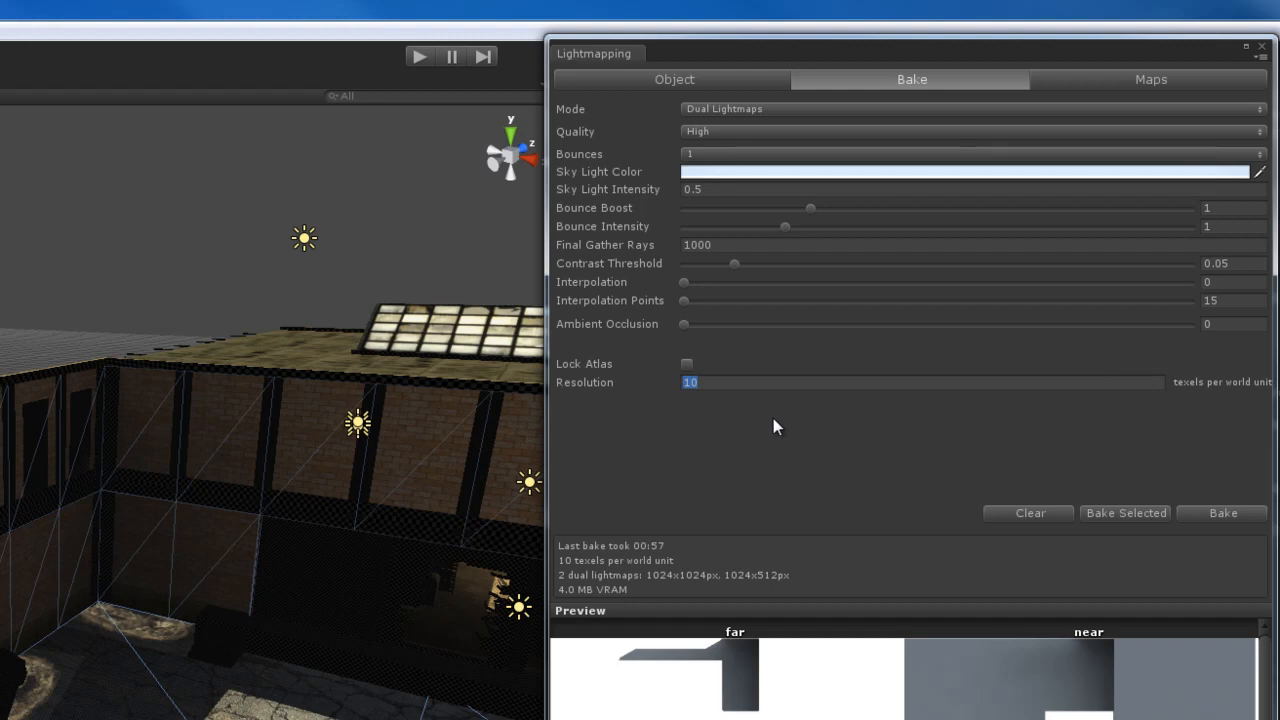
pyautogui.click(1150, 79)
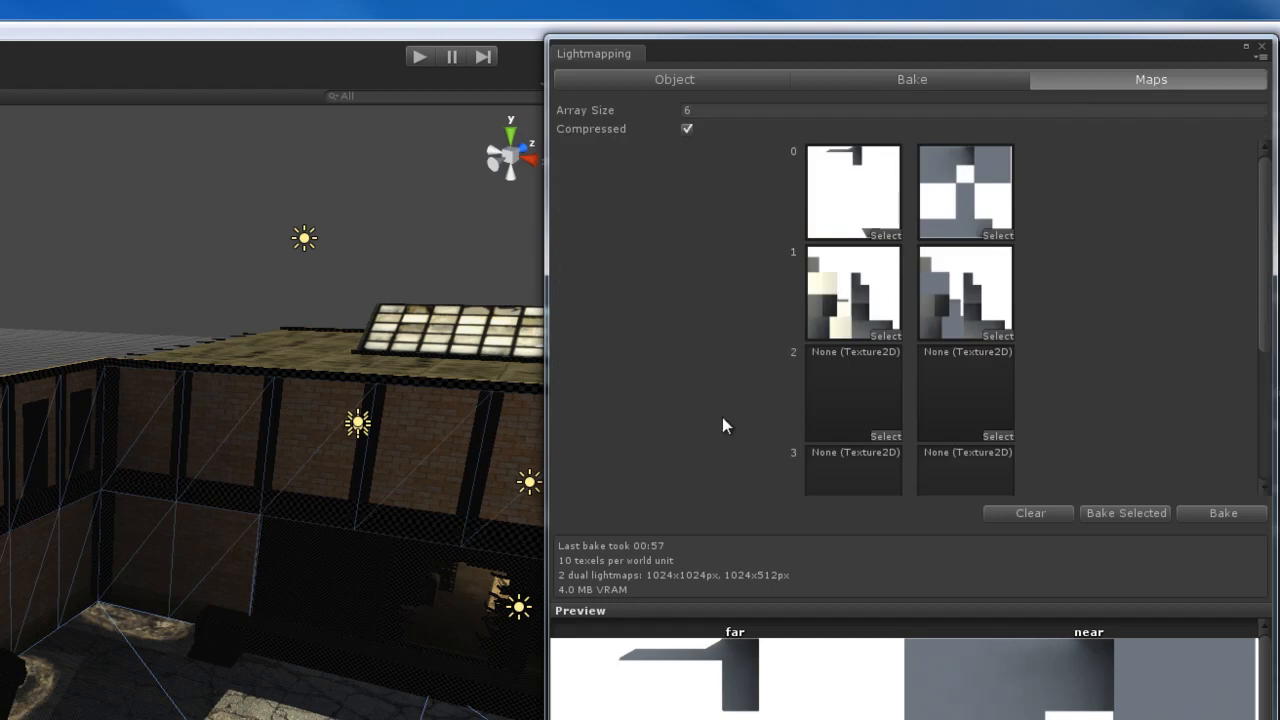
pyautogui.click(911, 79)
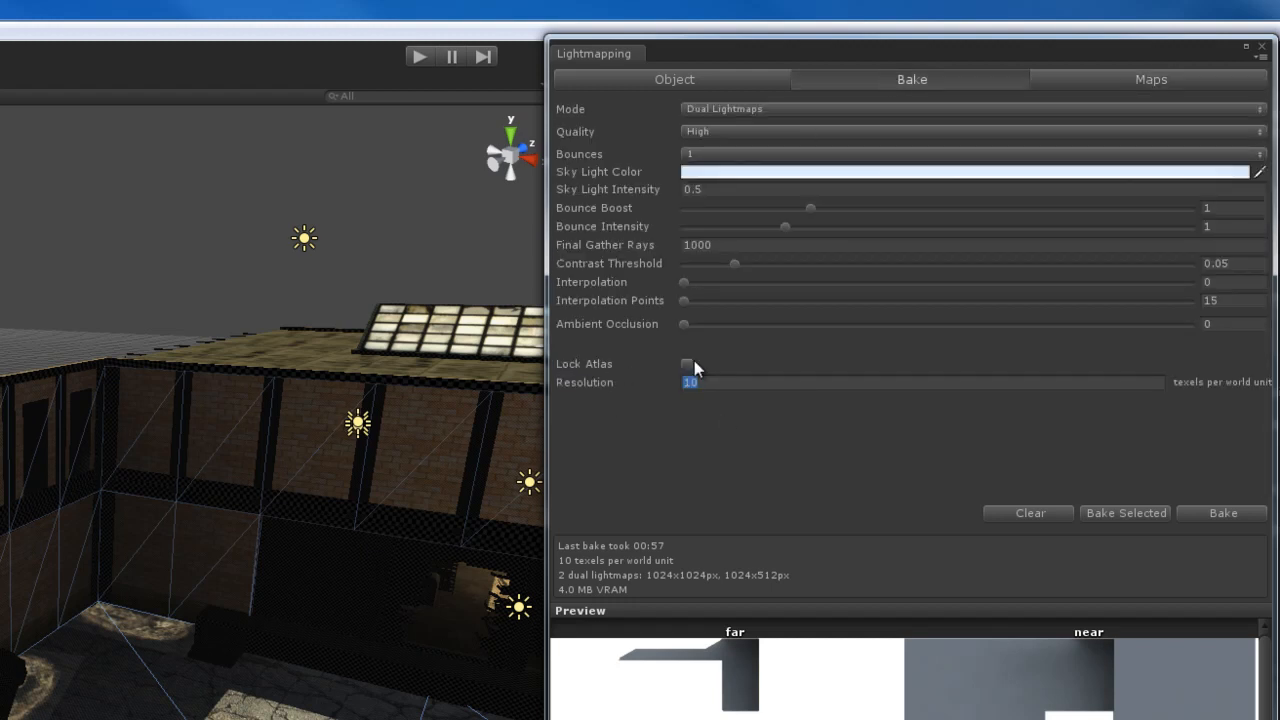
pyautogui.click(1150, 79)
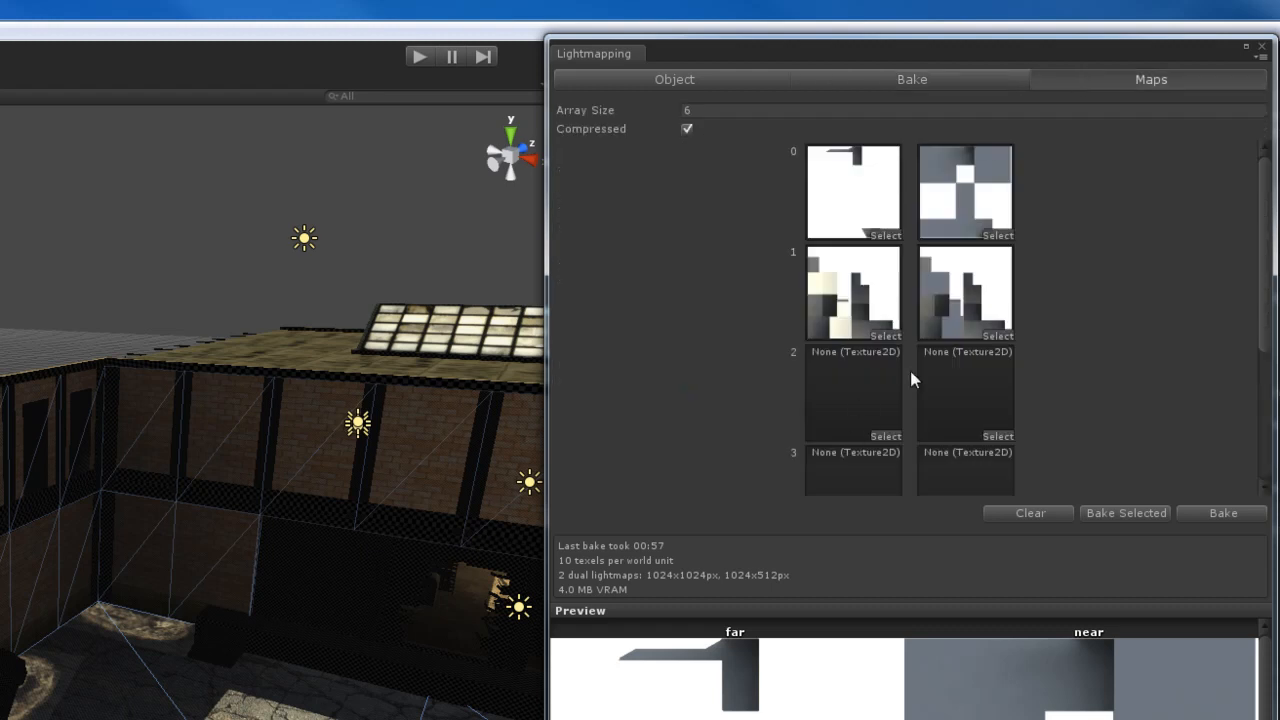
pyautogui.moveTo(735, 385)
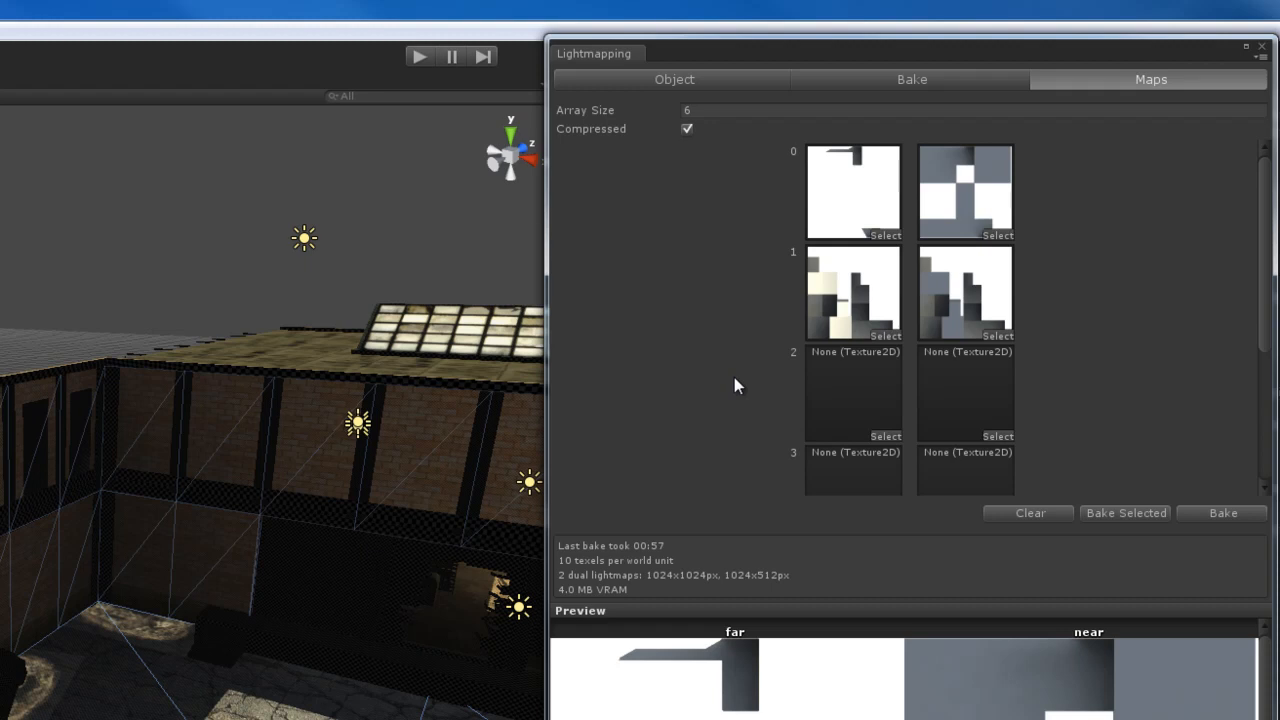
pyautogui.click(911, 79)
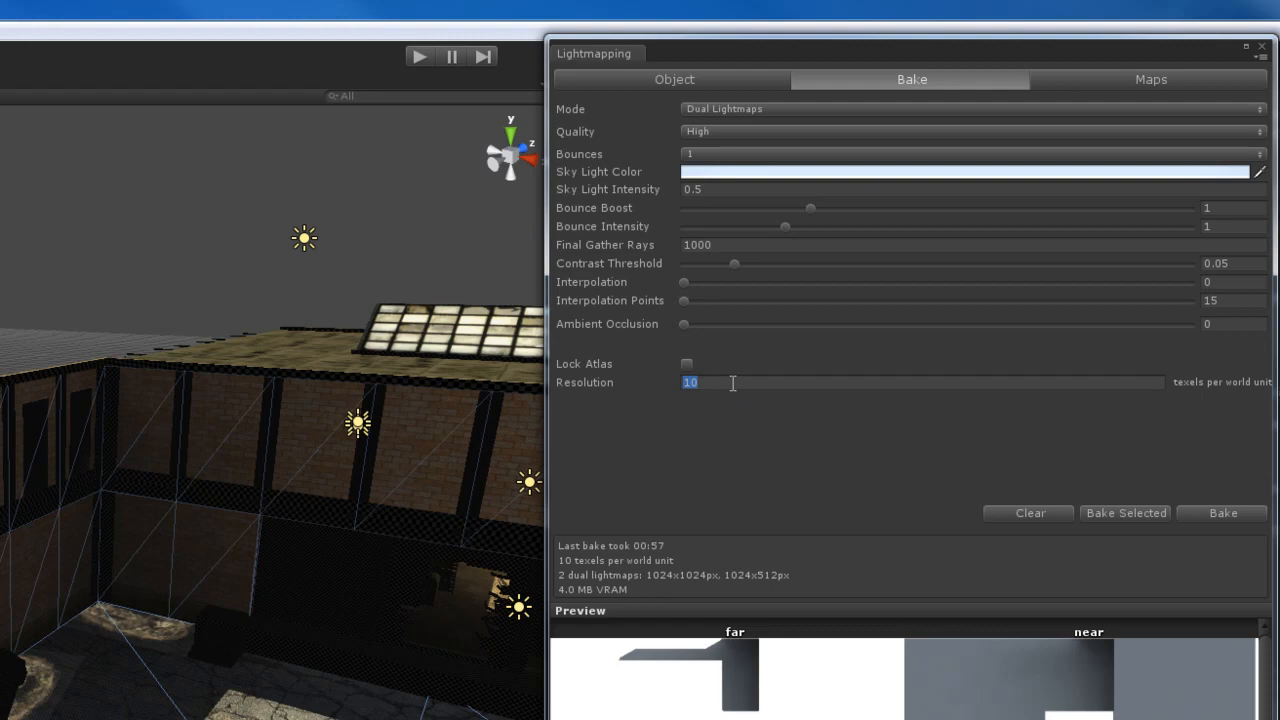
pyautogui.click(1150, 79)
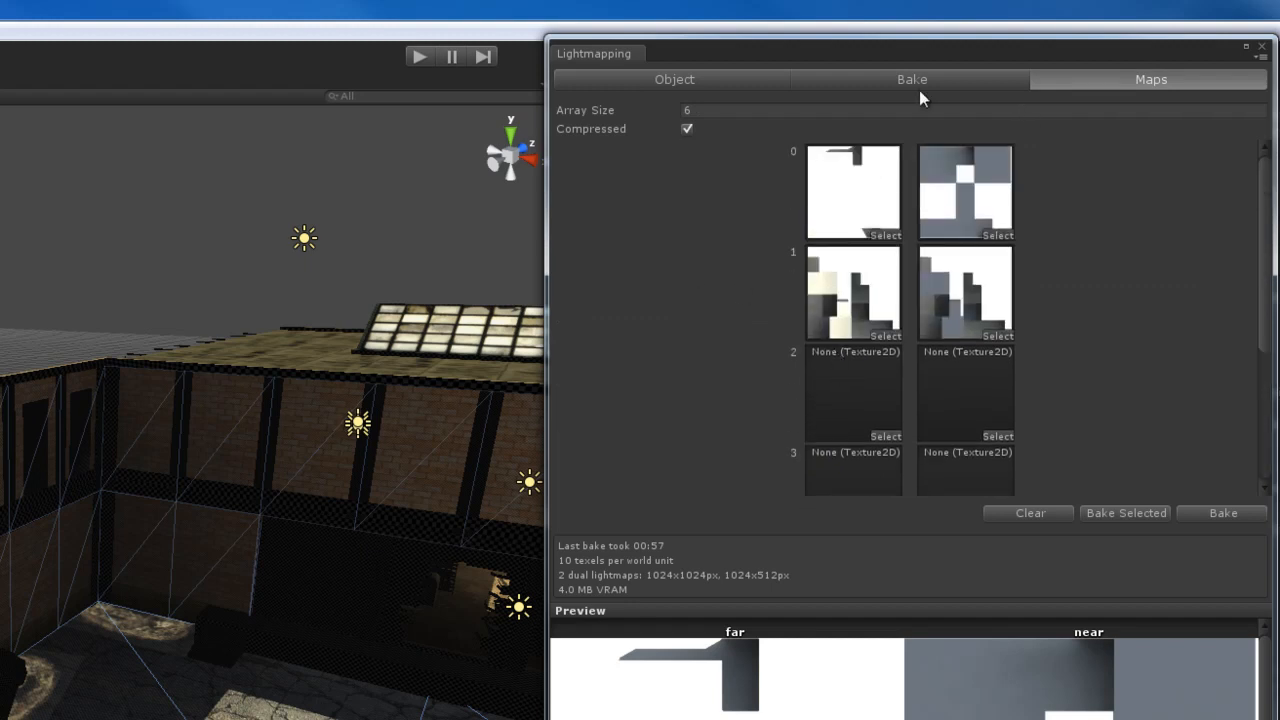
pyautogui.moveTo(920, 90)
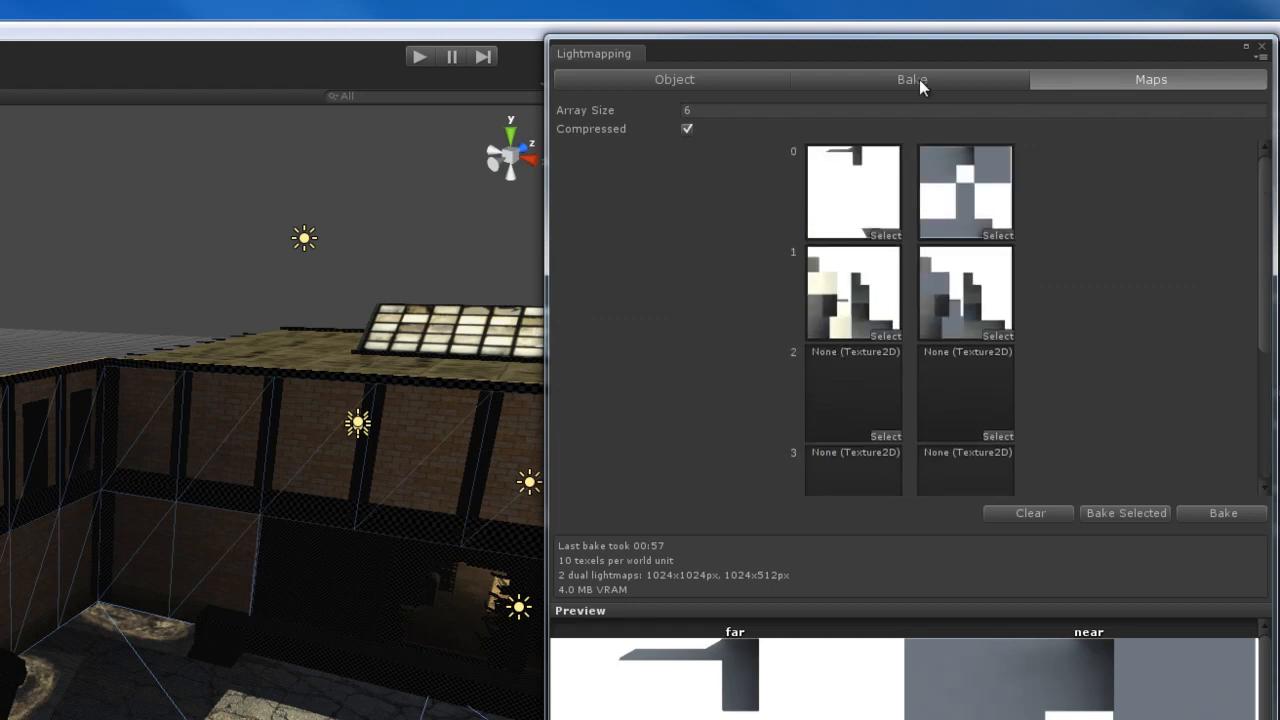
pyautogui.click(911, 79)
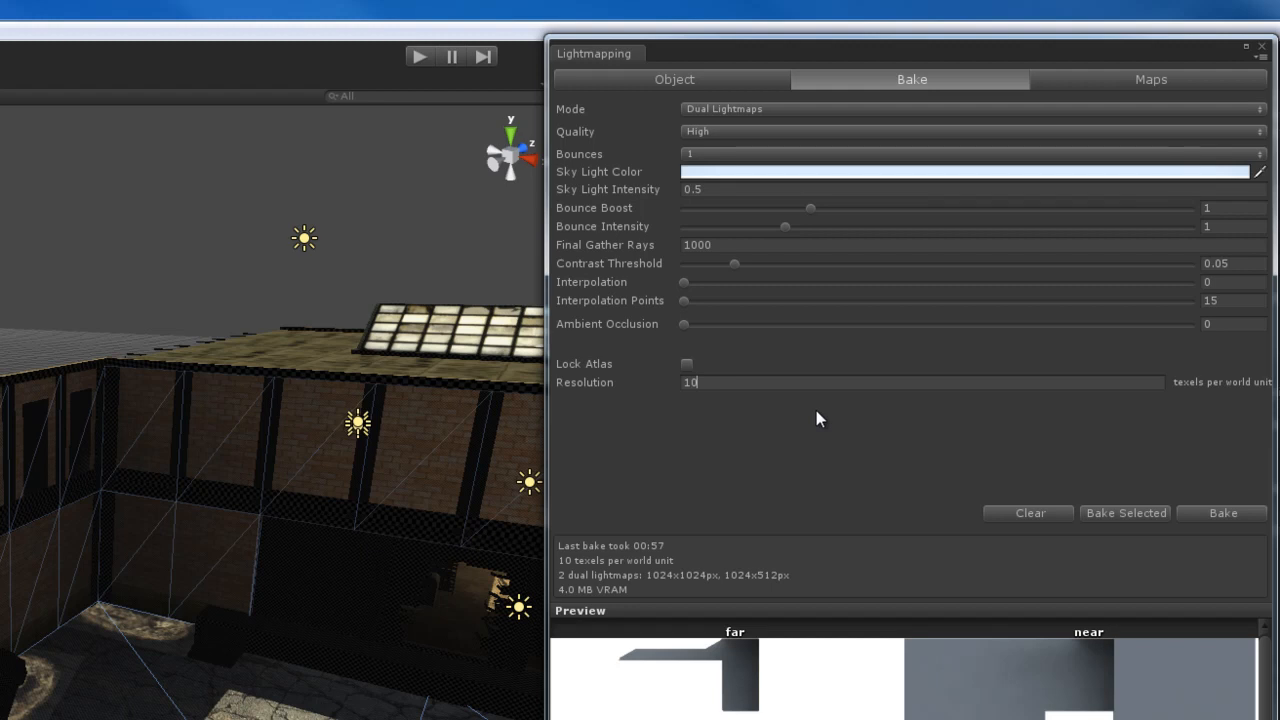
pyautogui.moveTo(870, 447)
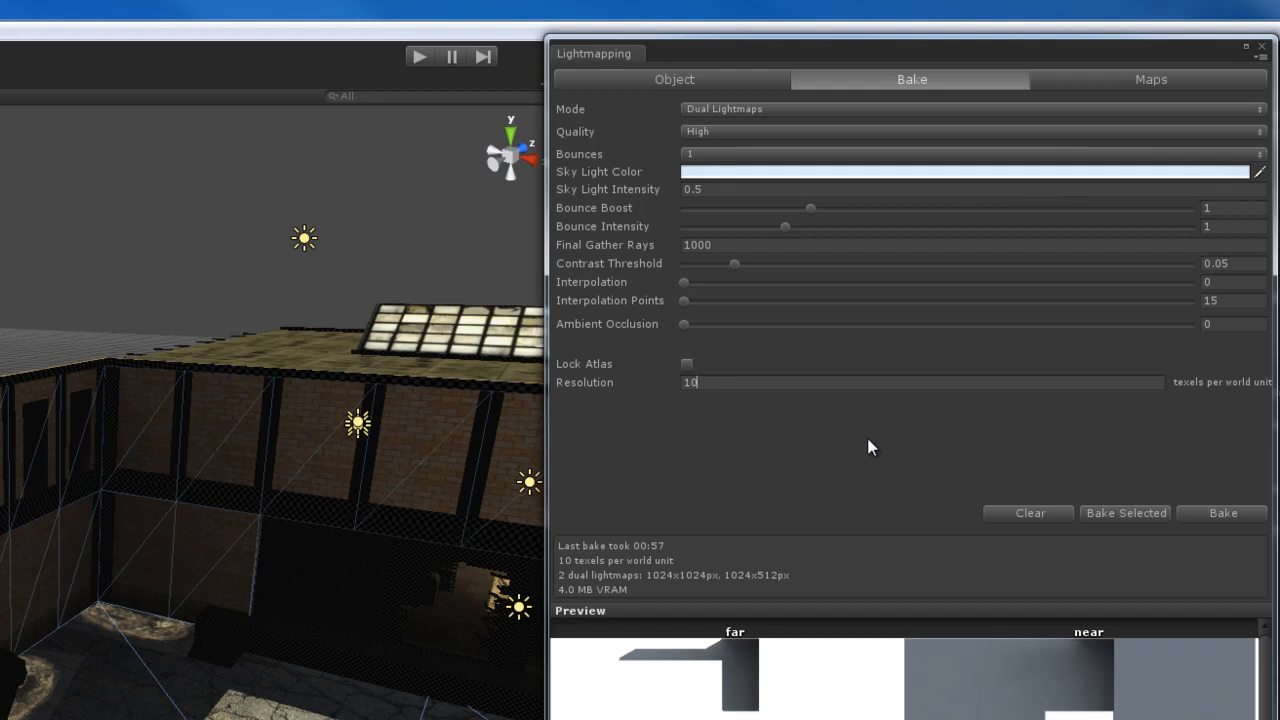
pyautogui.moveTo(875, 462)
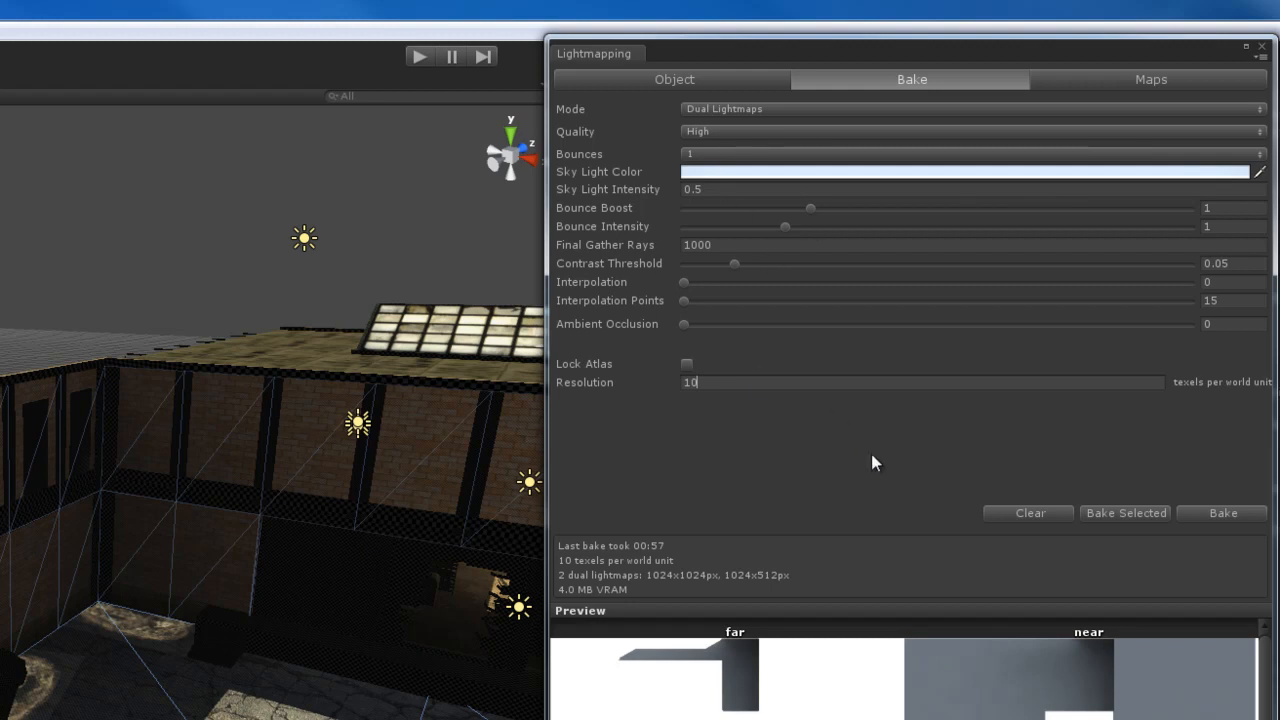
pyautogui.moveTo(910, 360)
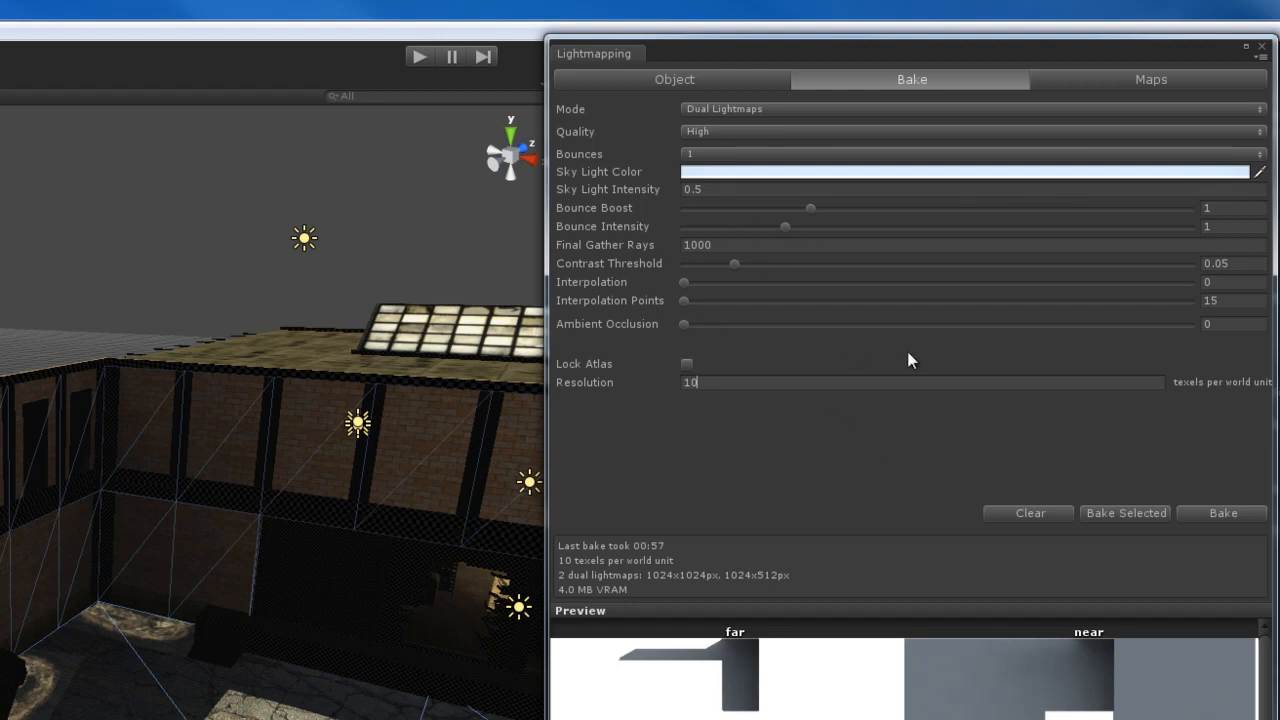
pyautogui.moveTo(835, 350)
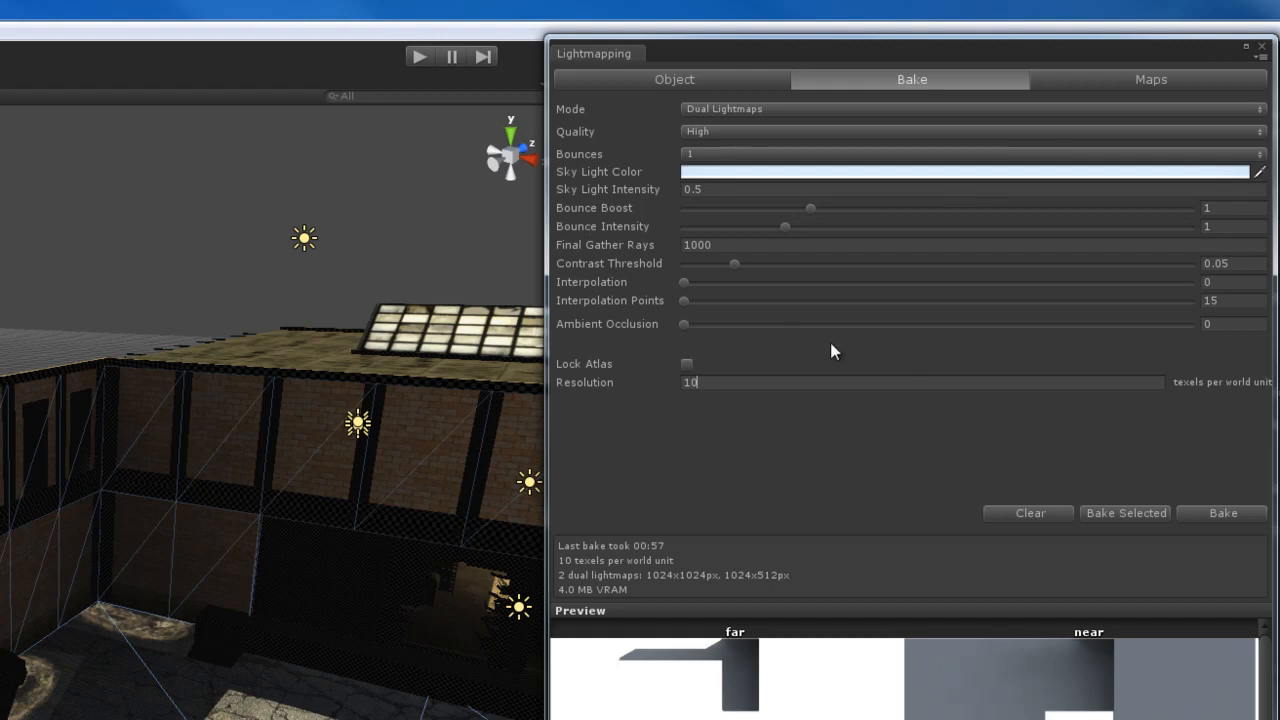